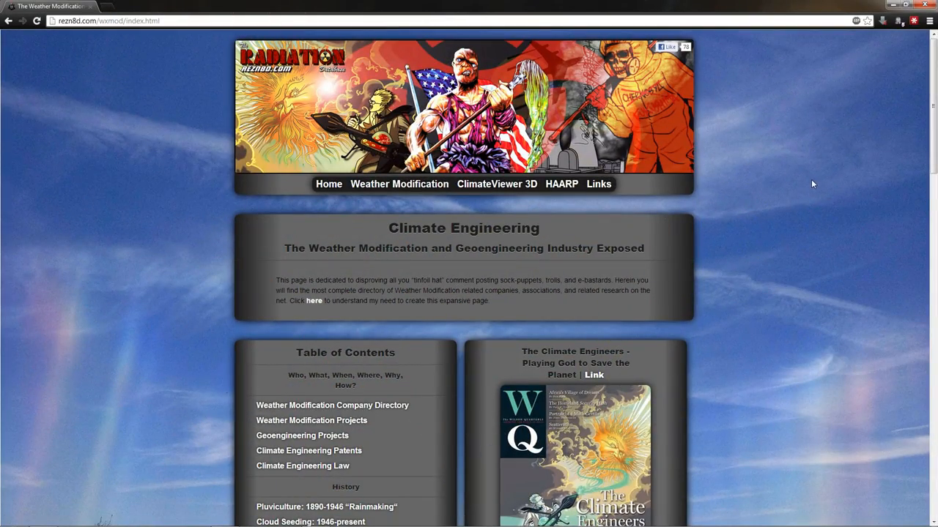
{"action": "mouse_move", "coordinate": [759, 211]}
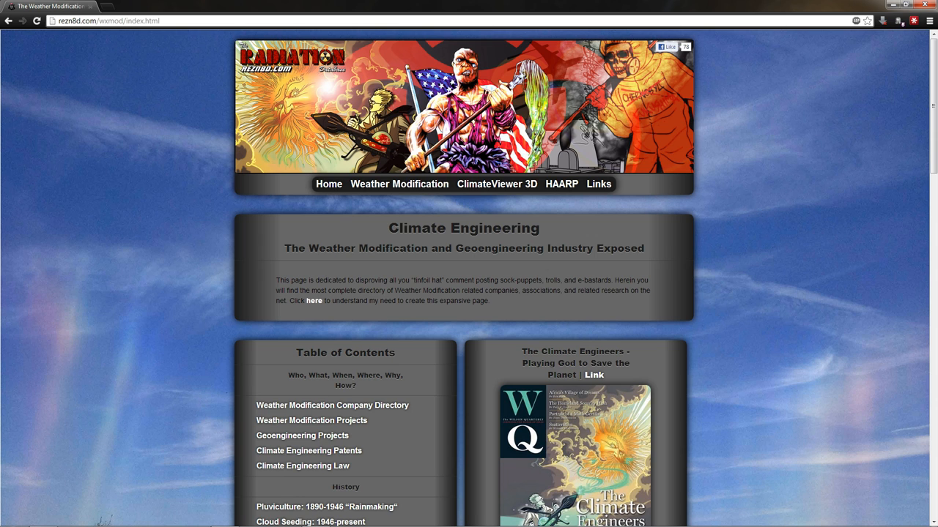
Open the Geoengineering Projects page from the Table of Contents
{"action": "scroll", "scroll_direction": "down", "scroll_amount": 3}
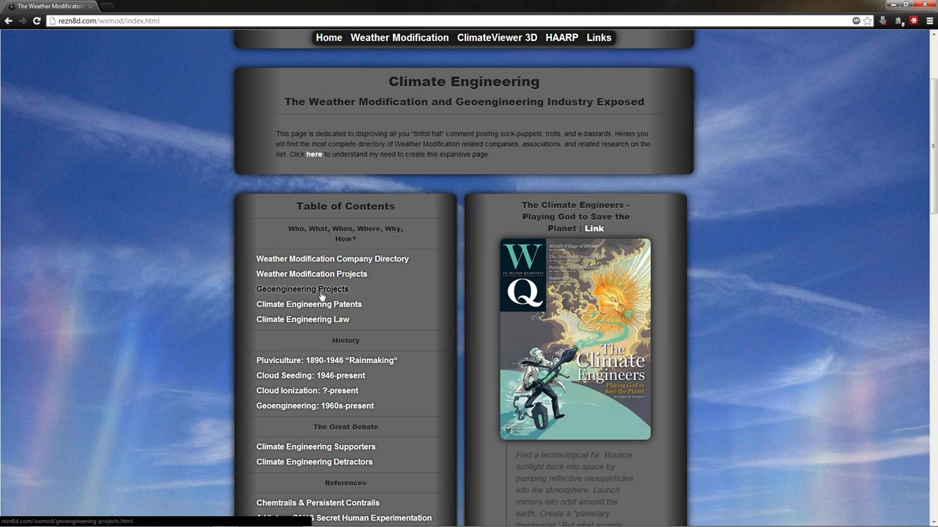
{"action": "left_click", "coordinate": [302, 290]}
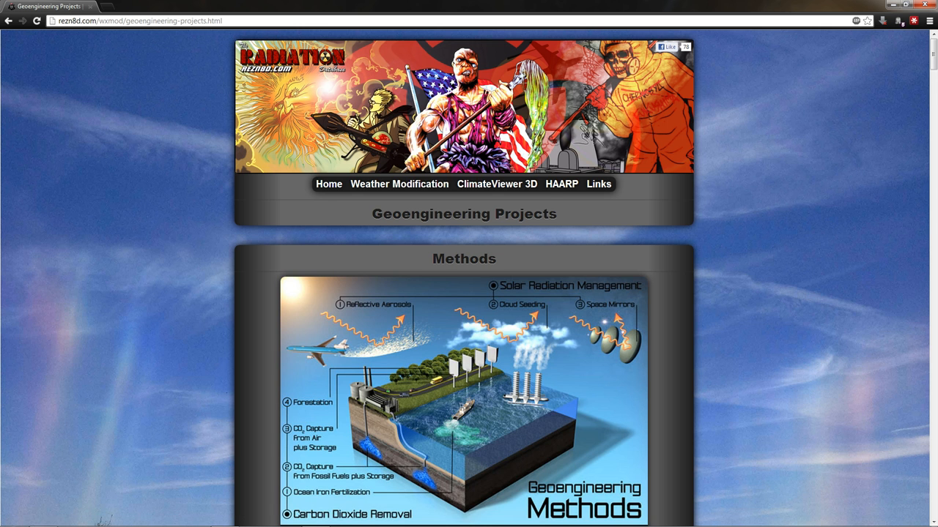
{"action": "mouse_move", "coordinate": [686, 218]}
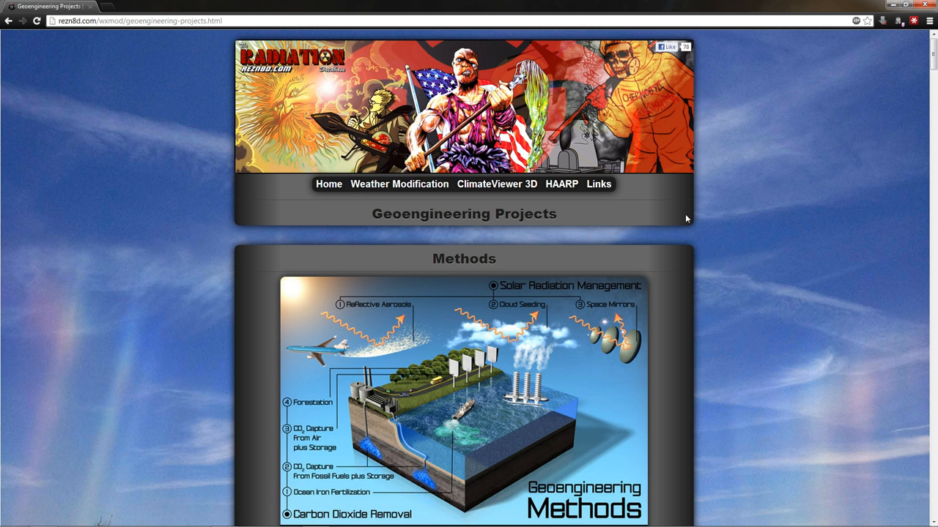
Scroll down through the Methods diagrams and infographics of geoengineering techniques
{"action": "scroll", "scroll_direction": "down", "scroll_amount": 3}
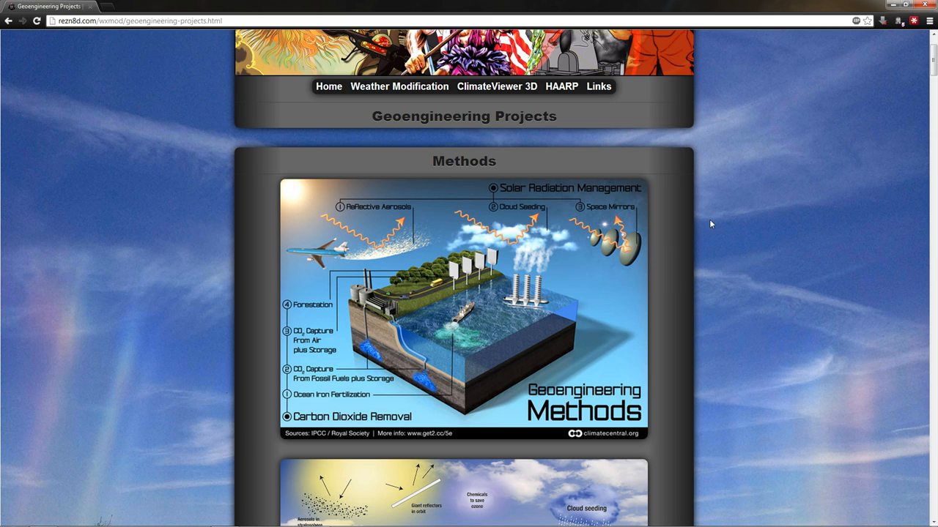
{"action": "mouse_move", "coordinate": [731, 200]}
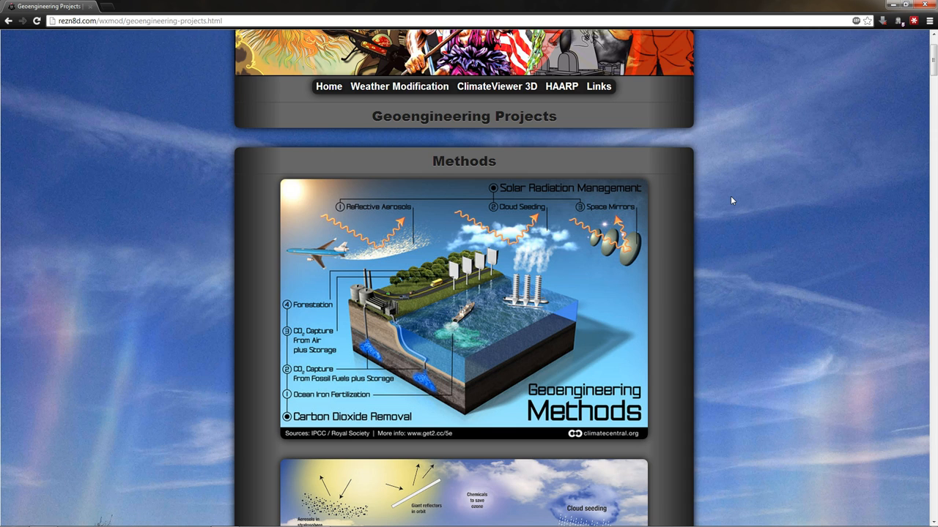
{"action": "scroll", "scroll_direction": "down", "scroll_amount": 3}
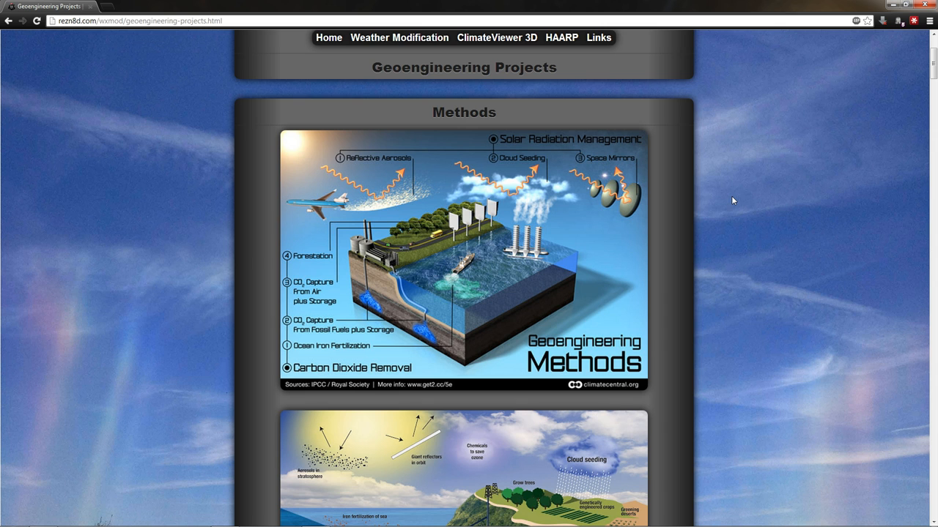
{"action": "scroll", "scroll_direction": "down", "scroll_amount": 3}
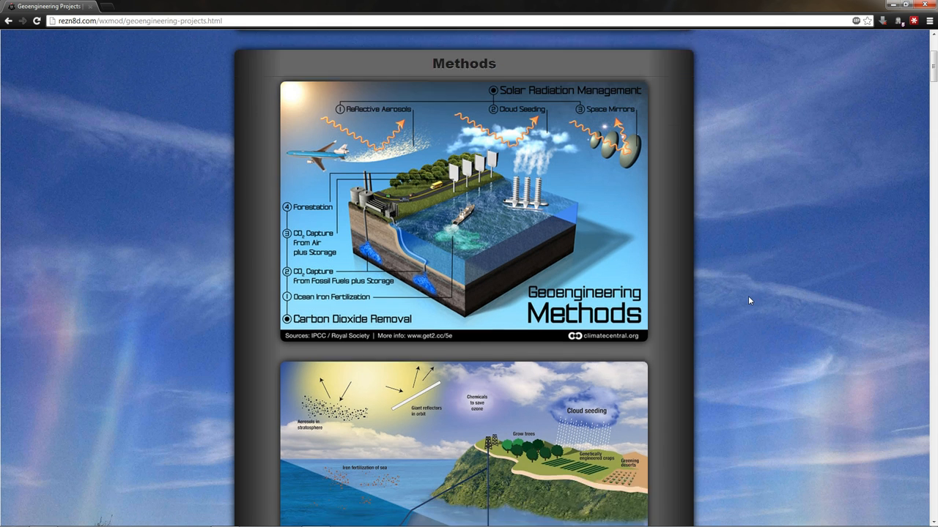
{"action": "scroll", "scroll_direction": "down", "scroll_amount": 3}
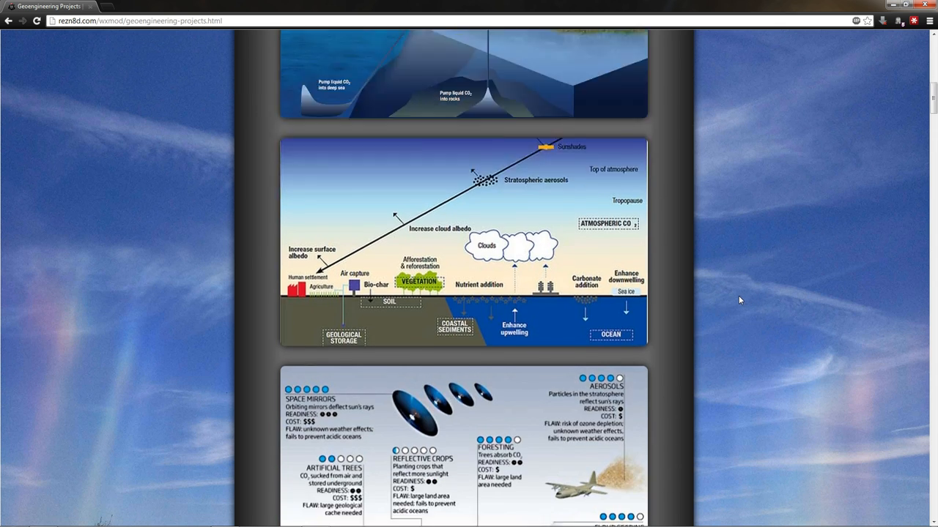
Scroll through the aerosol delivery cost comparison down to the World of Geoengineering map
{"action": "scroll", "scroll_direction": "down", "scroll_amount": 3}
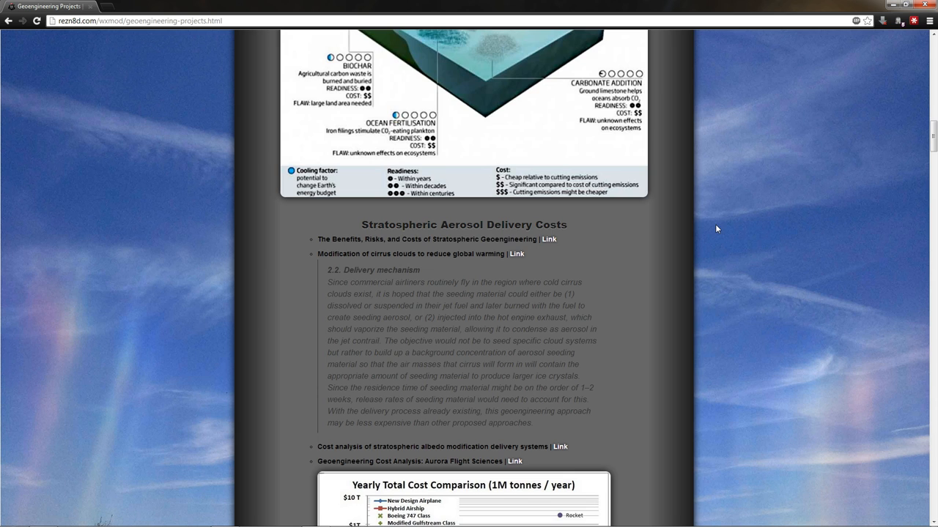
{"action": "scroll", "scroll_direction": "down", "scroll_amount": 3}
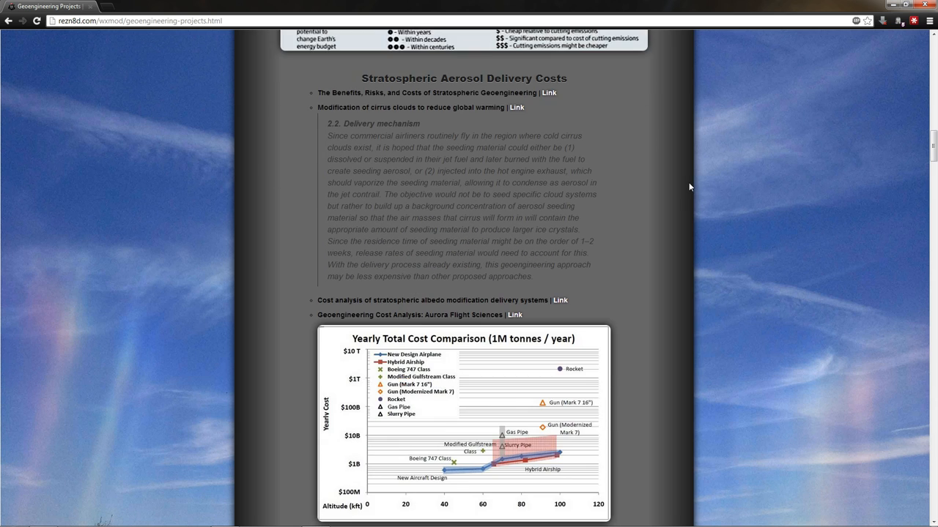
{"action": "mouse_move", "coordinate": [663, 207]}
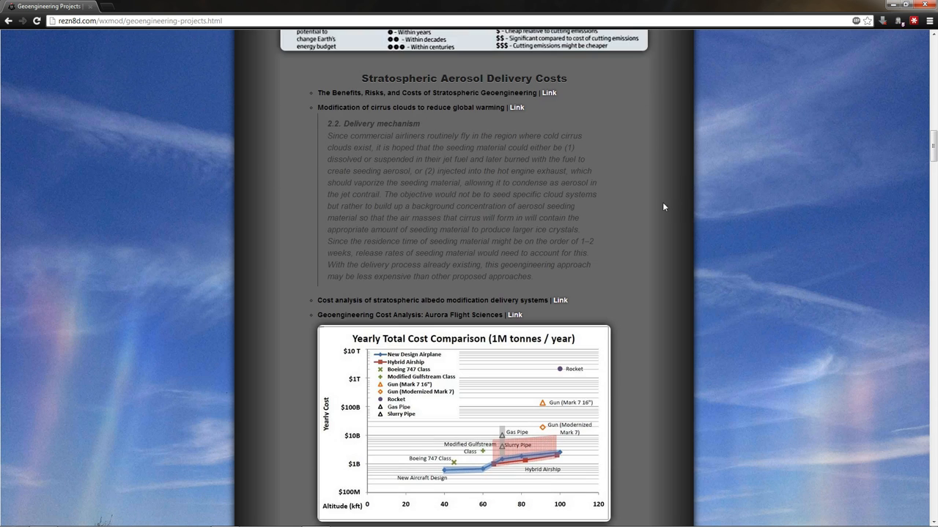
{"action": "mouse_move", "coordinate": [671, 290]}
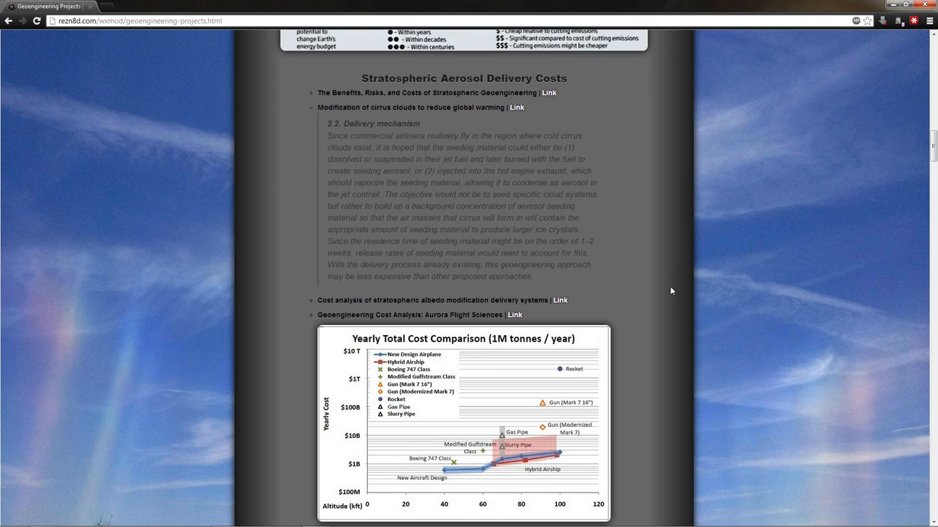
{"action": "scroll", "scroll_direction": "down", "scroll_amount": 3}
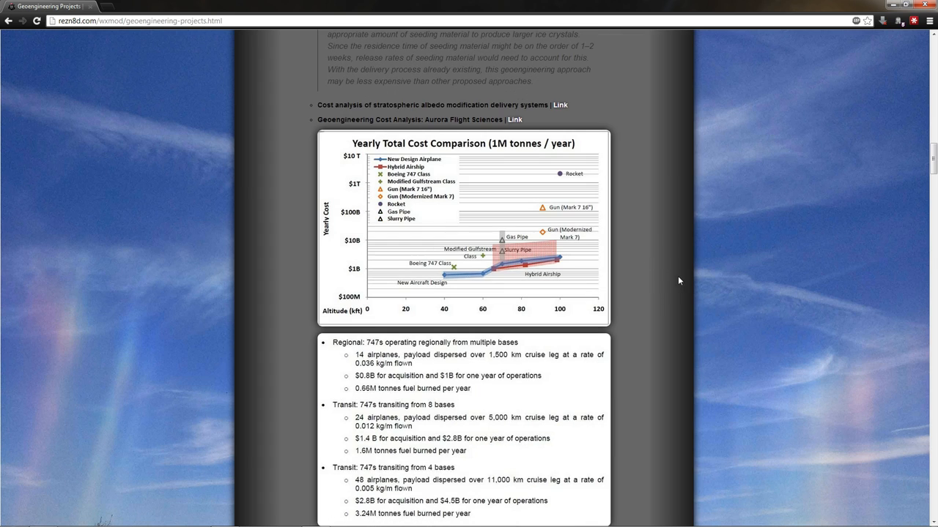
{"action": "mouse_move", "coordinate": [680, 349]}
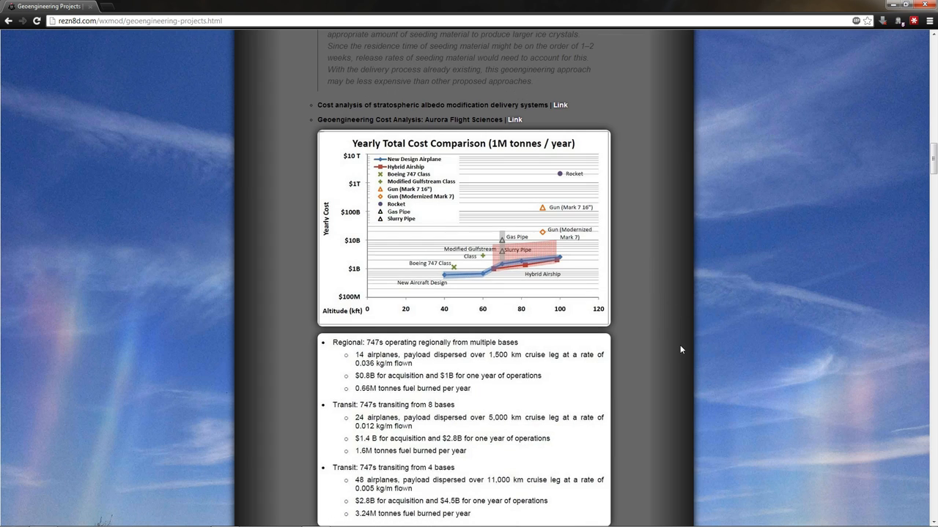
{"action": "mouse_move", "coordinate": [684, 335]}
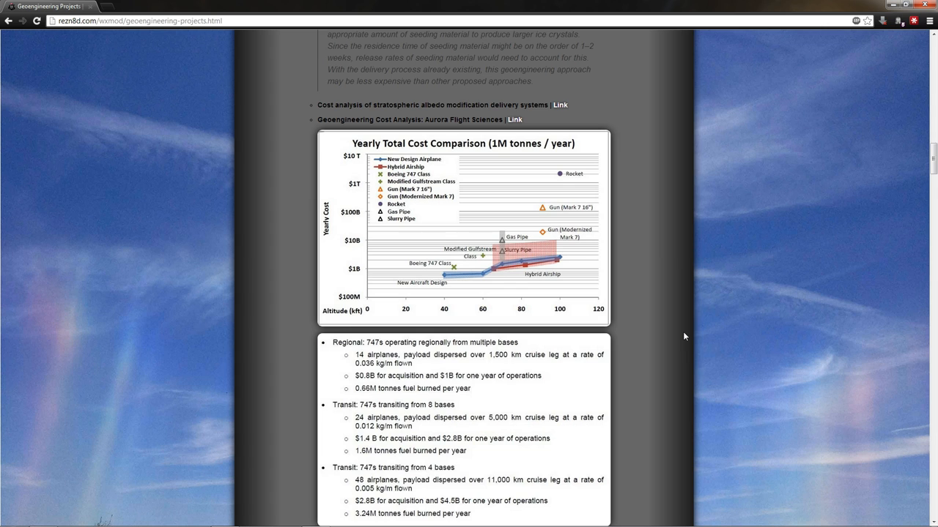
{"action": "scroll", "scroll_direction": "down", "scroll_amount": 3}
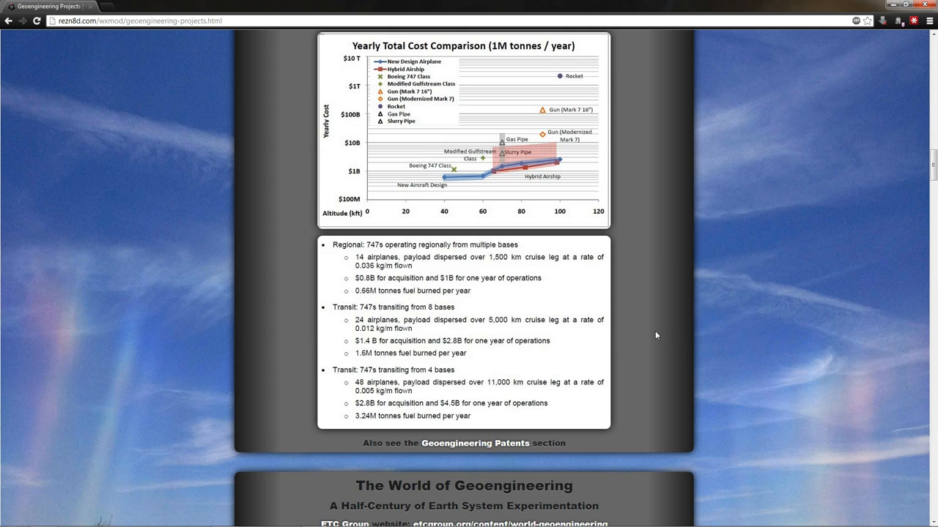
{"action": "mouse_move", "coordinate": [659, 334]}
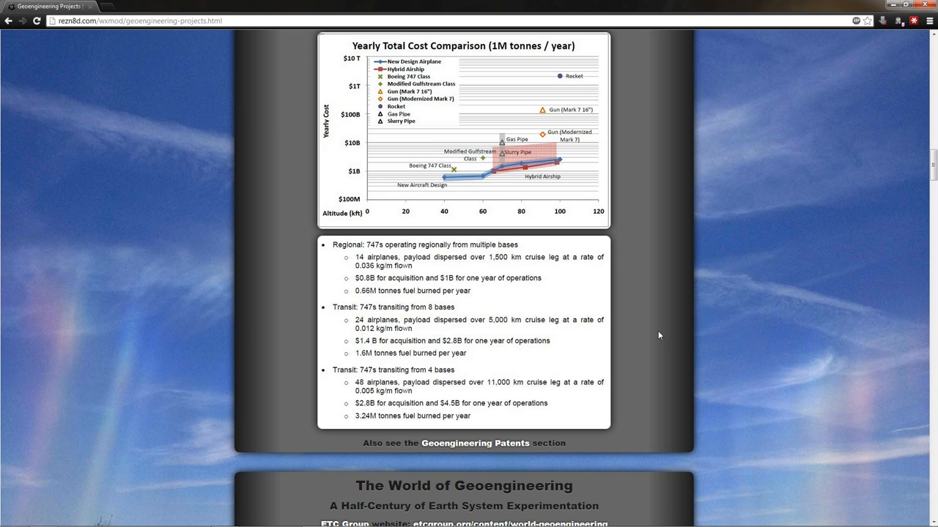
{"action": "scroll", "scroll_direction": "down", "scroll_amount": 3}
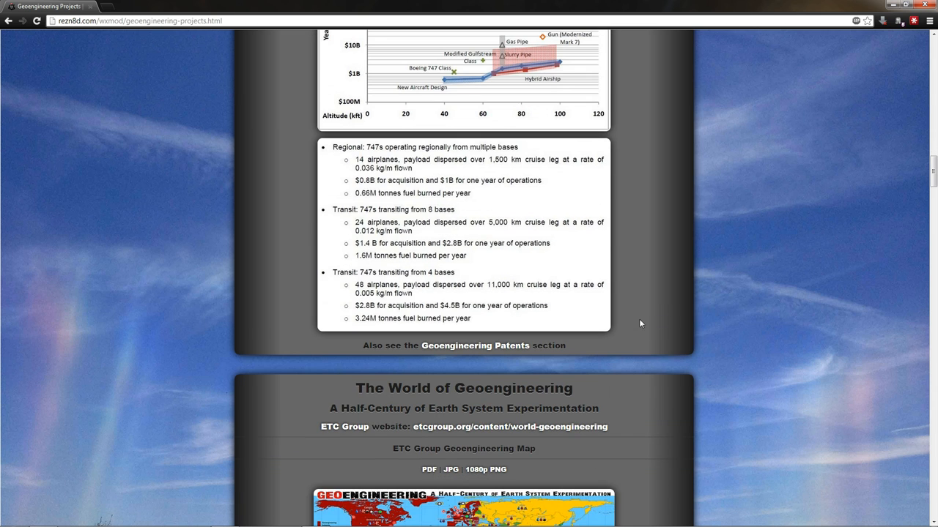
{"action": "scroll", "scroll_direction": "up", "scroll_amount": 3}
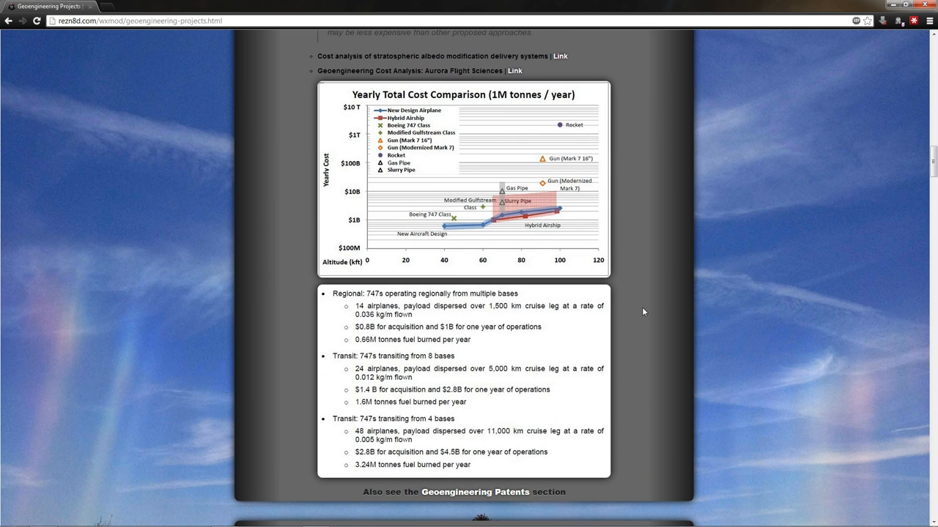
{"action": "scroll", "scroll_direction": "down", "scroll_amount": 3}
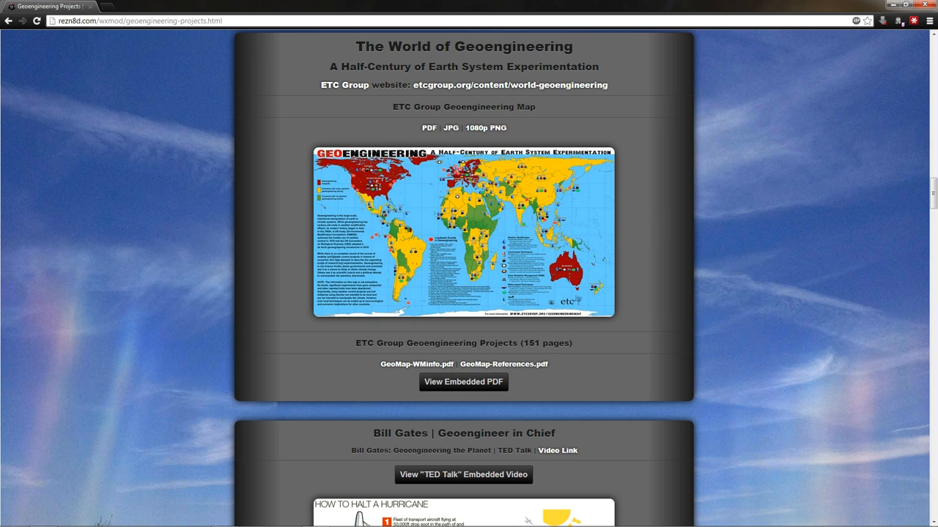
Start a new tab and enter 'clim' in the address bar to reach climateviewer.com
{"action": "left_click", "coordinate": [108, 16]}
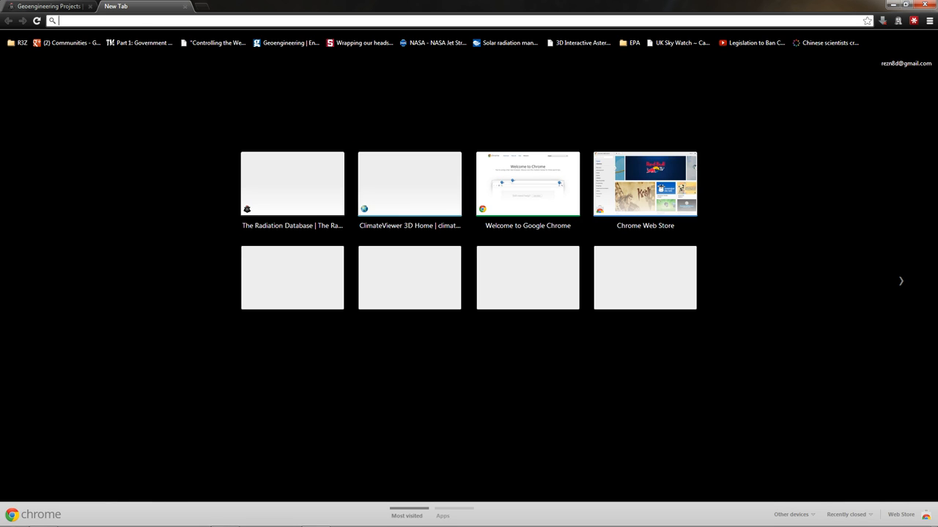
{"action": "type", "text": "climateviewer.com"}
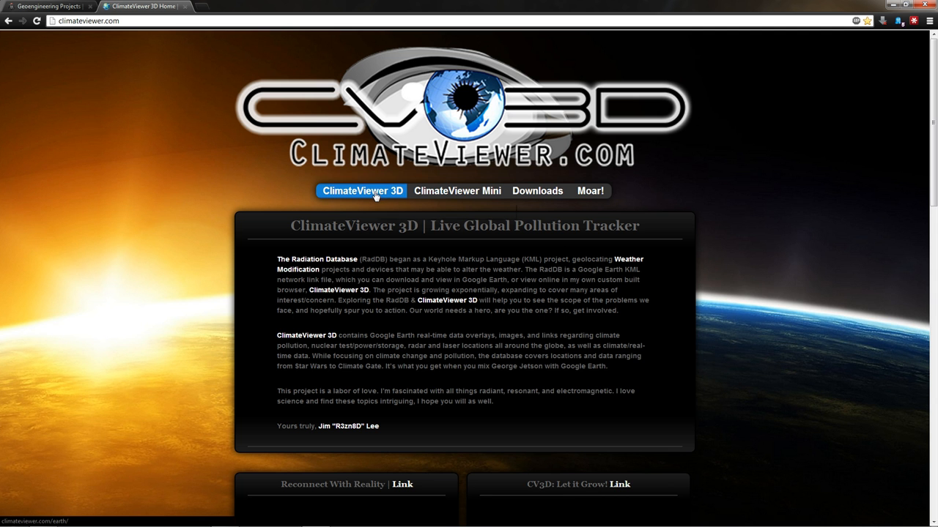
Launch the 3D globe and view the ocean fertilization project details among North American markers
{"action": "left_click", "coordinate": [362, 191]}
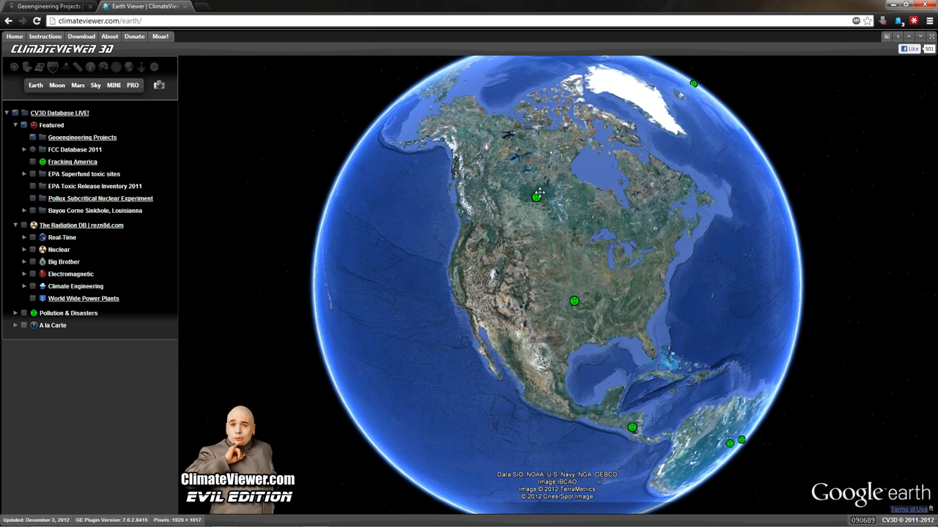
{"action": "mouse_move", "coordinate": [553, 211]}
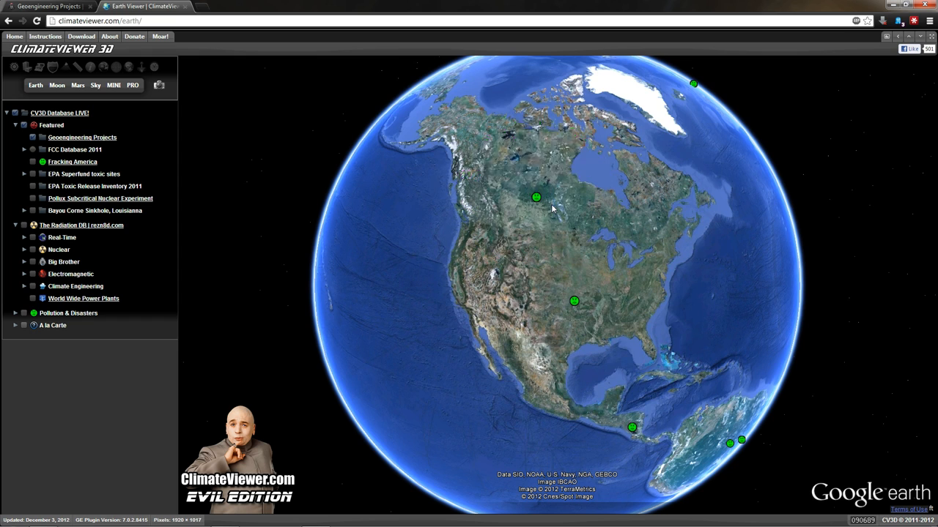
{"action": "left_click", "coordinate": [537, 196]}
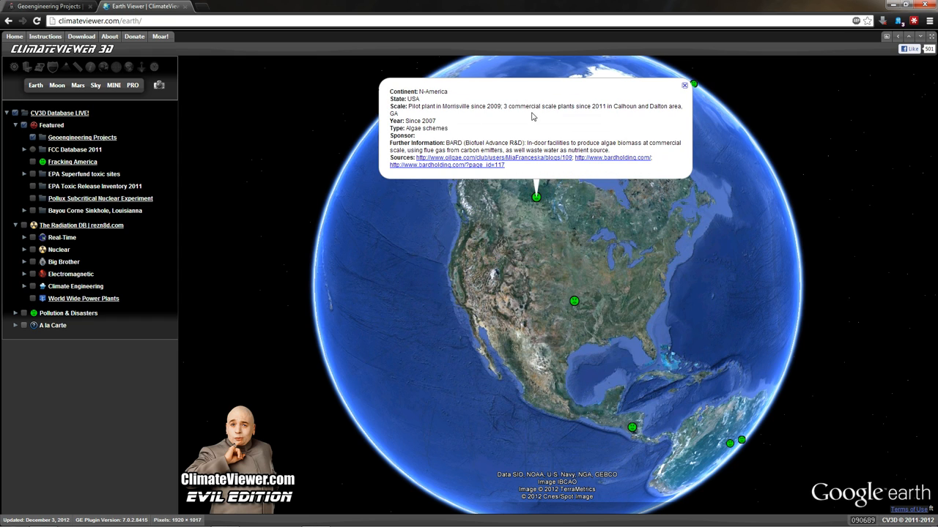
{"action": "left_click", "coordinate": [684, 85]}
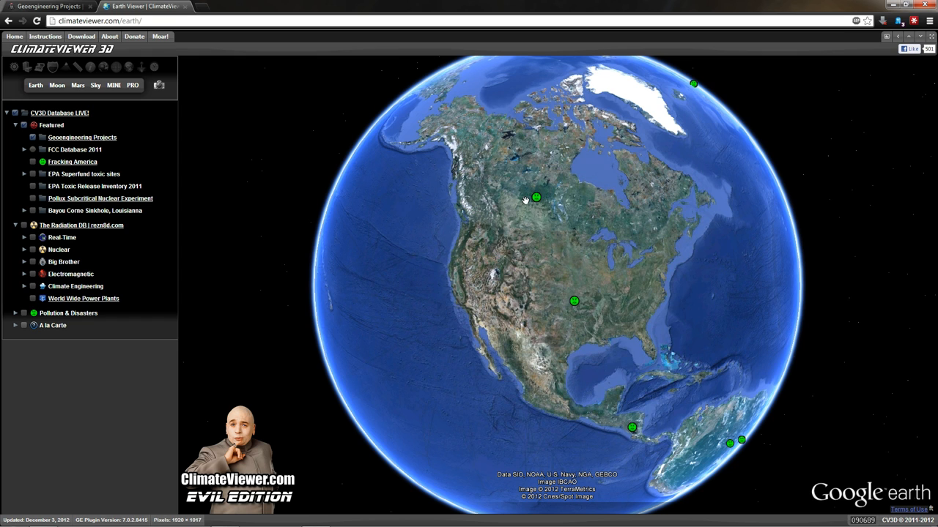
{"action": "left_click", "coordinate": [536, 197]}
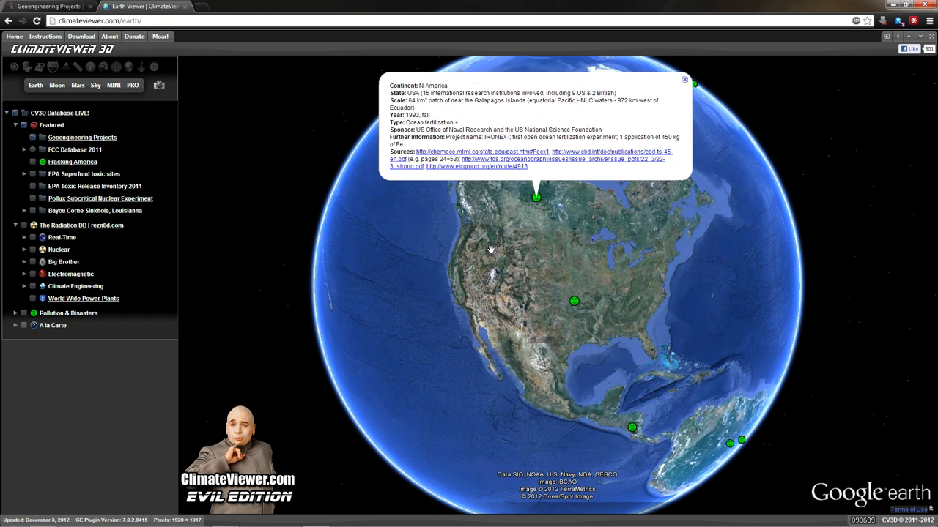
{"action": "mouse_move", "coordinate": [533, 241]}
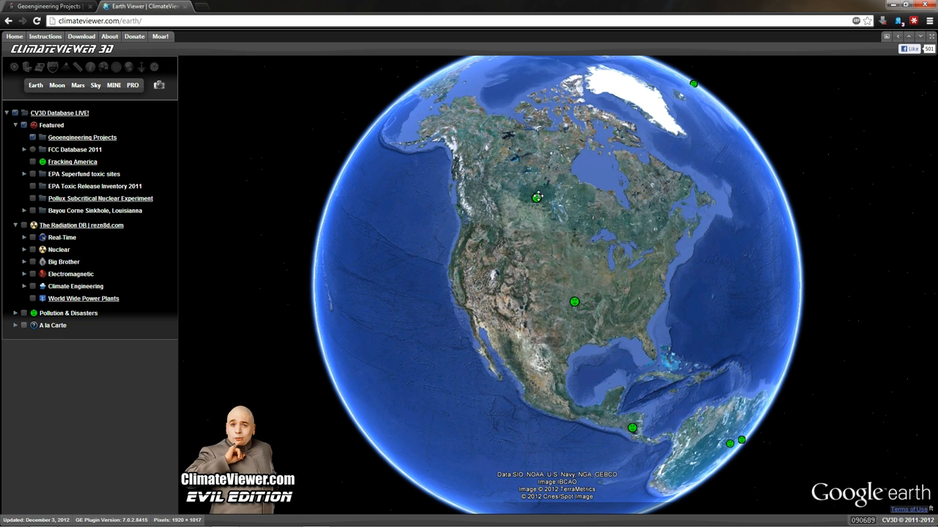
{"action": "mouse_move", "coordinate": [378, 216]}
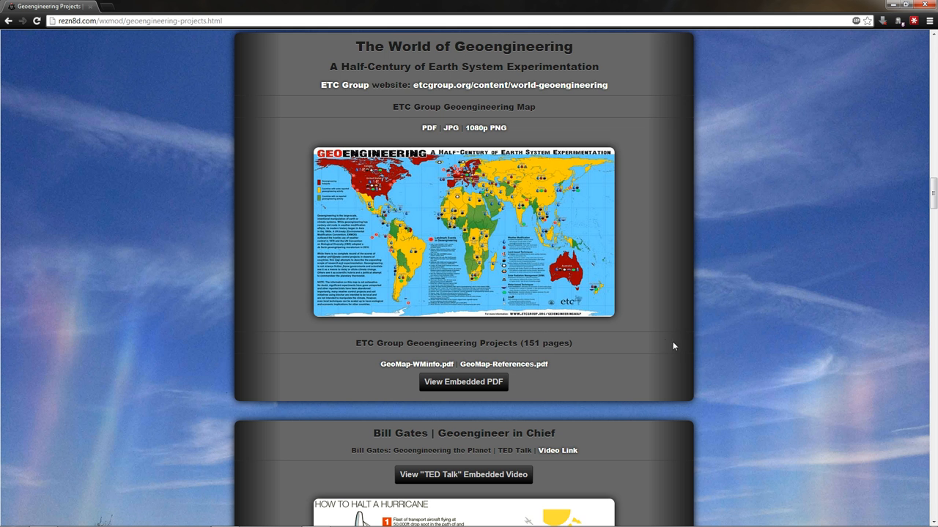
{"action": "mouse_move", "coordinate": [510, 367]}
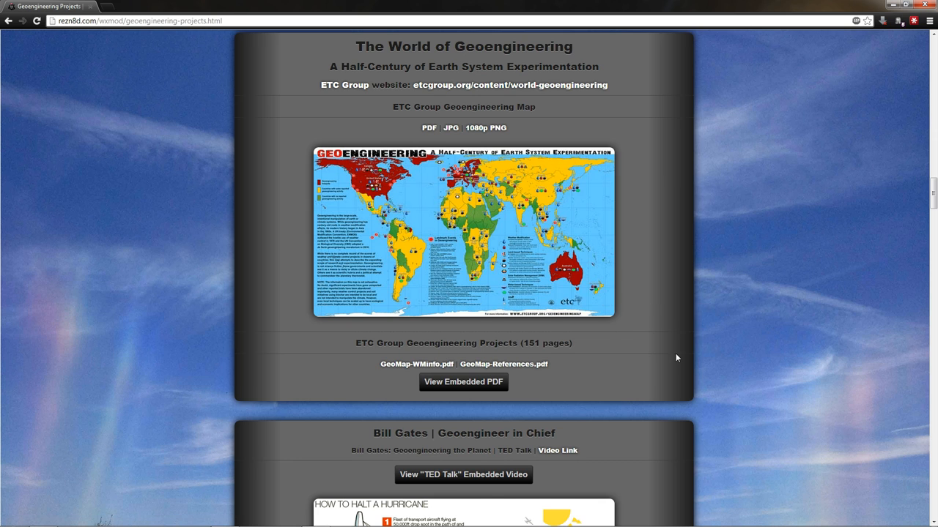
Scroll down through the Bill Gates hurricane-steering articles and storm-protection patent diagram
{"action": "scroll", "scroll_direction": "down", "scroll_amount": 3}
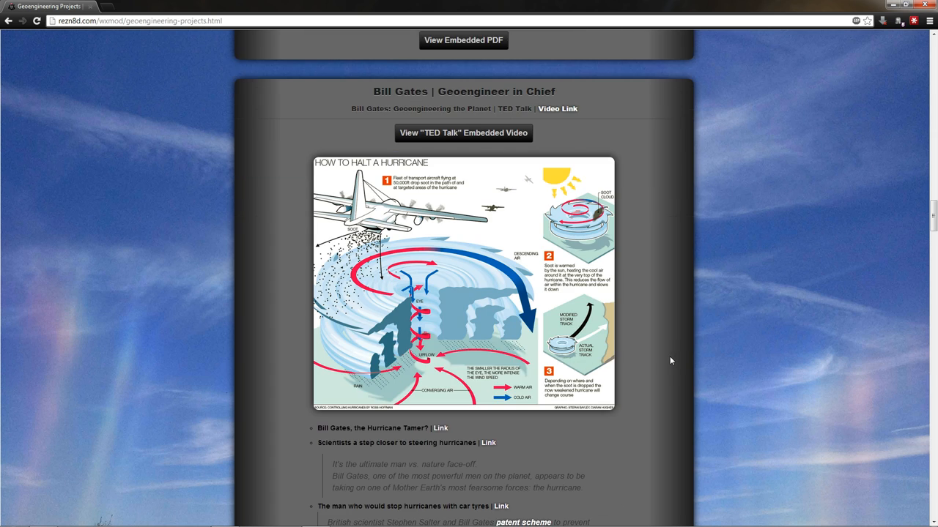
{"action": "scroll", "scroll_direction": "down", "scroll_amount": 3}
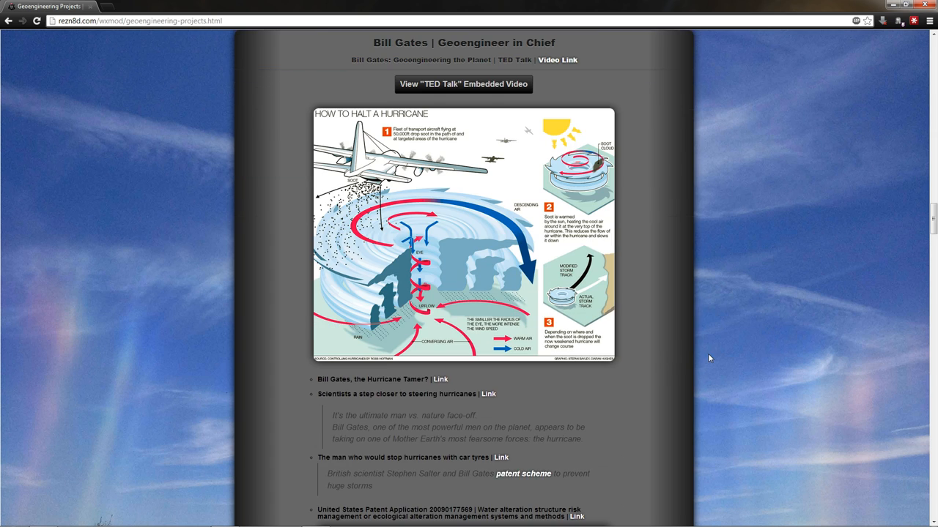
{"action": "mouse_move", "coordinate": [699, 353]}
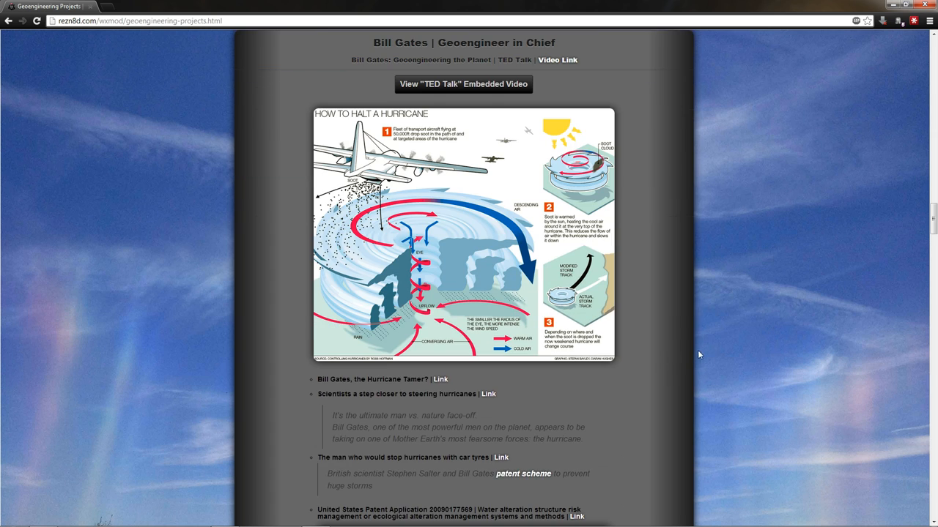
{"action": "mouse_move", "coordinate": [678, 309]}
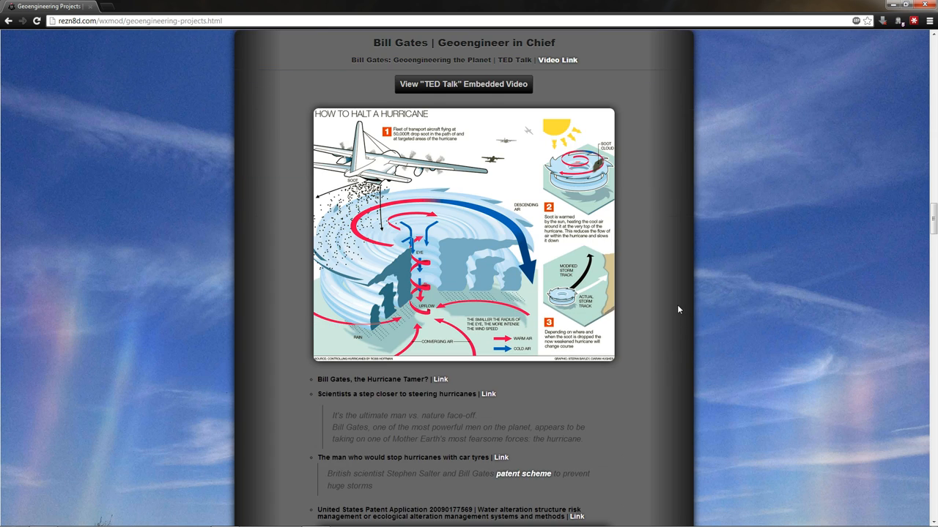
{"action": "scroll", "scroll_direction": "down", "scroll_amount": 3}
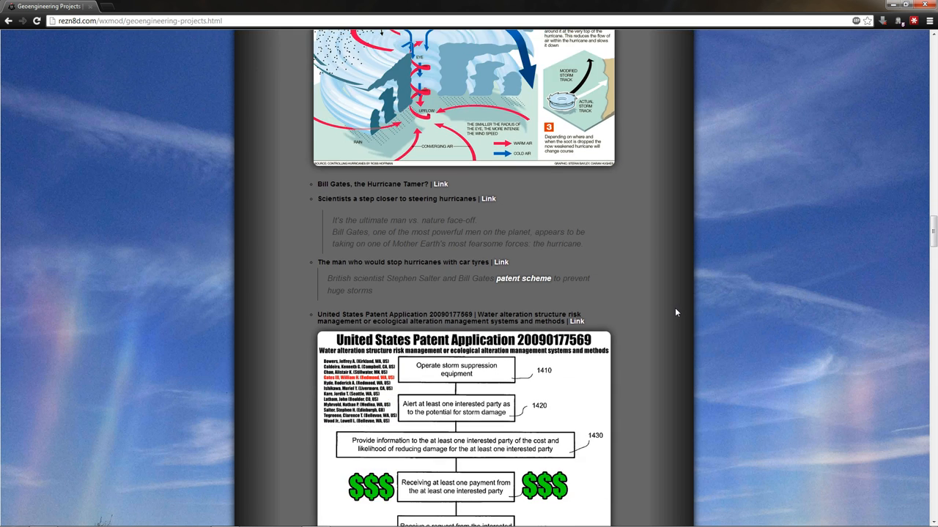
{"action": "scroll", "scroll_direction": "down", "scroll_amount": 3}
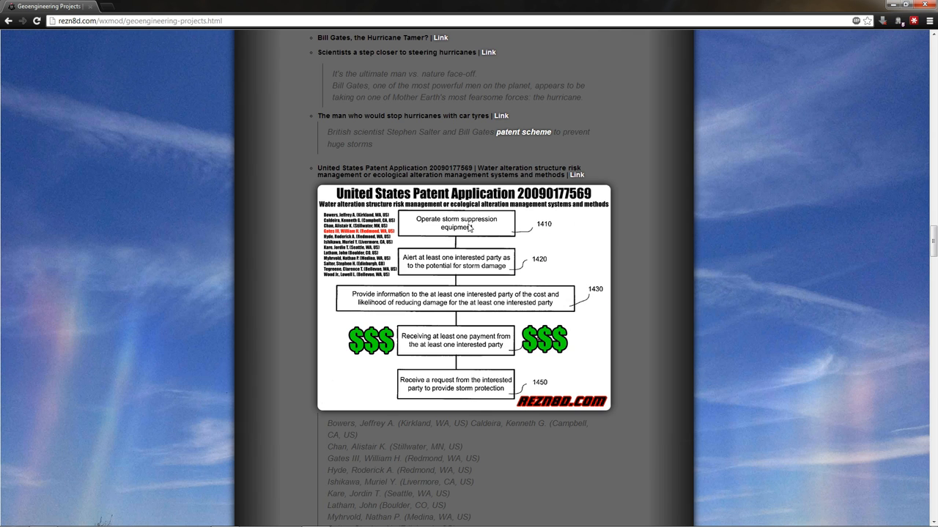
{"action": "mouse_move", "coordinate": [454, 267]}
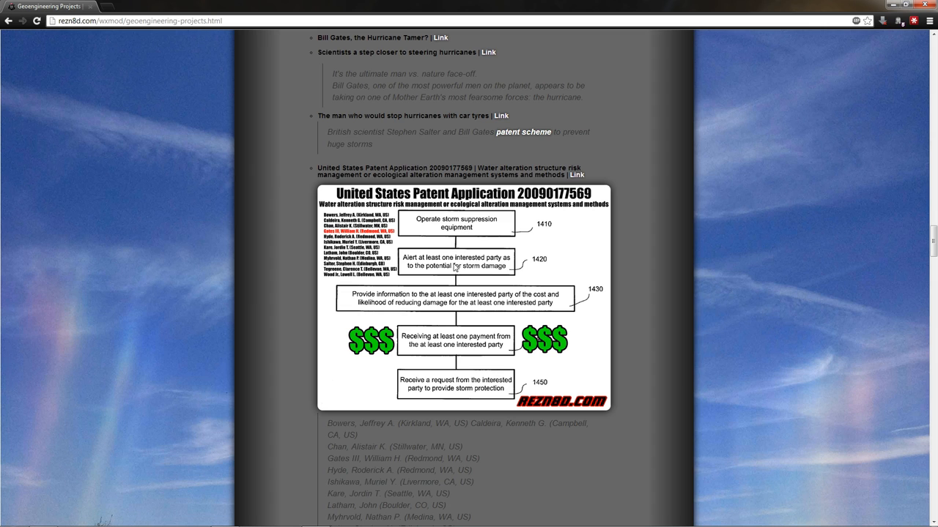
{"action": "mouse_move", "coordinate": [498, 302]}
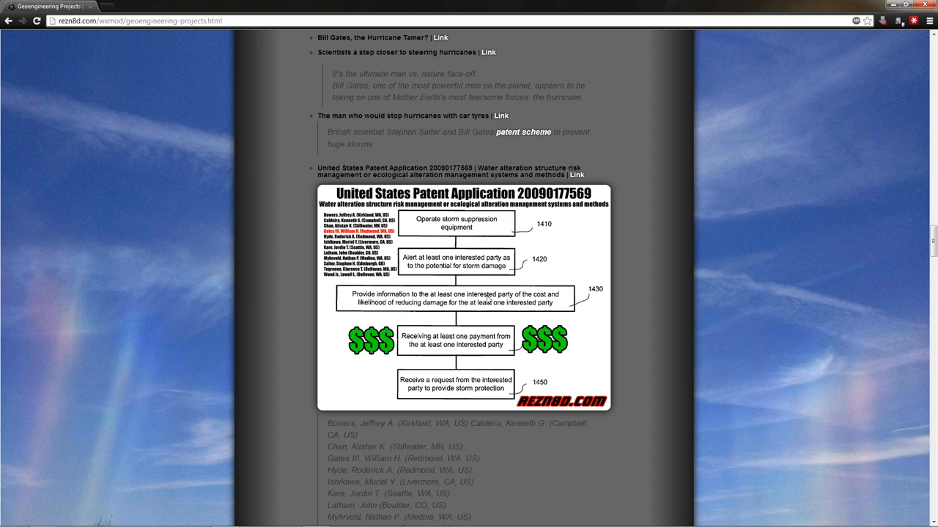
{"action": "mouse_move", "coordinate": [412, 346]}
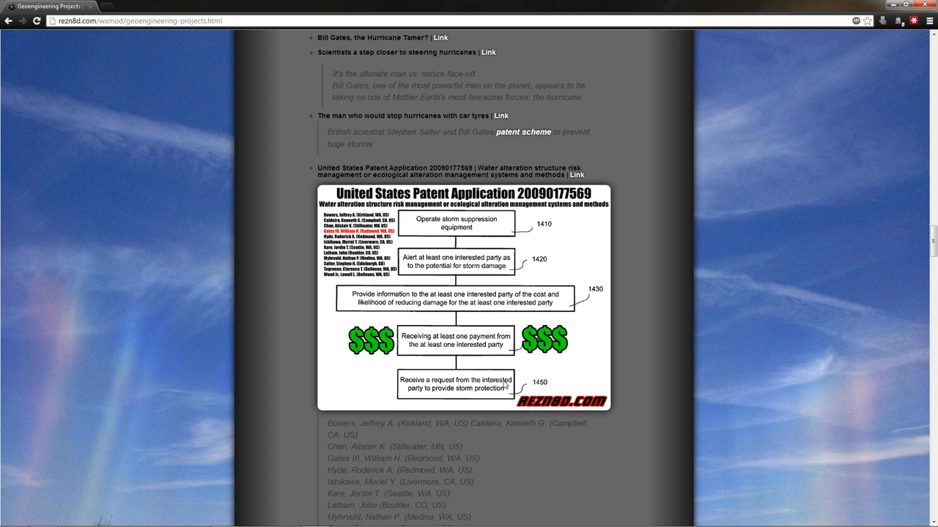
{"action": "mouse_move", "coordinate": [466, 389]}
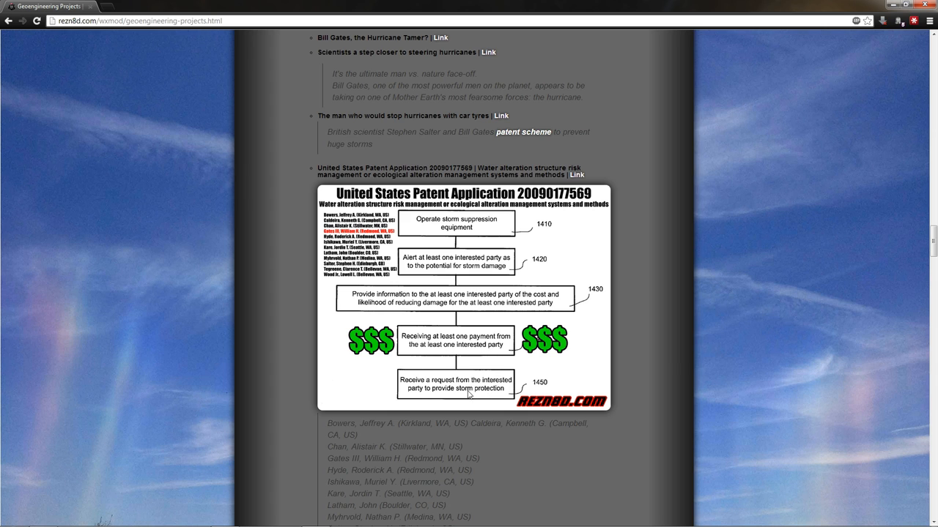
{"action": "scroll", "scroll_direction": "down", "scroll_amount": 3}
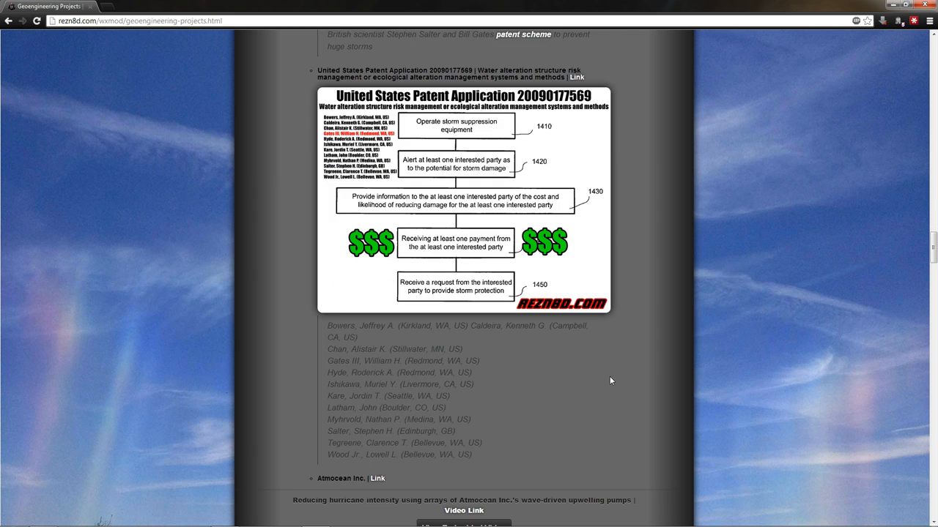
Continue down past the patent application and Atmocean entry to the FICER fund section
{"action": "scroll", "scroll_direction": "down", "scroll_amount": 3}
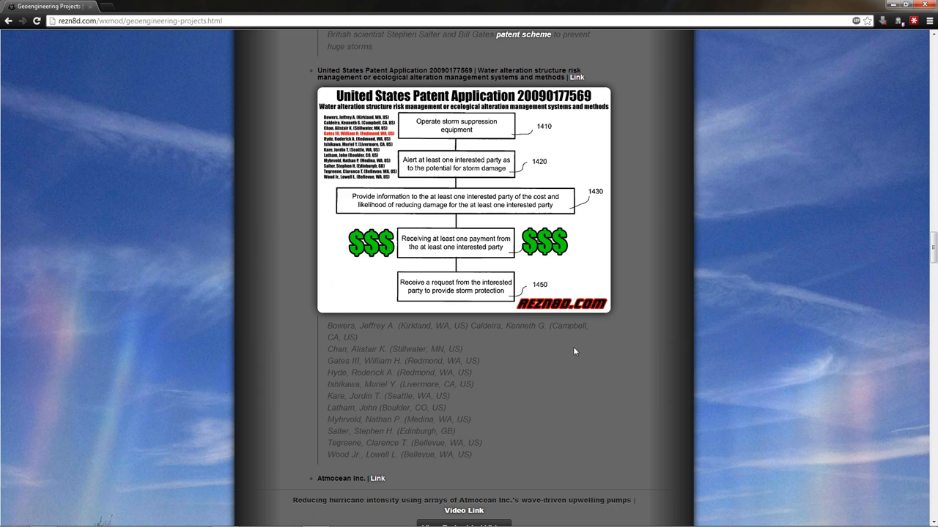
{"action": "mouse_move", "coordinate": [512, 205]}
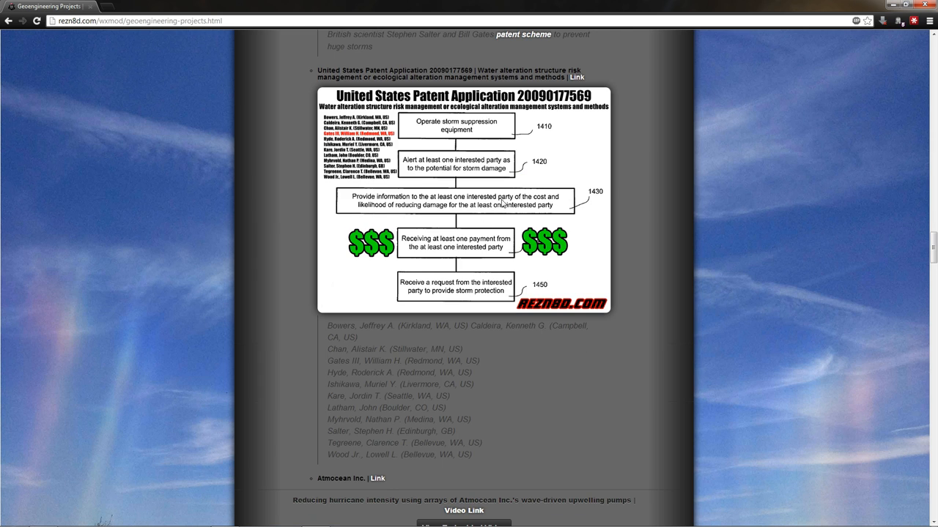
{"action": "scroll", "scroll_direction": "down", "scroll_amount": 3}
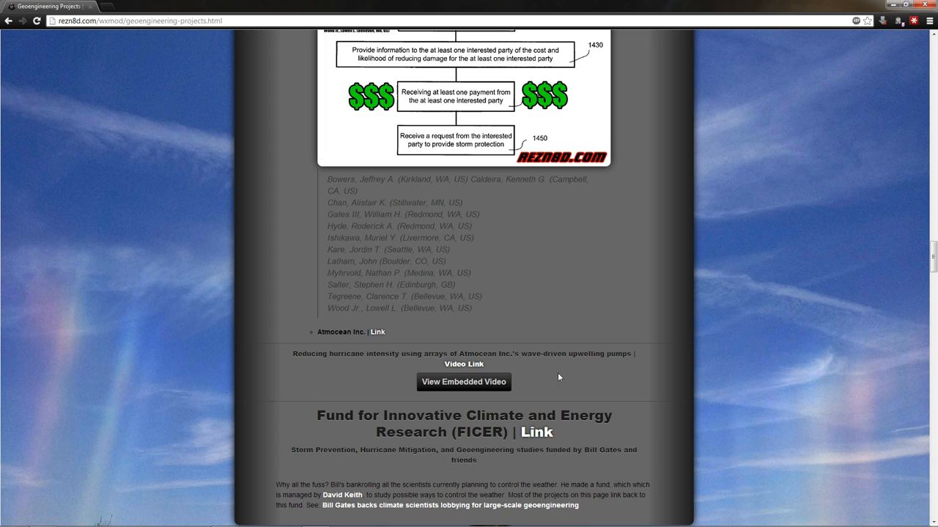
{"action": "mouse_move", "coordinate": [569, 369]}
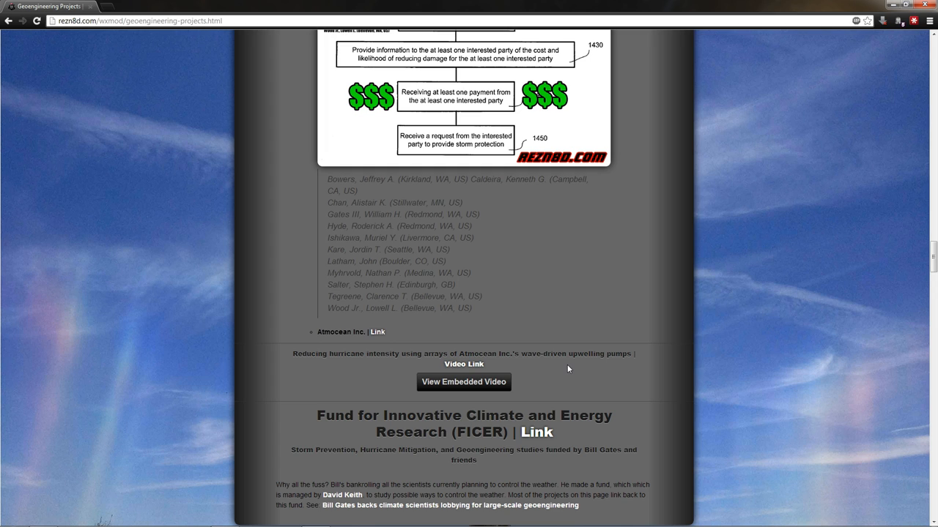
{"action": "scroll", "scroll_direction": "down", "scroll_amount": 3}
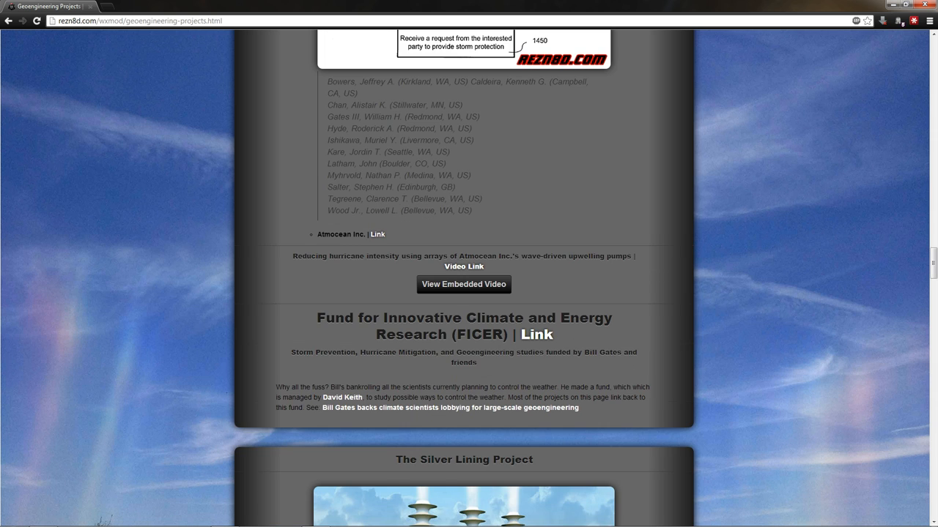
{"action": "mouse_move", "coordinate": [656, 318]}
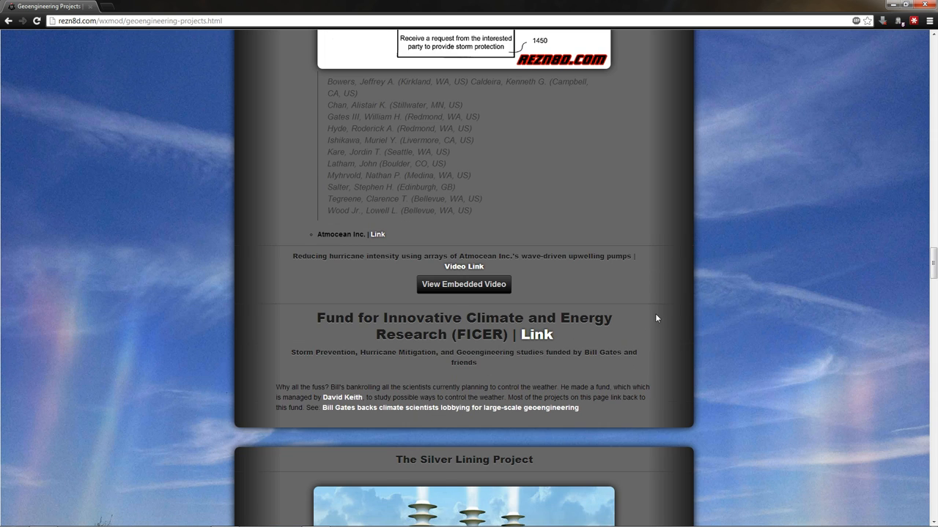
{"action": "scroll", "scroll_direction": "up", "scroll_amount": 3}
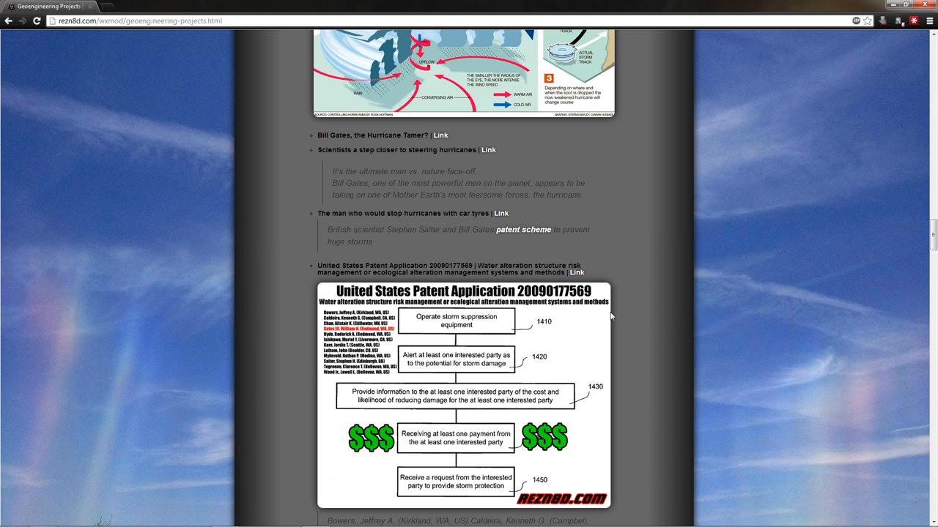
{"action": "mouse_move", "coordinate": [489, 154]}
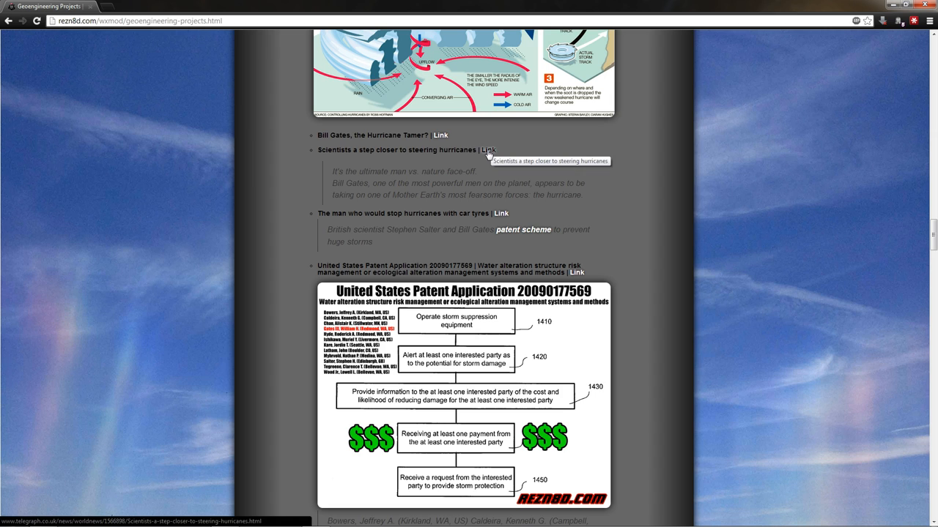
{"action": "mouse_move", "coordinate": [481, 157]}
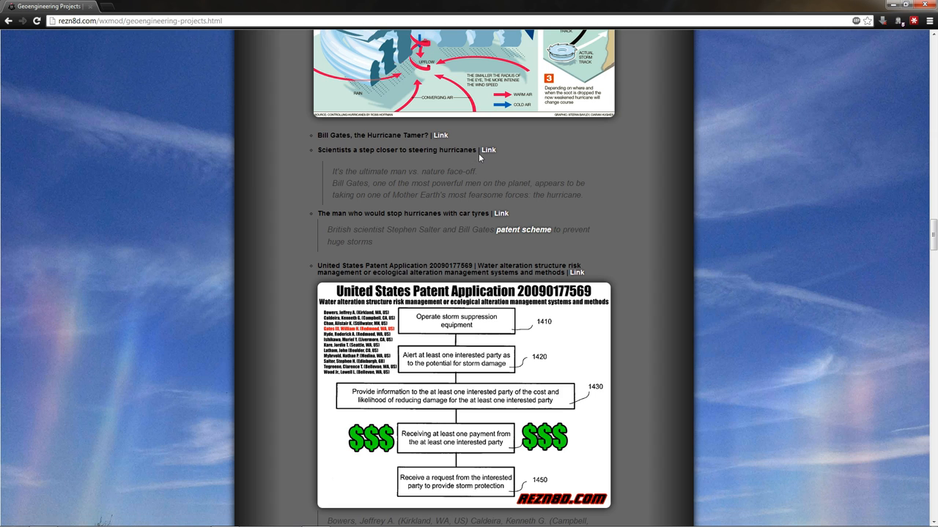
{"action": "mouse_move", "coordinate": [494, 179]}
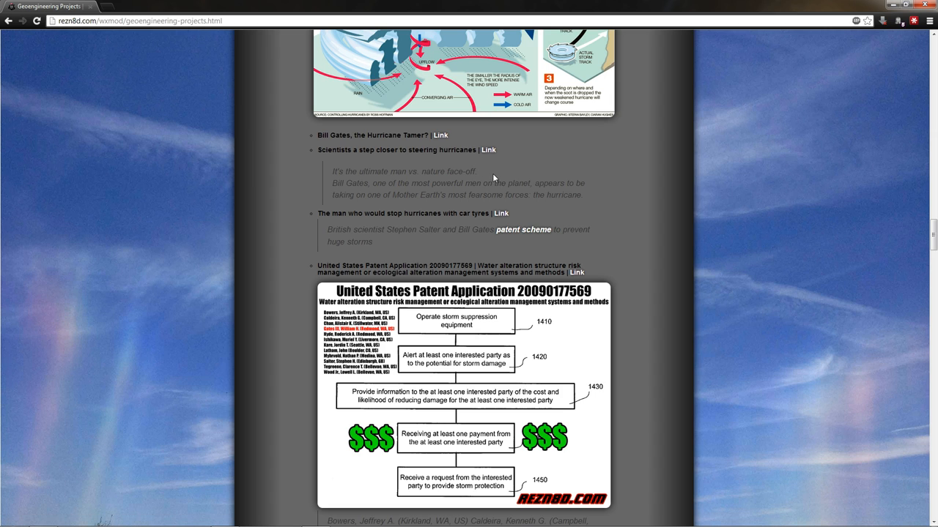
{"action": "mouse_move", "coordinate": [608, 230]}
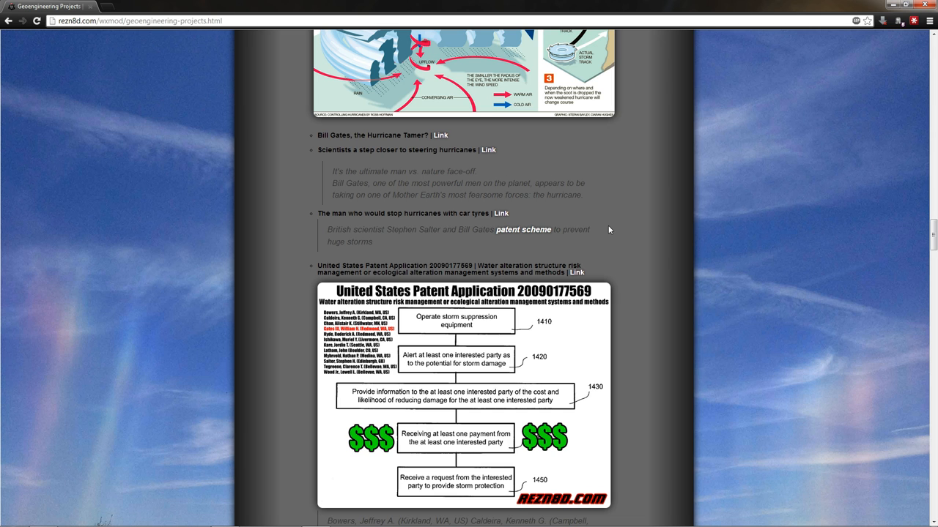
{"action": "scroll", "scroll_direction": "down", "scroll_amount": 3}
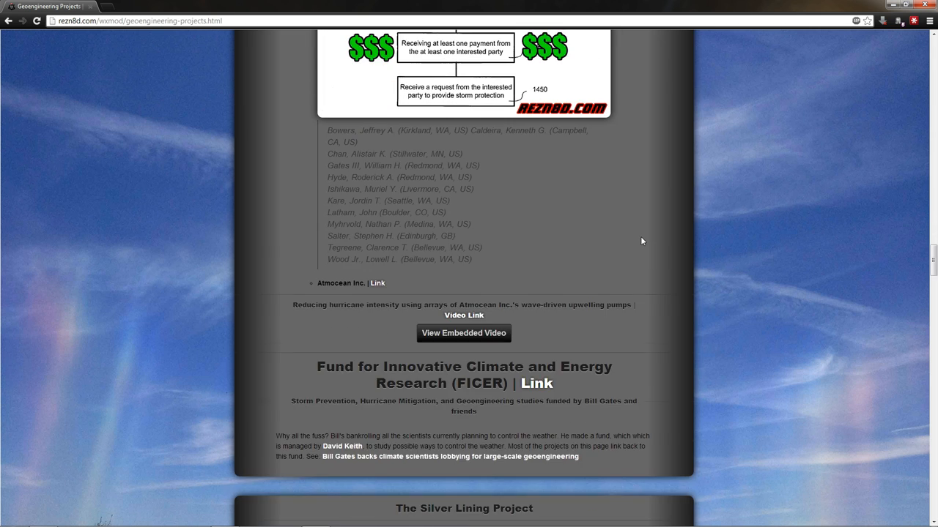
Scroll from the FICER section down to the Silver Lining Project ship image and article links
{"action": "scroll", "scroll_direction": "down", "scroll_amount": 3}
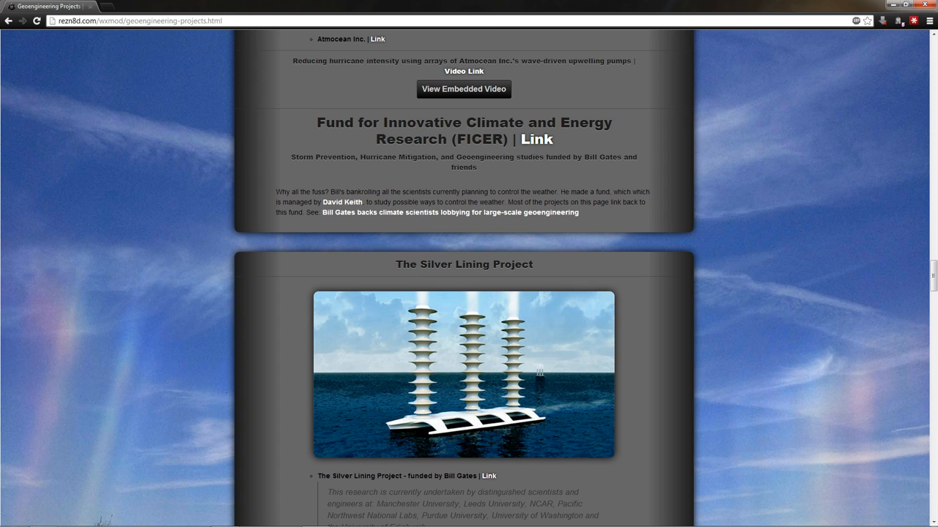
{"action": "scroll", "scroll_direction": "down", "scroll_amount": 3}
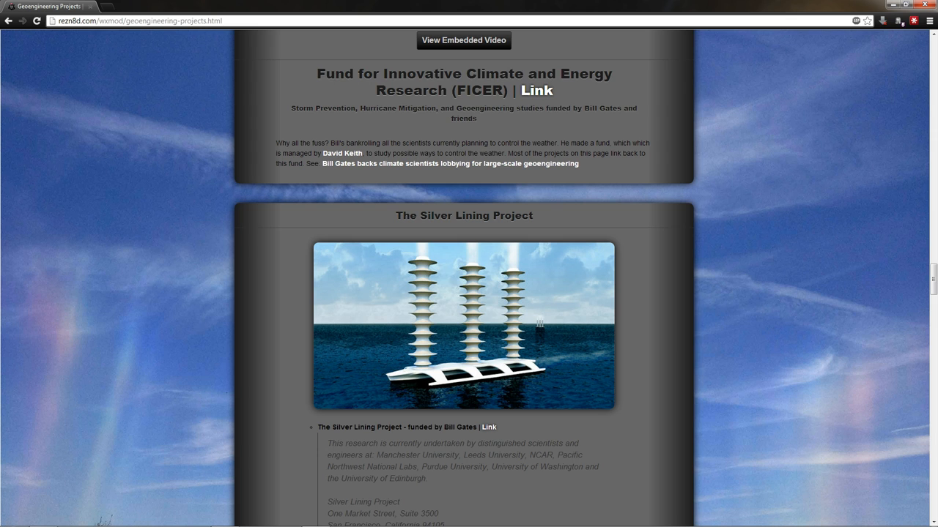
{"action": "scroll", "scroll_direction": "down", "scroll_amount": 3}
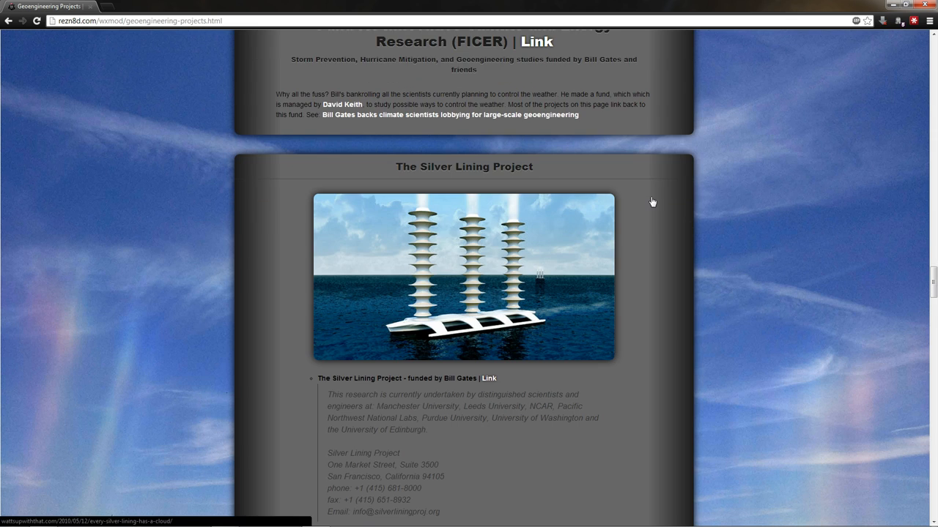
{"action": "scroll", "scroll_direction": "down", "scroll_amount": 3}
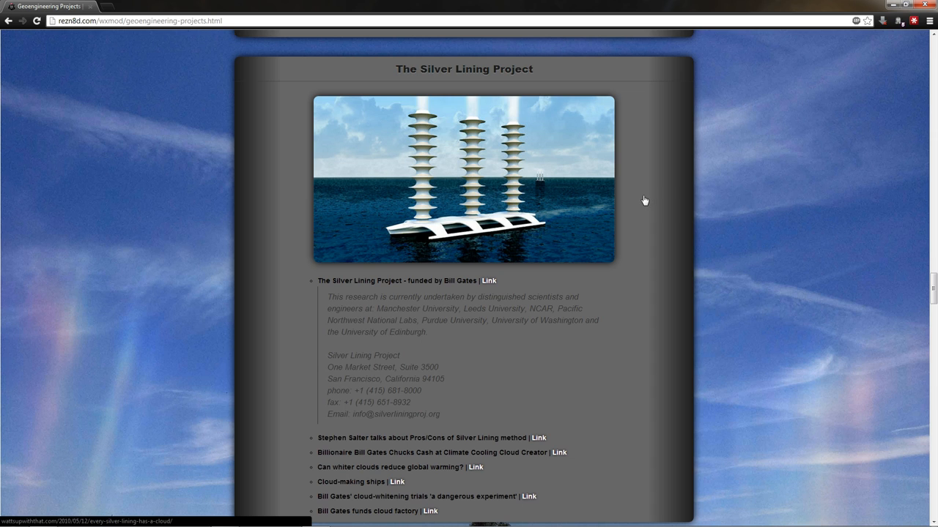
{"action": "mouse_move", "coordinate": [643, 188]}
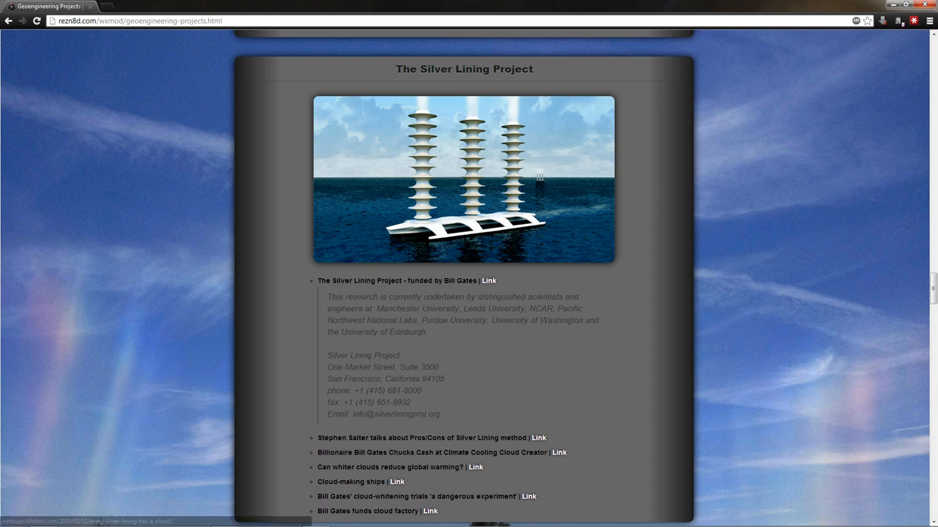
{"action": "scroll", "scroll_direction": "down", "scroll_amount": 3}
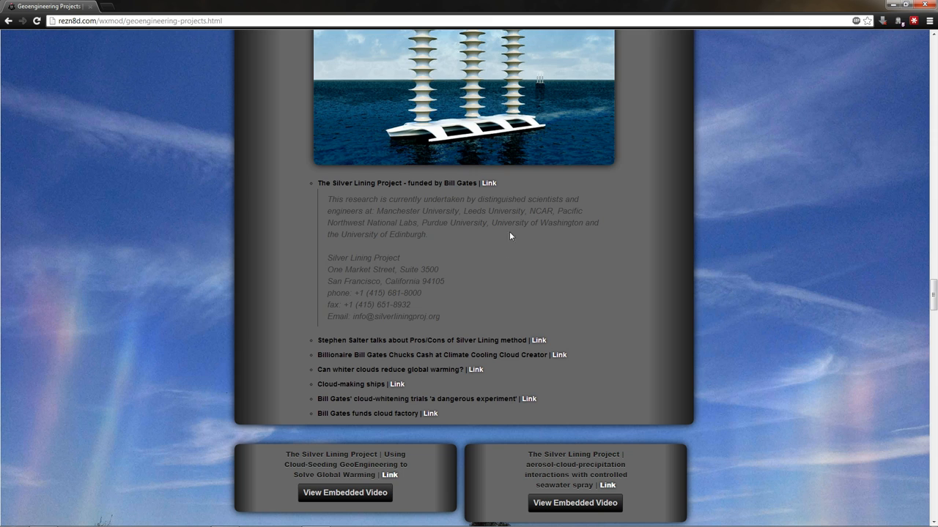
{"action": "mouse_move", "coordinate": [489, 188]}
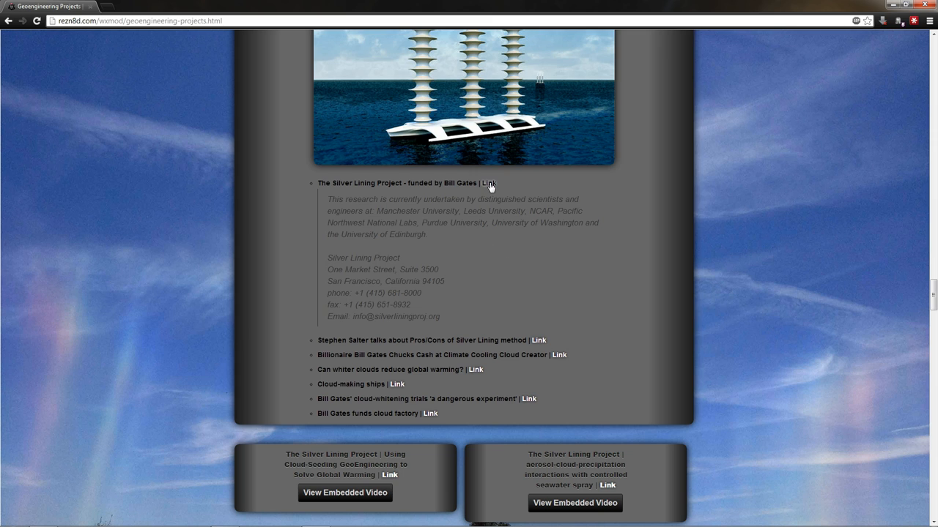
Open the archived 2010 Silver Lining collaborators page, then return to the projects tab
{"action": "left_click", "coordinate": [488, 184]}
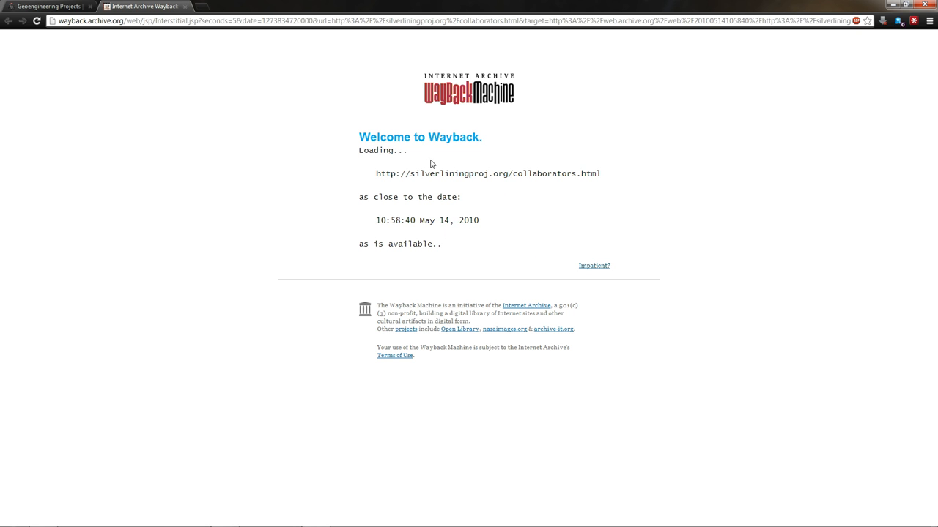
{"action": "mouse_move", "coordinate": [158, 69]}
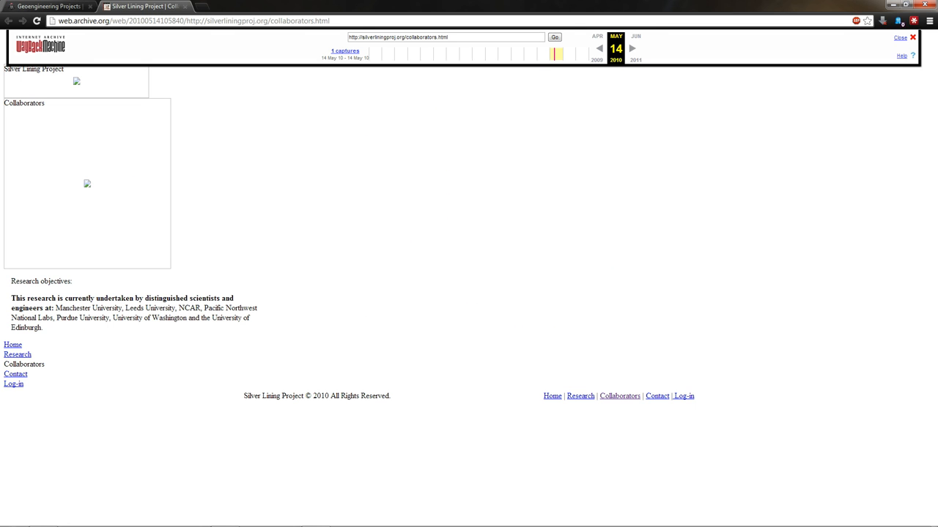
{"action": "mouse_move", "coordinate": [140, 308]}
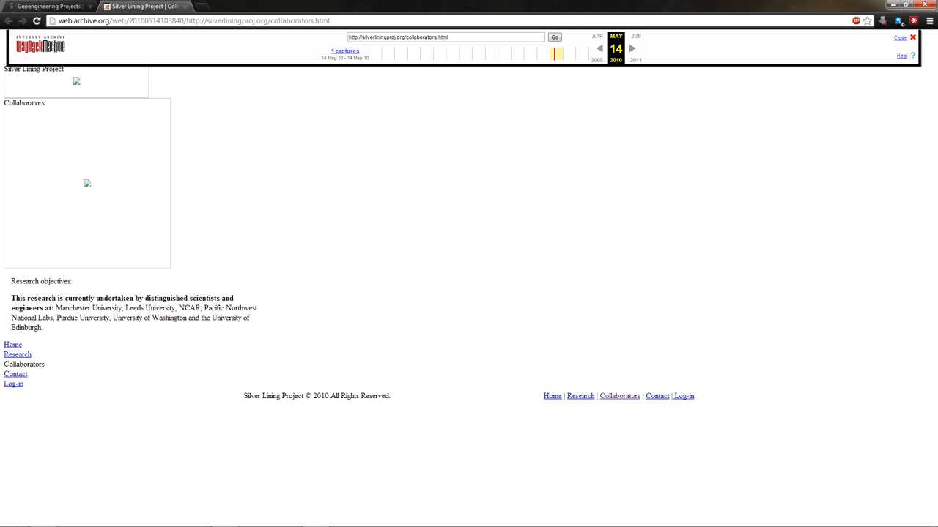
{"action": "mouse_move", "coordinate": [132, 344]}
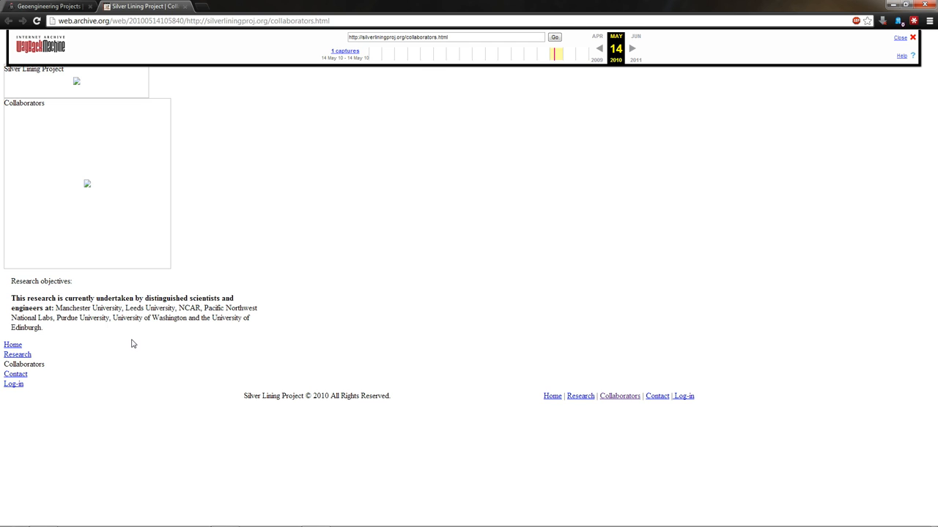
{"action": "mouse_move", "coordinate": [150, 333]}
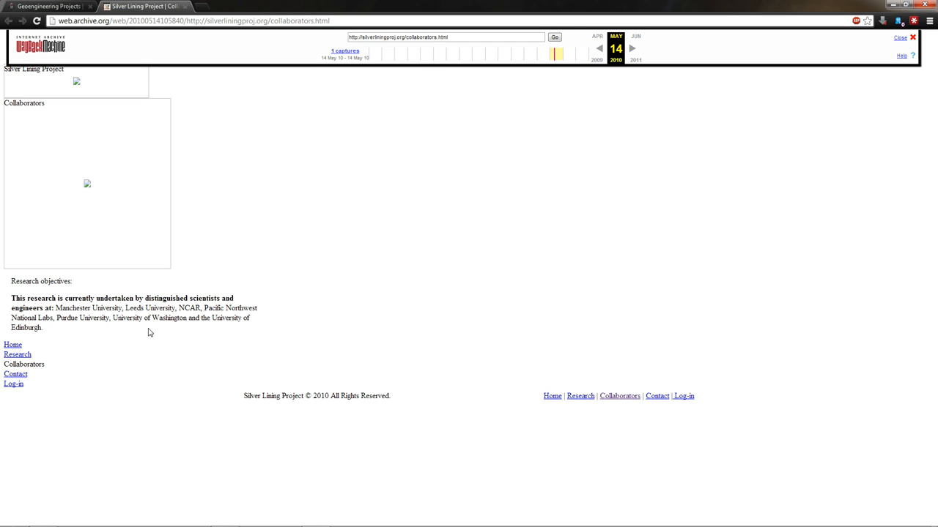
{"action": "mouse_move", "coordinate": [122, 198]}
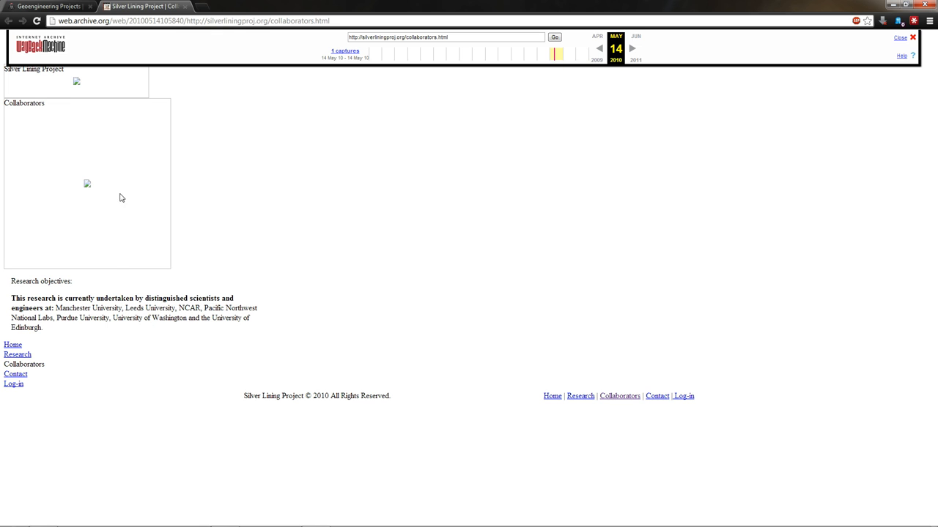
{"action": "left_click", "coordinate": [41, 6]}
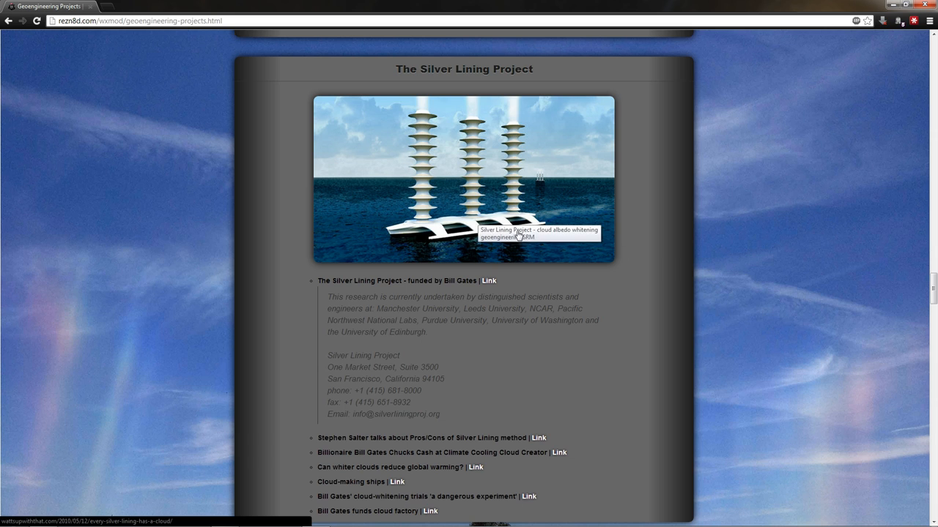
{"action": "mouse_move", "coordinate": [548, 244]}
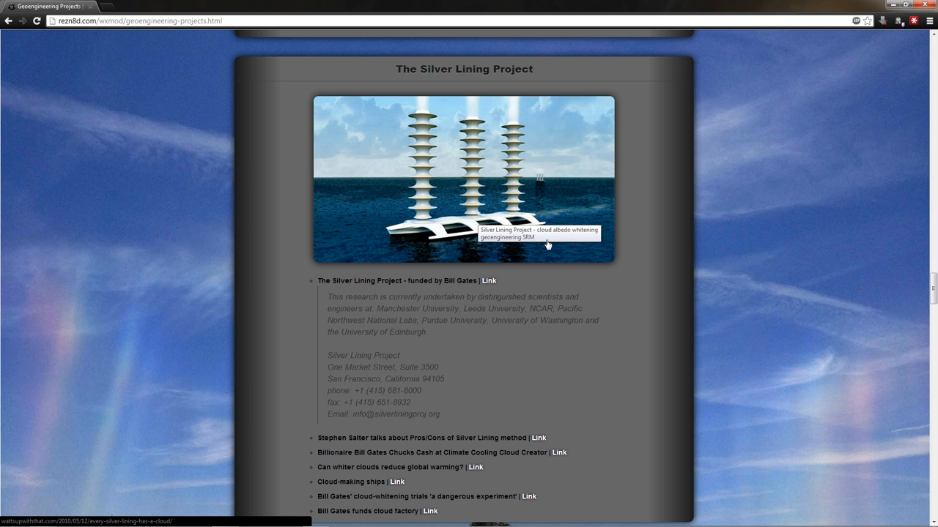
{"action": "mouse_move", "coordinate": [539, 237]}
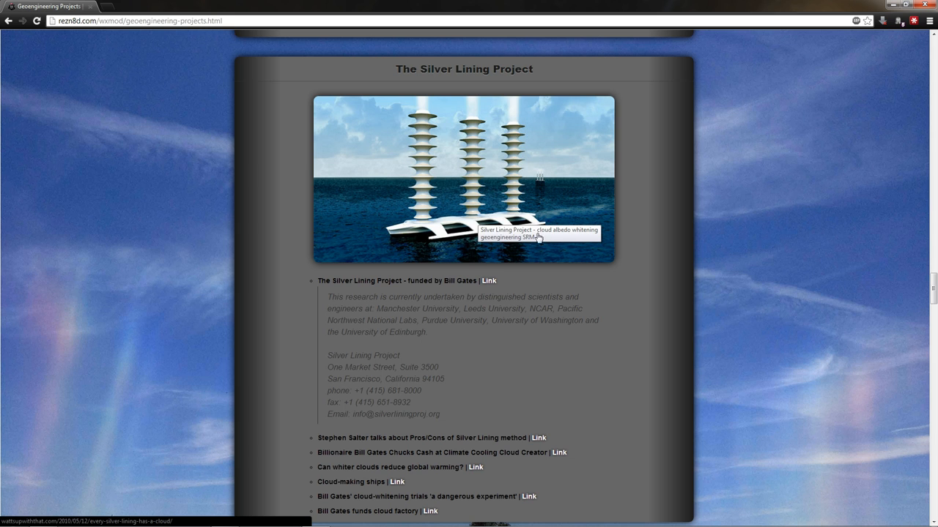
Scroll past the Silver Lining article list to the embedded videos and Haida Salmon heading
{"action": "scroll", "scroll_direction": "down", "scroll_amount": 3}
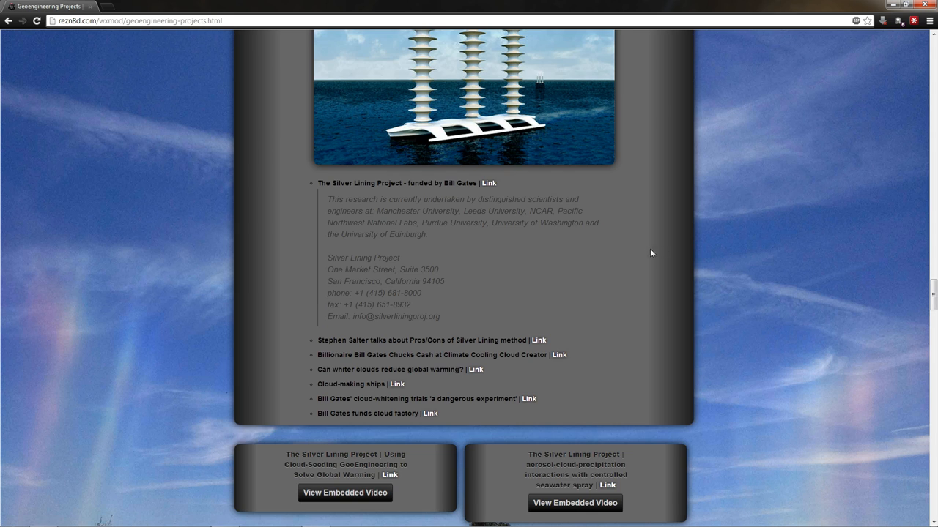
{"action": "scroll", "scroll_direction": "down", "scroll_amount": 3}
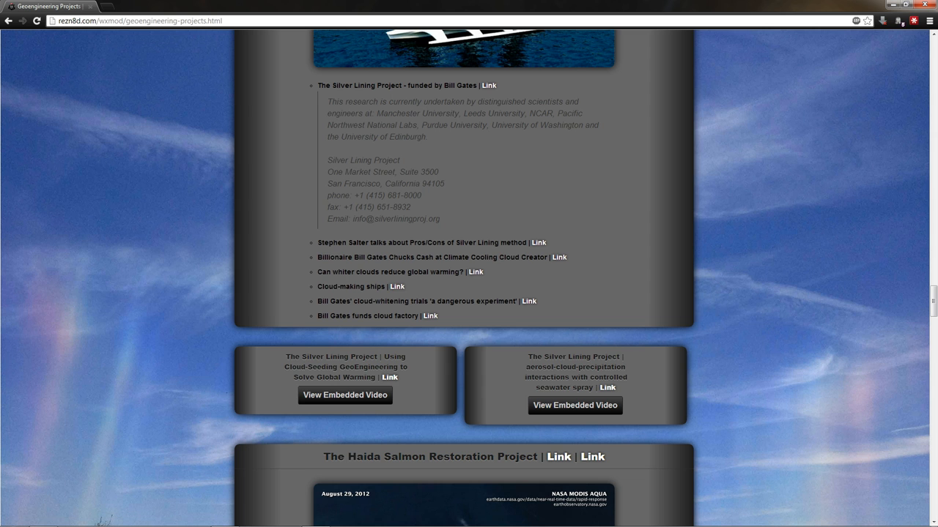
{"action": "mouse_move", "coordinate": [539, 249]}
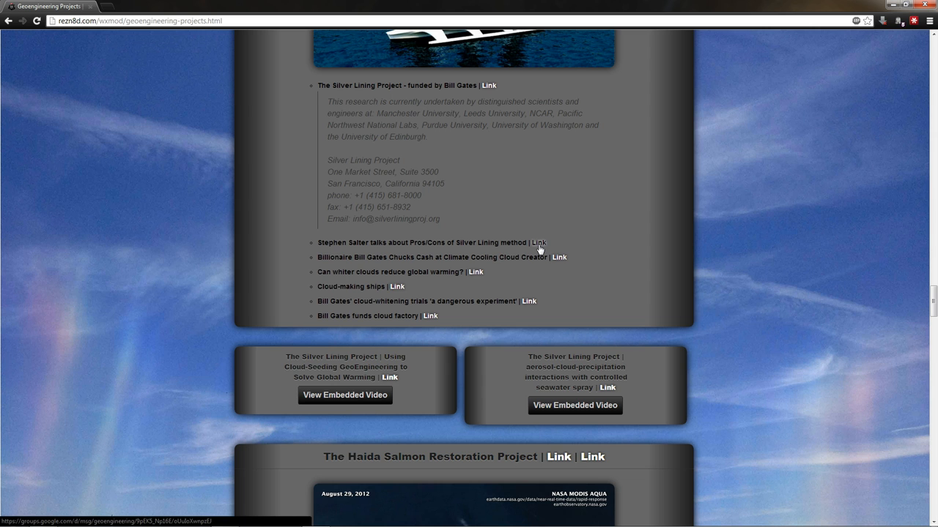
Open the Google Groups Pros/Cons of Silver Lining thread and read its first messages
{"action": "left_click", "coordinate": [539, 244]}
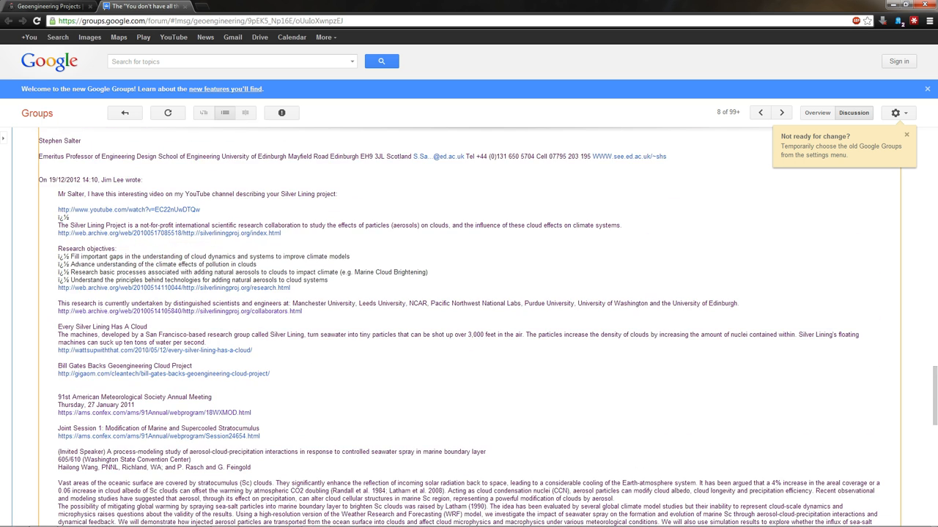
{"action": "scroll", "scroll_direction": "down", "scroll_amount": 3}
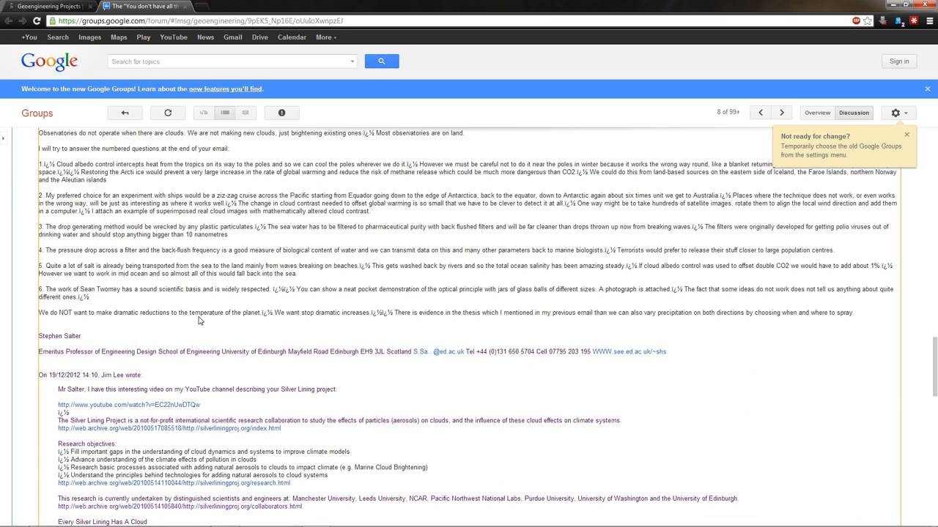
{"action": "mouse_move", "coordinate": [311, 320]}
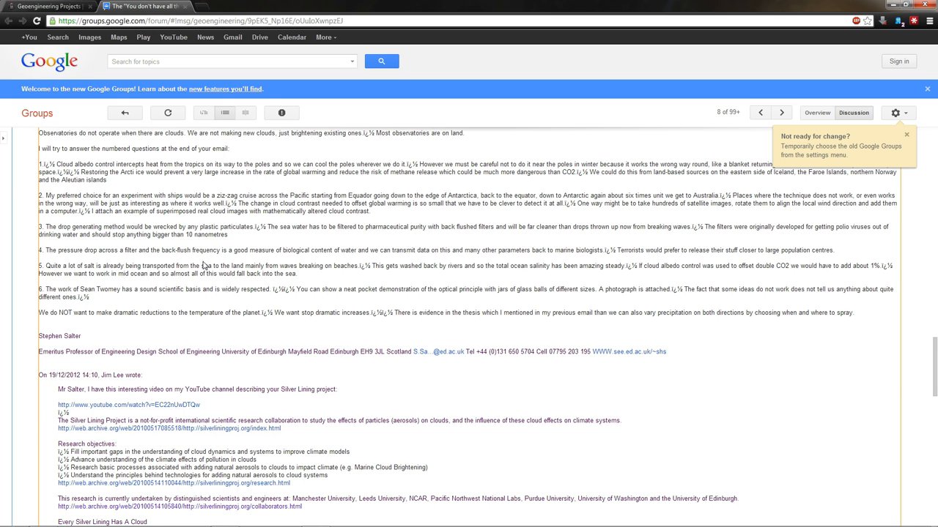
{"action": "scroll", "scroll_direction": "down", "scroll_amount": 3}
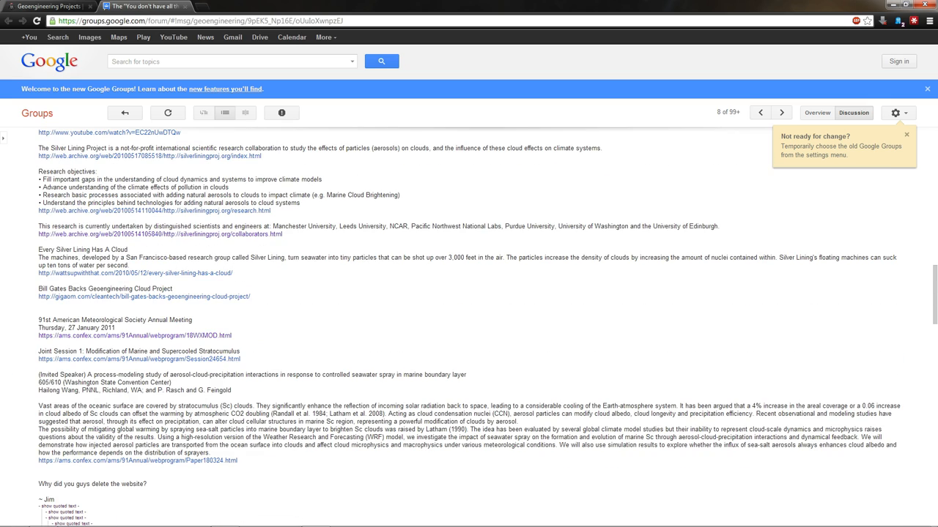
{"action": "scroll", "scroll_direction": "up", "scroll_amount": 3}
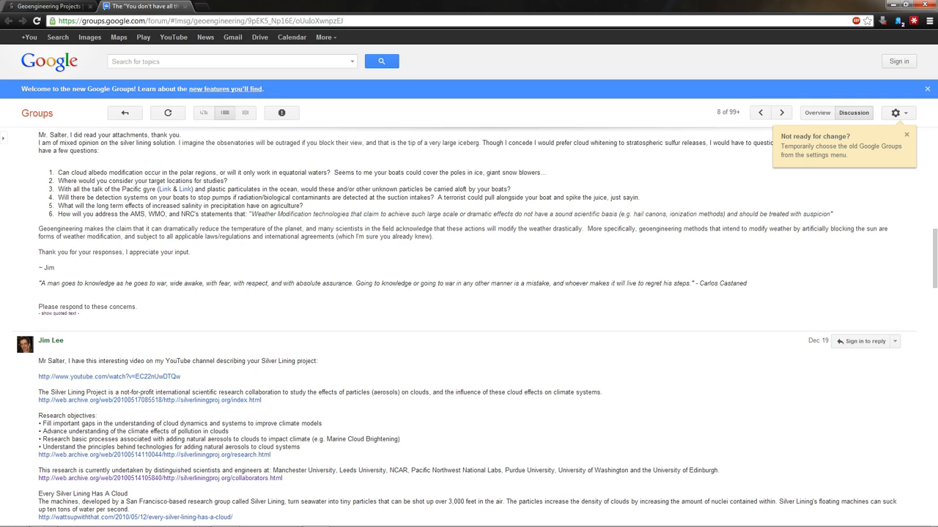
Scroll down through the replies to Stephen Salter's Silver Lining response
{"action": "scroll", "scroll_direction": "down", "scroll_amount": 3}
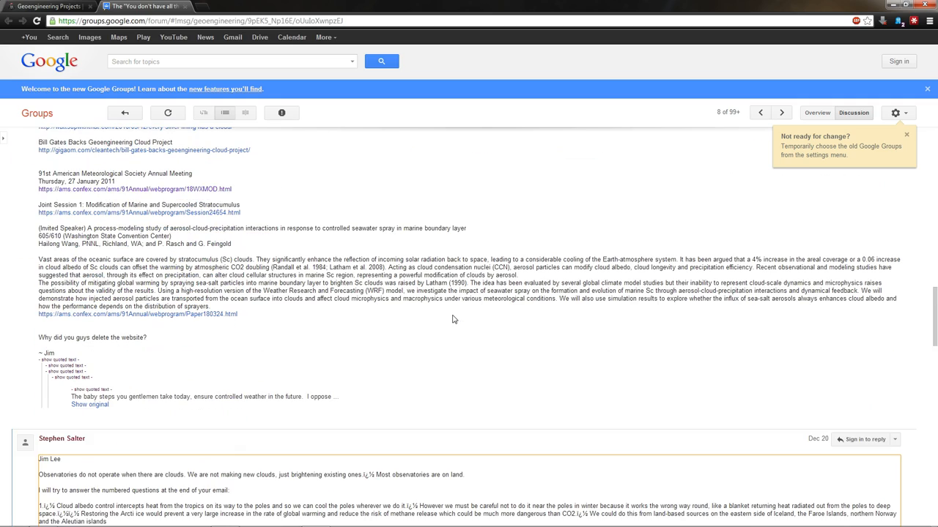
{"action": "scroll", "scroll_direction": "down", "scroll_amount": 3}
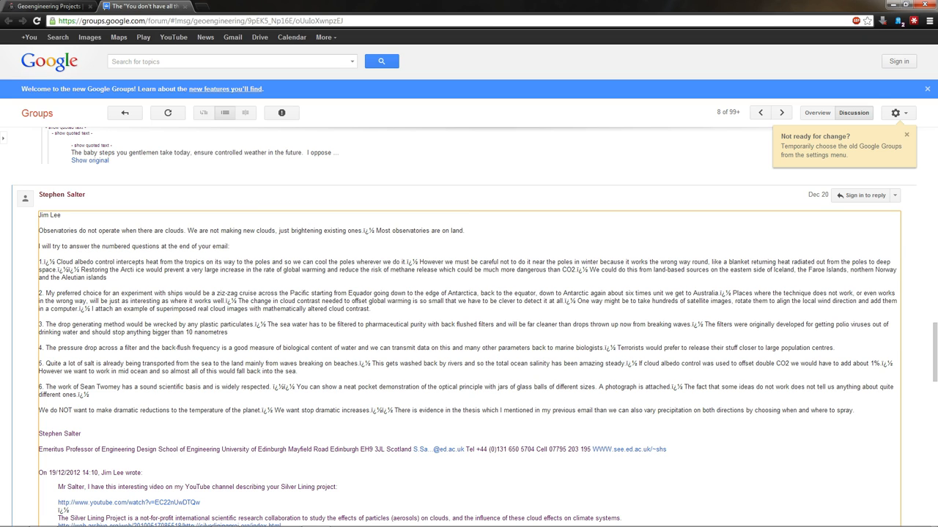
{"action": "mouse_move", "coordinate": [512, 398]}
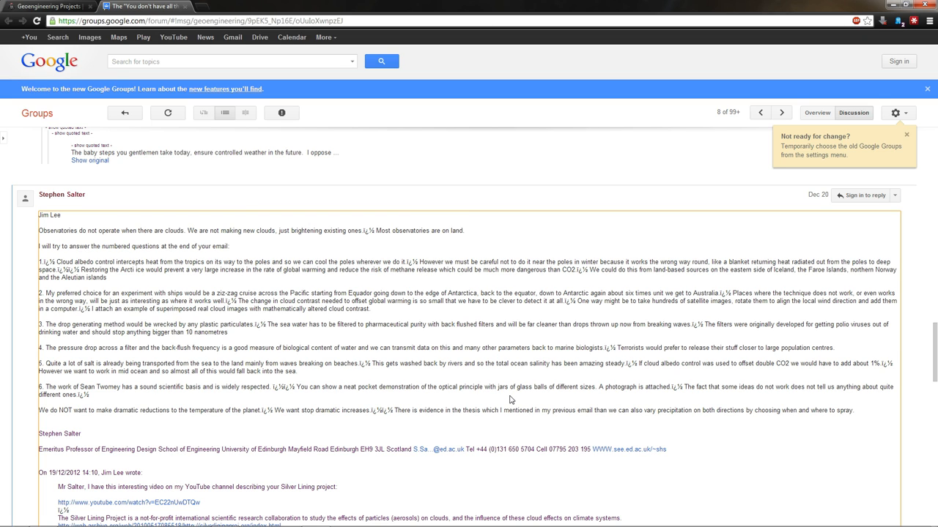
{"action": "scroll", "scroll_direction": "down", "scroll_amount": 3}
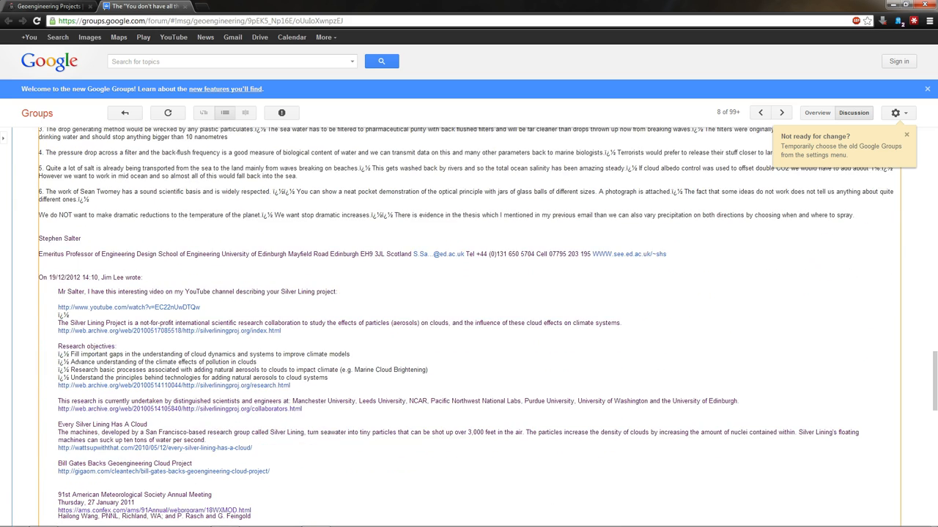
{"action": "scroll", "scroll_direction": "down", "scroll_amount": 3}
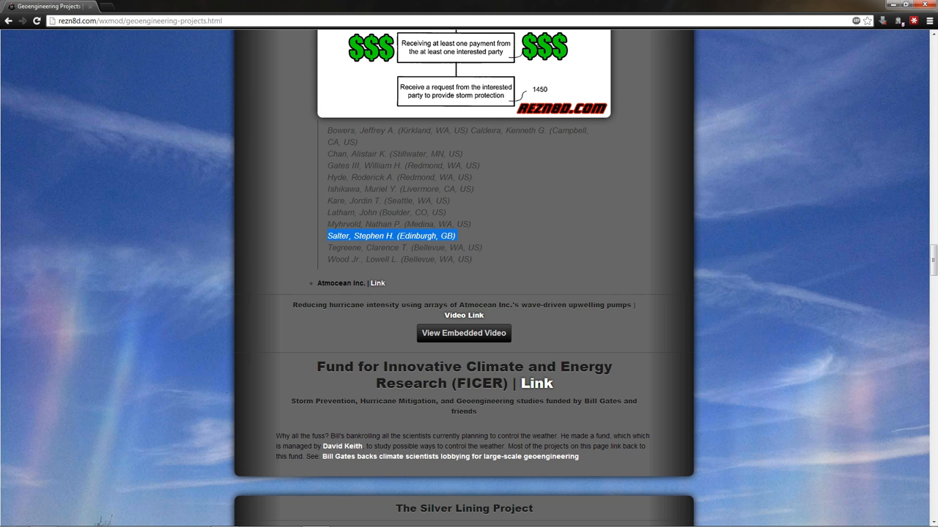
Scroll back to the Silver Lining Project section with its article links and video boxes
{"action": "scroll", "scroll_direction": "up", "scroll_amount": 3}
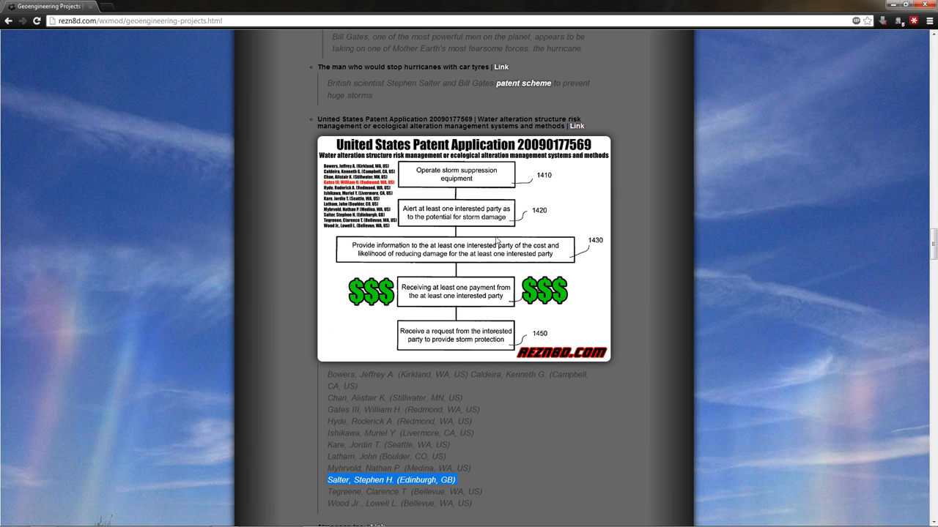
{"action": "scroll", "scroll_direction": "down", "scroll_amount": 3}
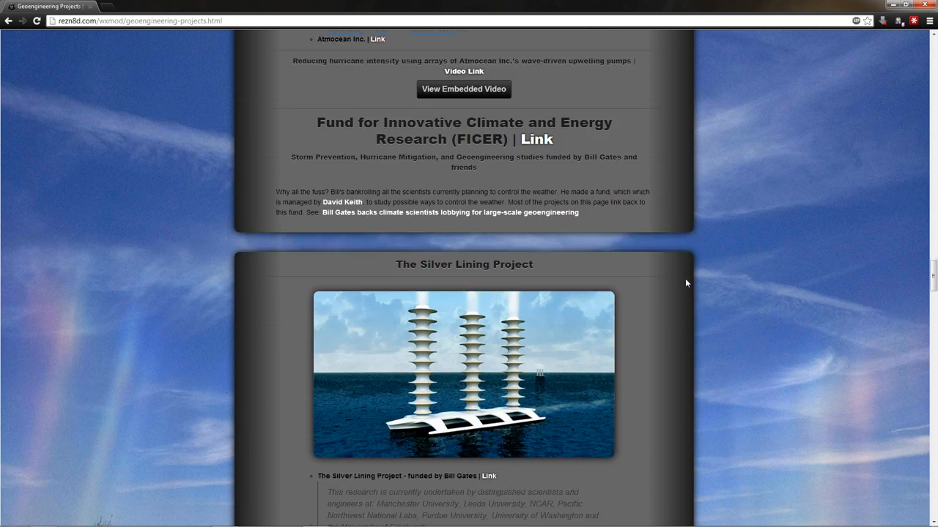
{"action": "scroll", "scroll_direction": "down", "scroll_amount": 3}
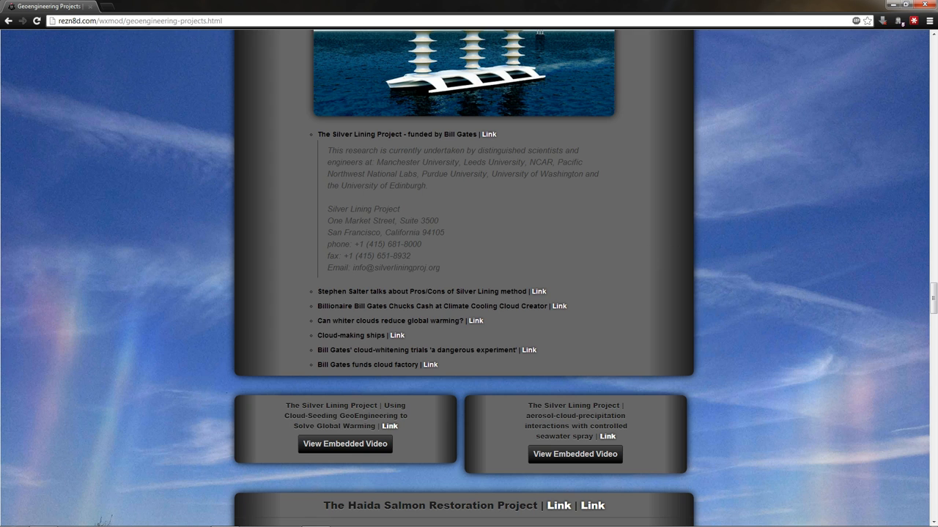
{"action": "mouse_move", "coordinate": [539, 329]}
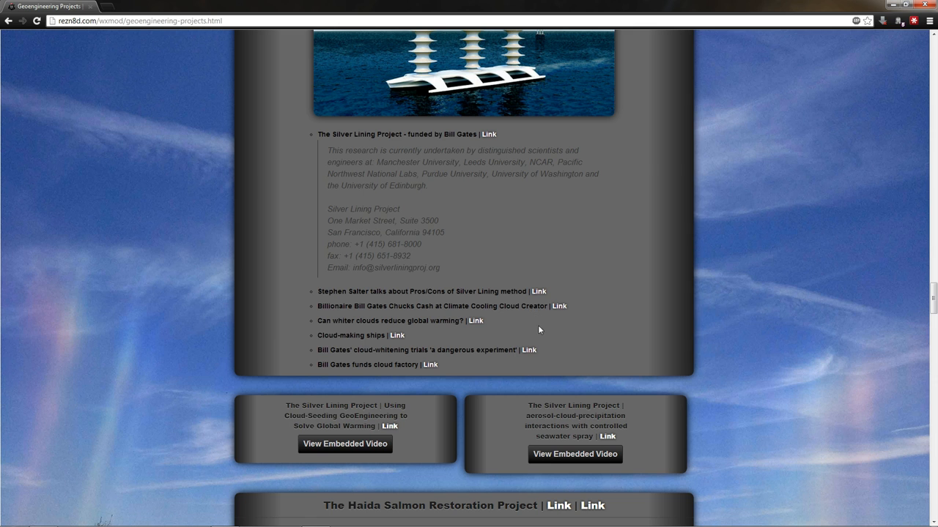
Load both embedded Silver Lining videos, bringing the Haida Salmon Restoration section into view below
{"action": "scroll", "scroll_direction": "down", "scroll_amount": 3}
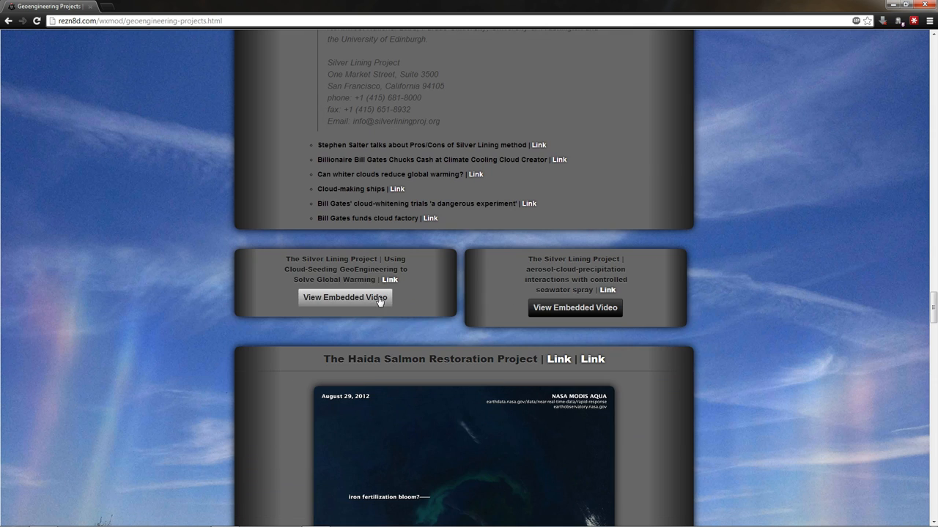
{"action": "left_click", "coordinate": [345, 297]}
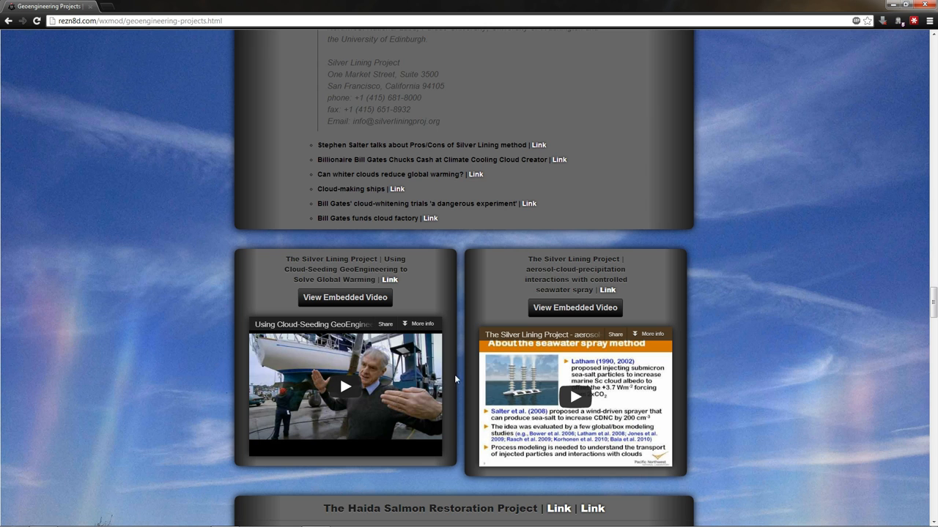
{"action": "scroll", "scroll_direction": "down", "scroll_amount": 3}
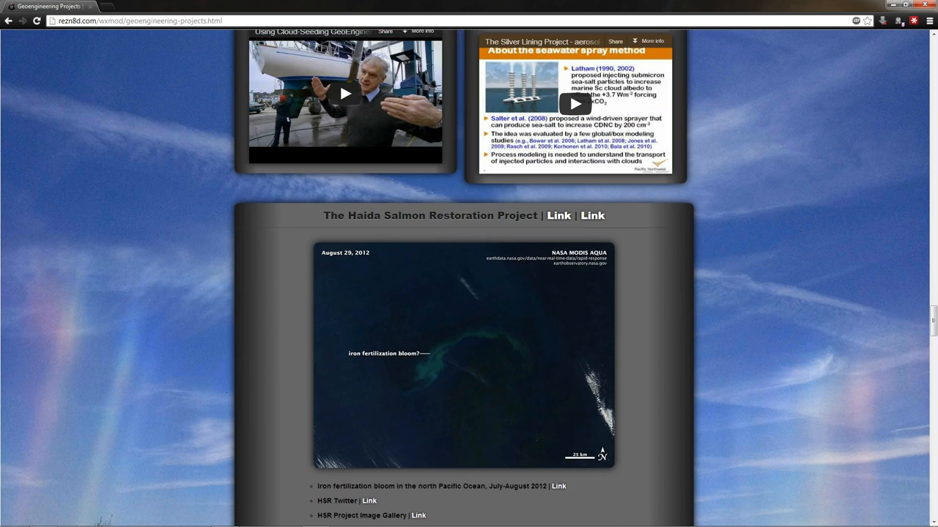
{"action": "mouse_move", "coordinate": [700, 346]}
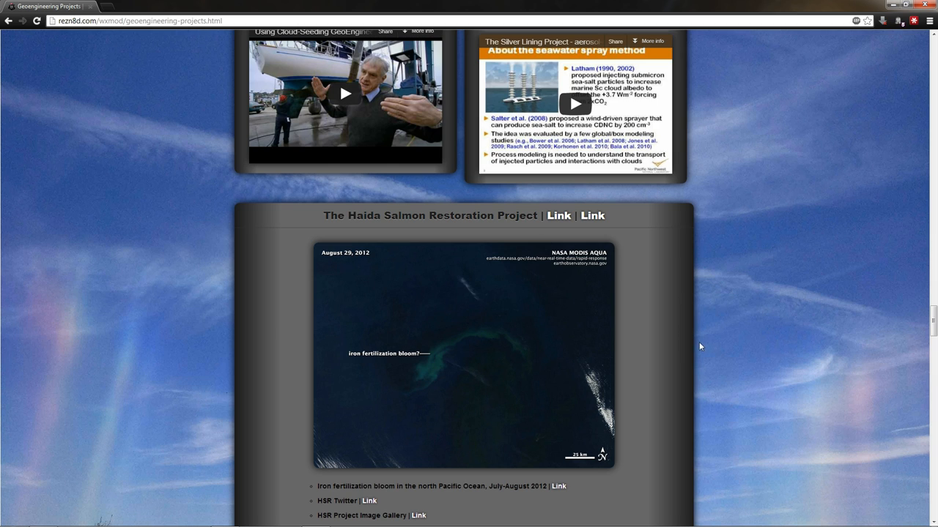
{"action": "mouse_move", "coordinate": [690, 340]}
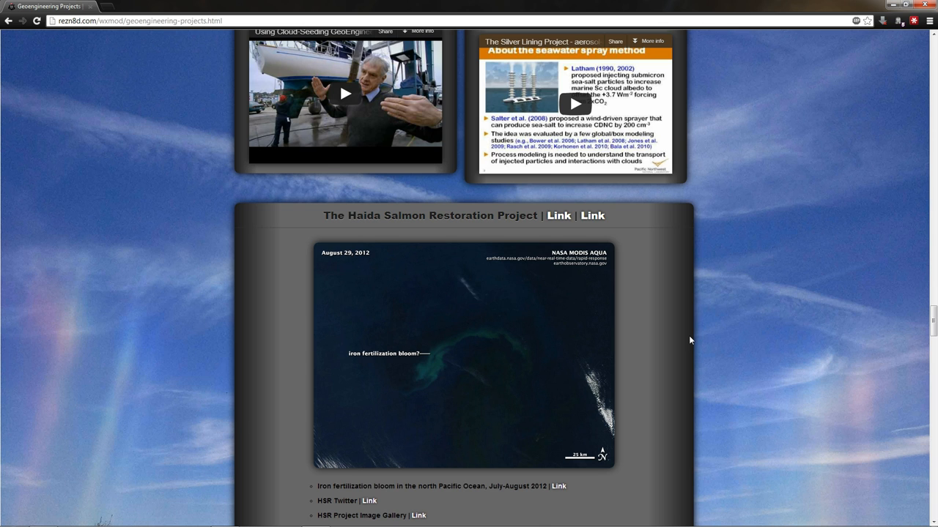
{"action": "mouse_move", "coordinate": [807, 286]}
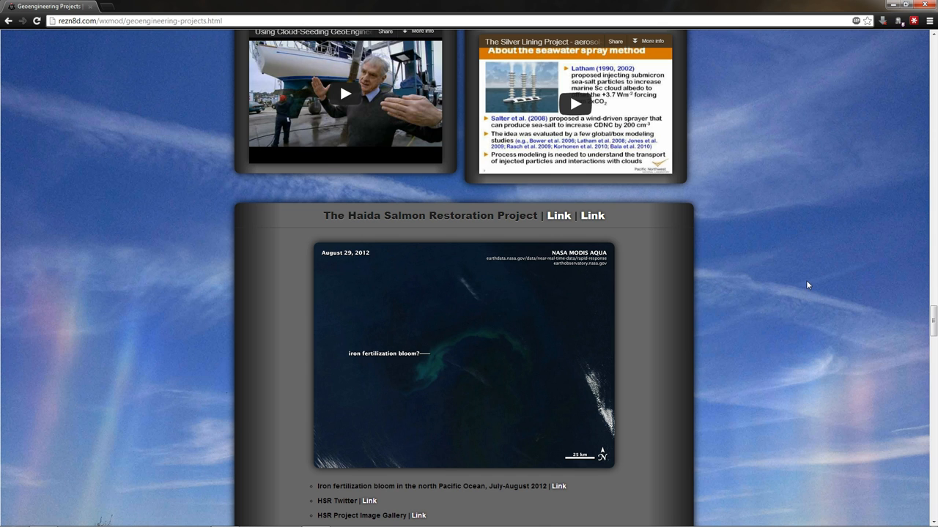
{"action": "scroll", "scroll_direction": "down", "scroll_amount": 3}
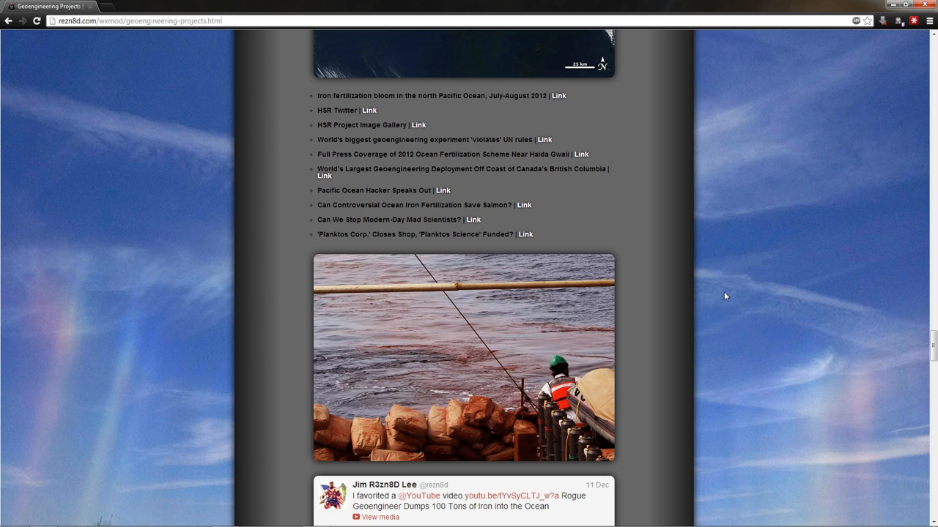
{"action": "scroll", "scroll_direction": "down", "scroll_amount": 3}
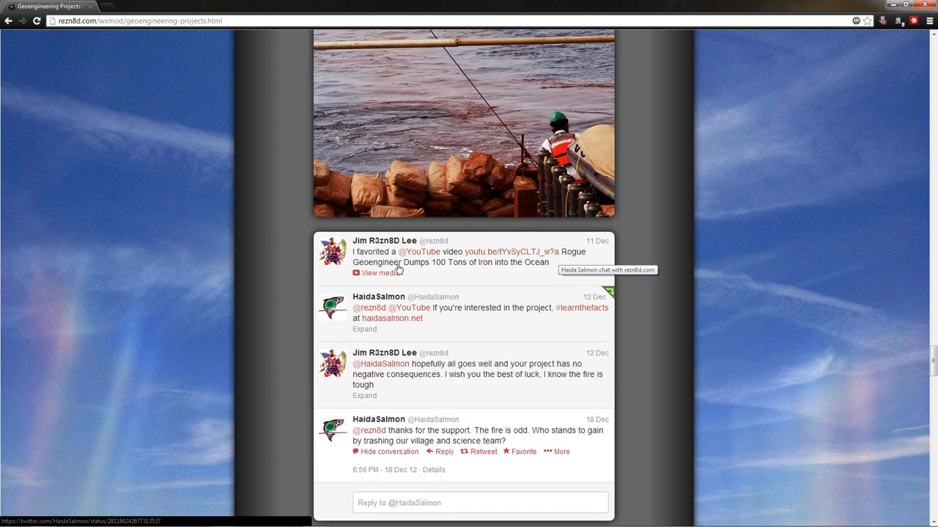
{"action": "mouse_move", "coordinate": [501, 270]}
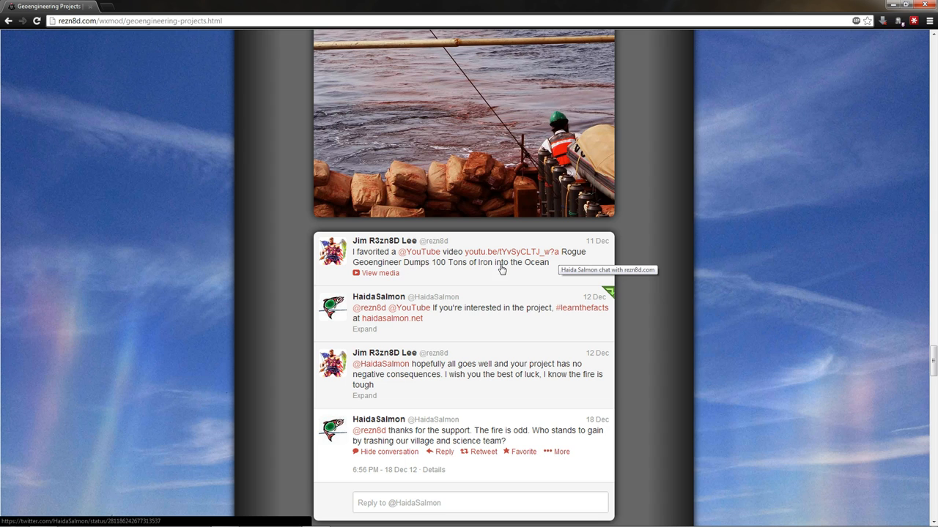
{"action": "mouse_move", "coordinate": [402, 308]}
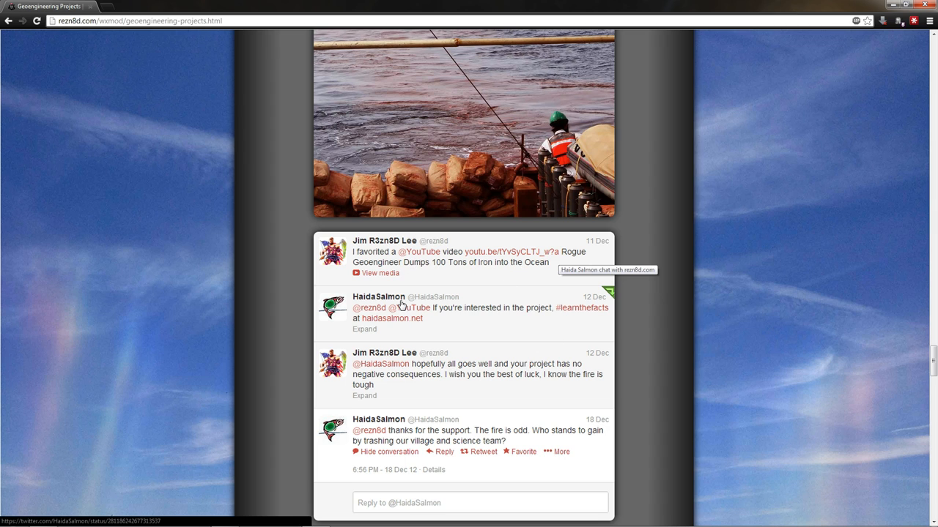
{"action": "mouse_move", "coordinate": [598, 317]}
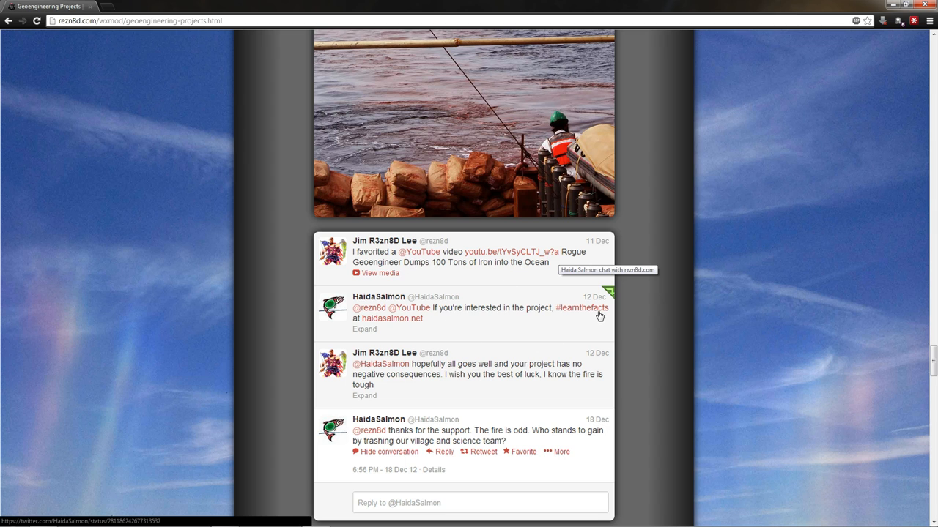
{"action": "mouse_move", "coordinate": [545, 350]}
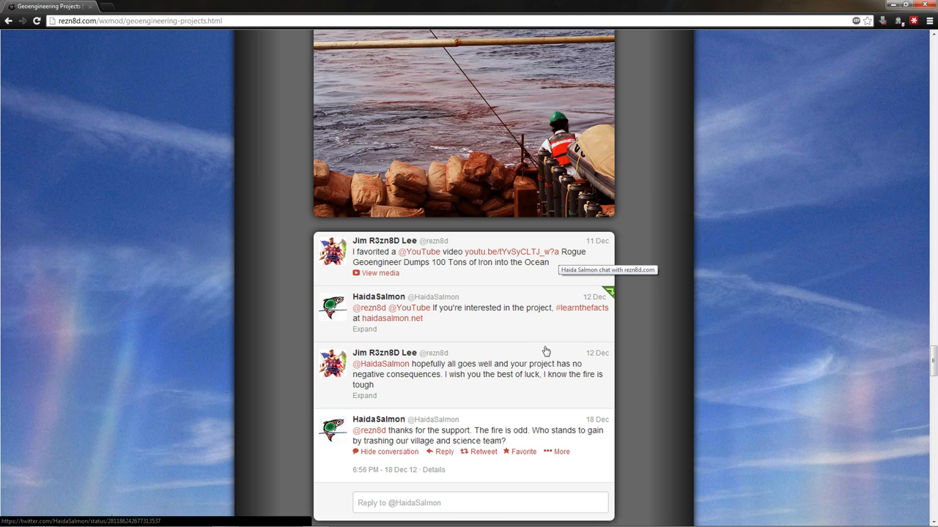
{"action": "scroll", "scroll_direction": "up", "scroll_amount": 3}
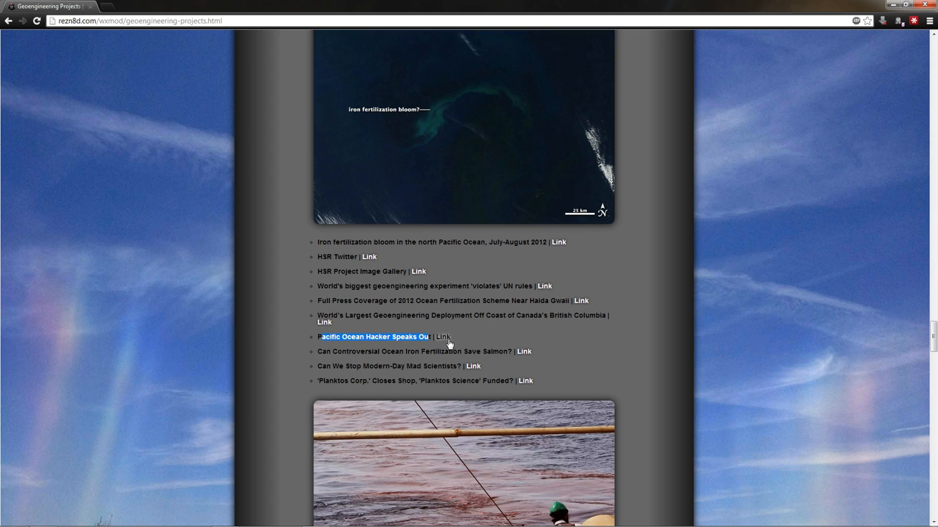
Scroll past the tweets until the Stratoshield "Hose in the Sky" image and introduction appear
{"action": "scroll", "scroll_direction": "down", "scroll_amount": 3}
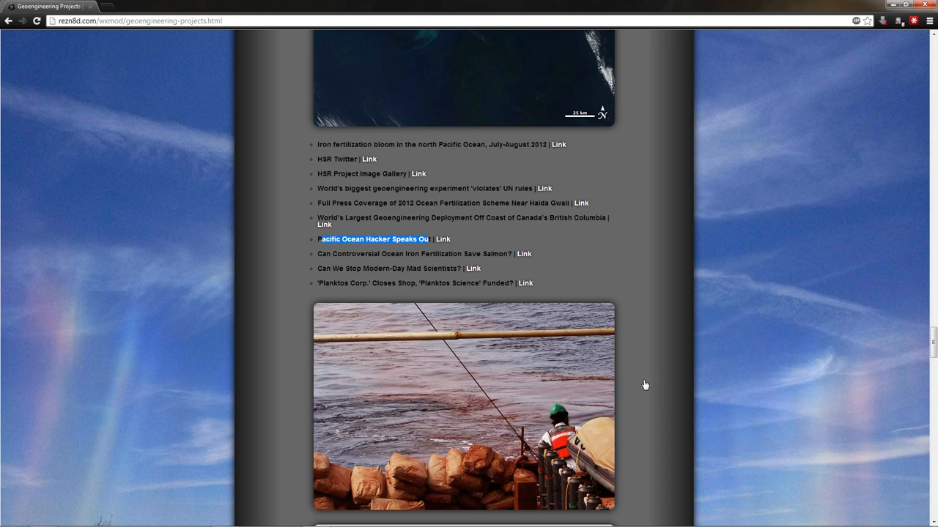
{"action": "scroll", "scroll_direction": "up", "scroll_amount": 3}
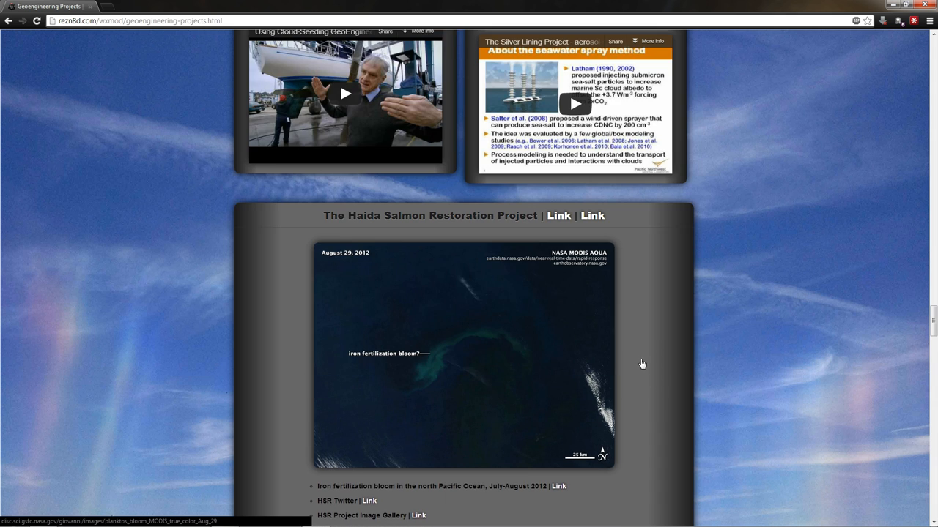
{"action": "scroll", "scroll_direction": "down", "scroll_amount": 3}
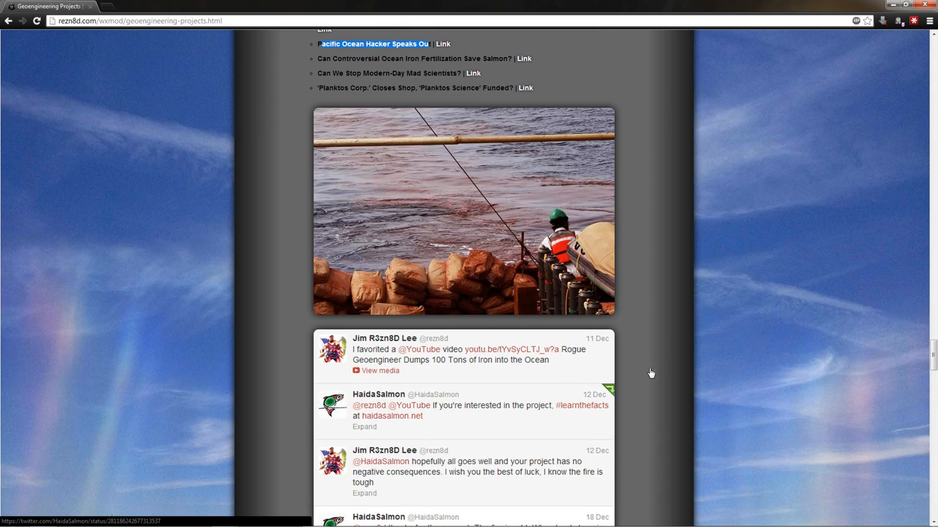
{"action": "scroll", "scroll_direction": "down", "scroll_amount": 3}
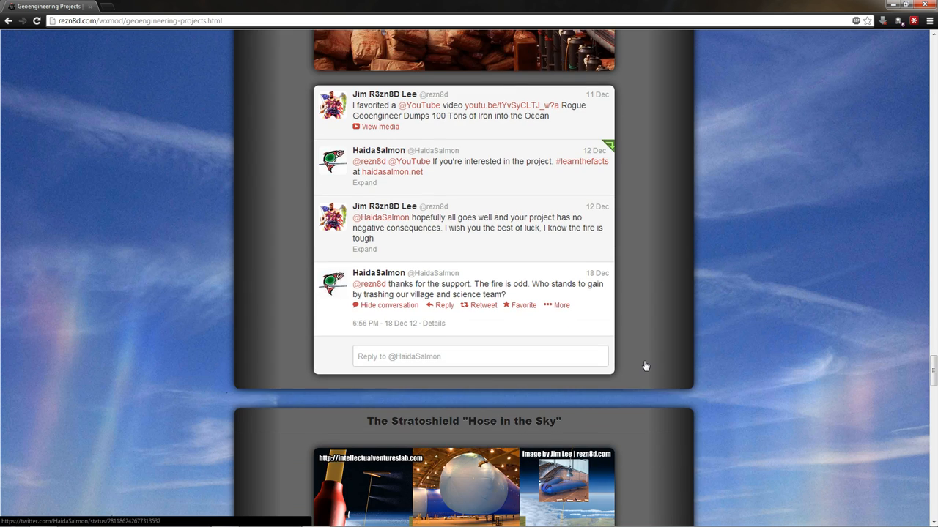
{"action": "scroll", "scroll_direction": "down", "scroll_amount": 3}
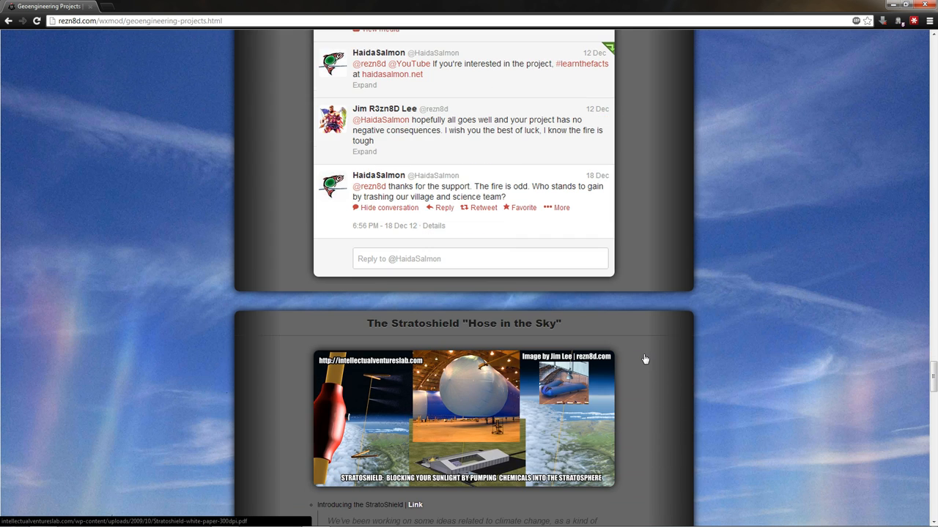
{"action": "scroll", "scroll_direction": "down", "scroll_amount": 3}
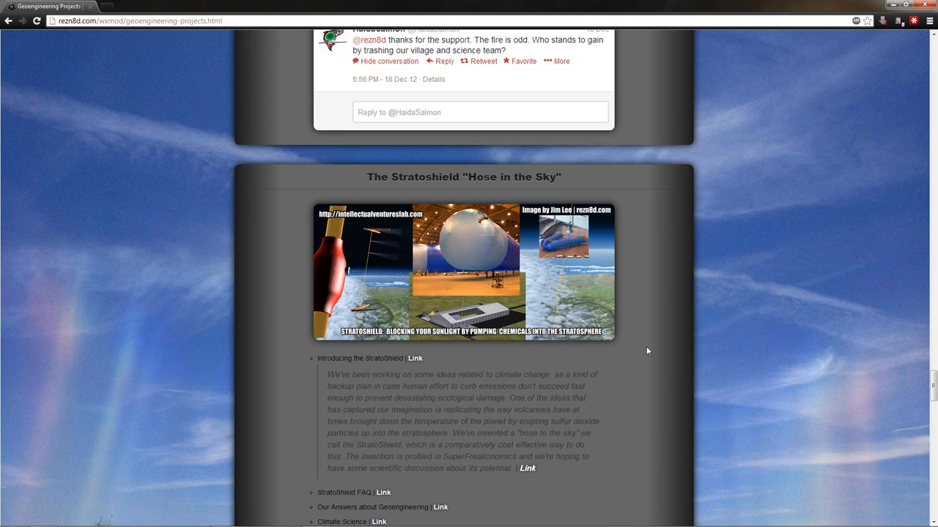
Show the embedded Stratoshield video, then scroll down to the SPICE section heading and illustration
{"action": "scroll", "scroll_direction": "down", "scroll_amount": 3}
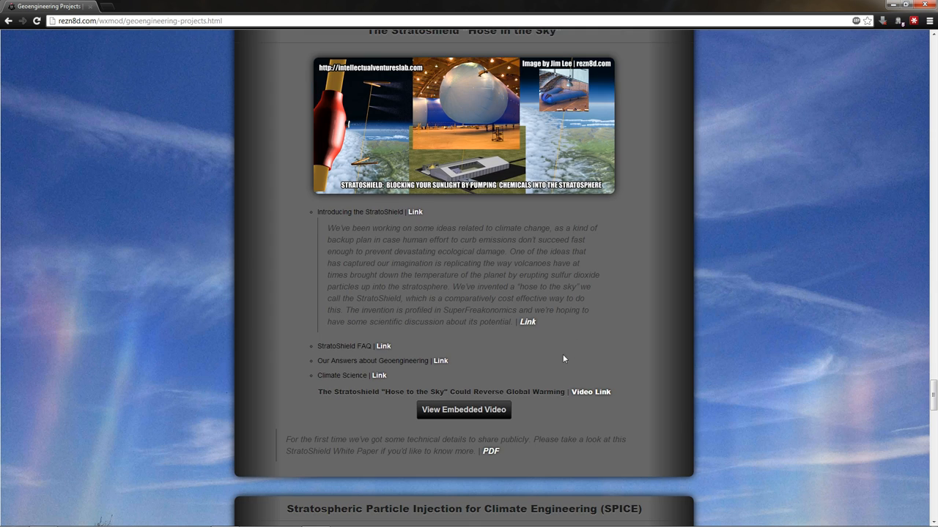
{"action": "mouse_move", "coordinate": [378, 375]}
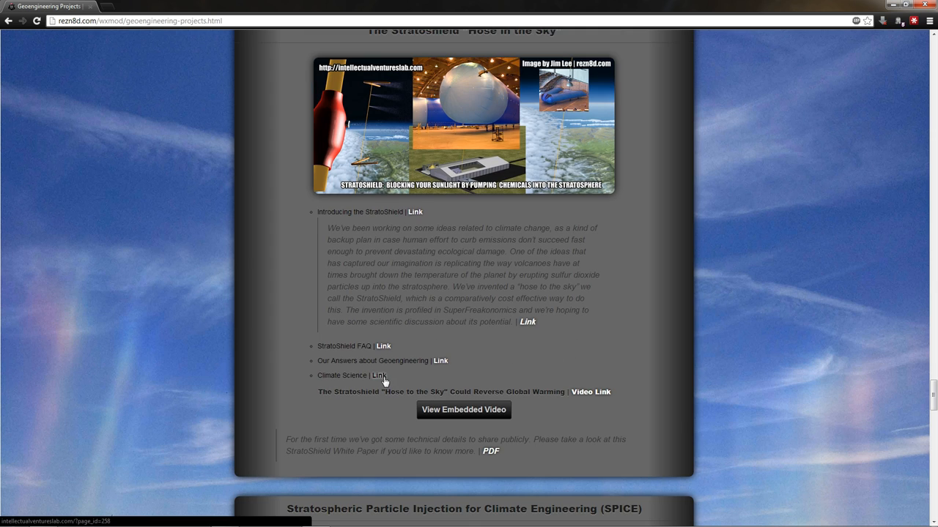
{"action": "mouse_move", "coordinate": [440, 223]}
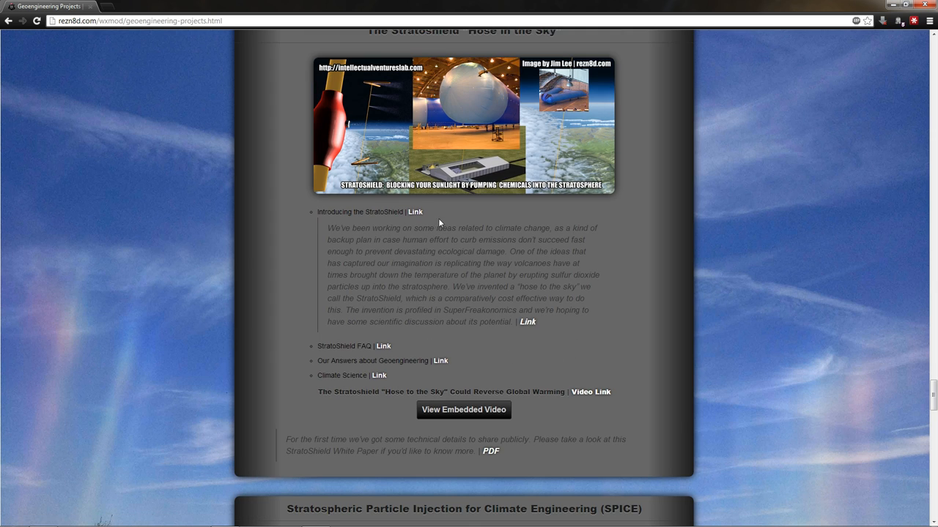
{"action": "left_click", "coordinate": [463, 410]}
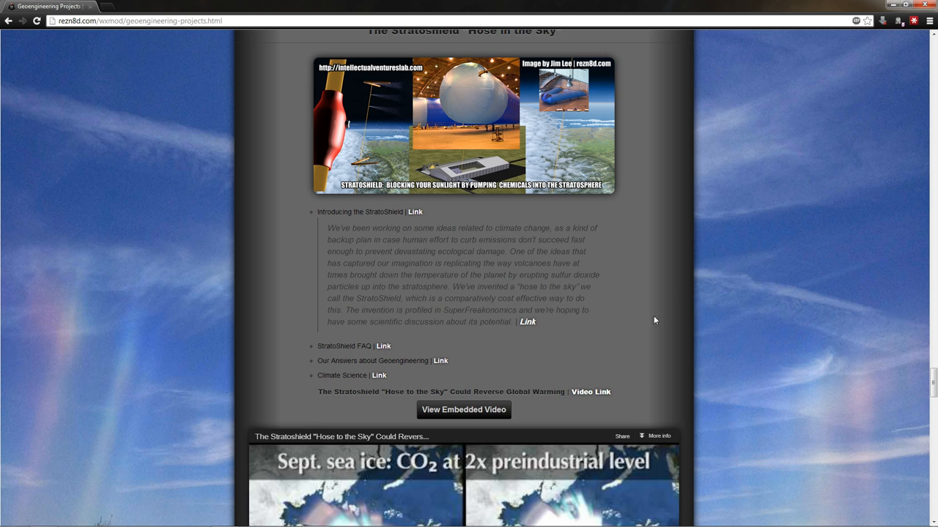
{"action": "scroll", "scroll_direction": "down", "scroll_amount": 3}
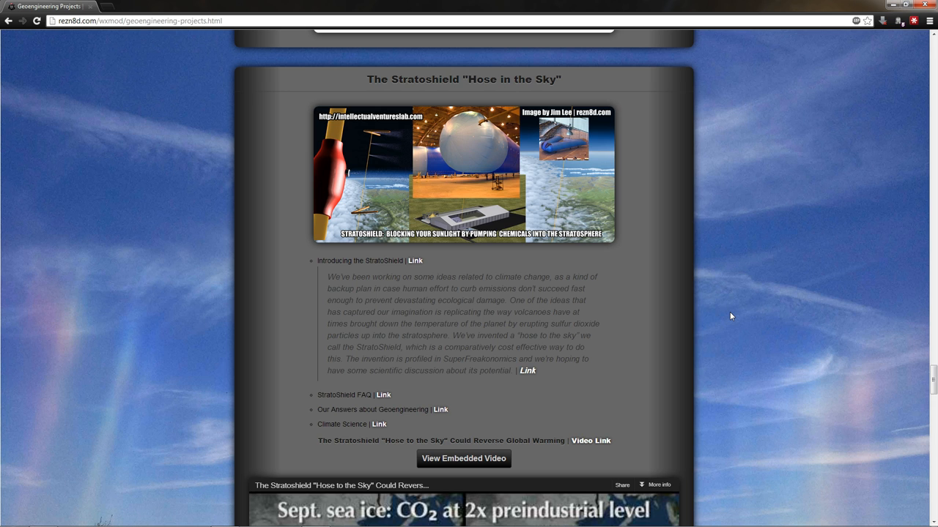
{"action": "scroll", "scroll_direction": "down", "scroll_amount": 3}
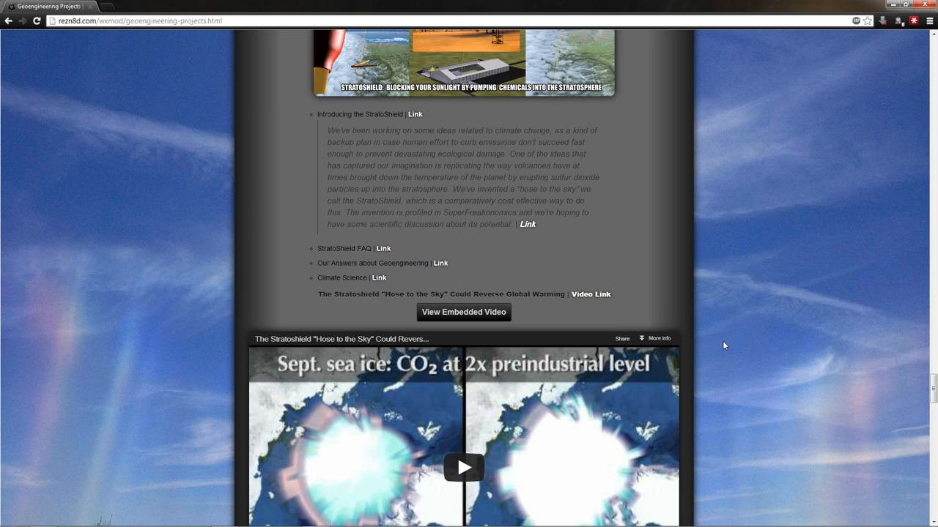
{"action": "scroll", "scroll_direction": "down", "scroll_amount": 3}
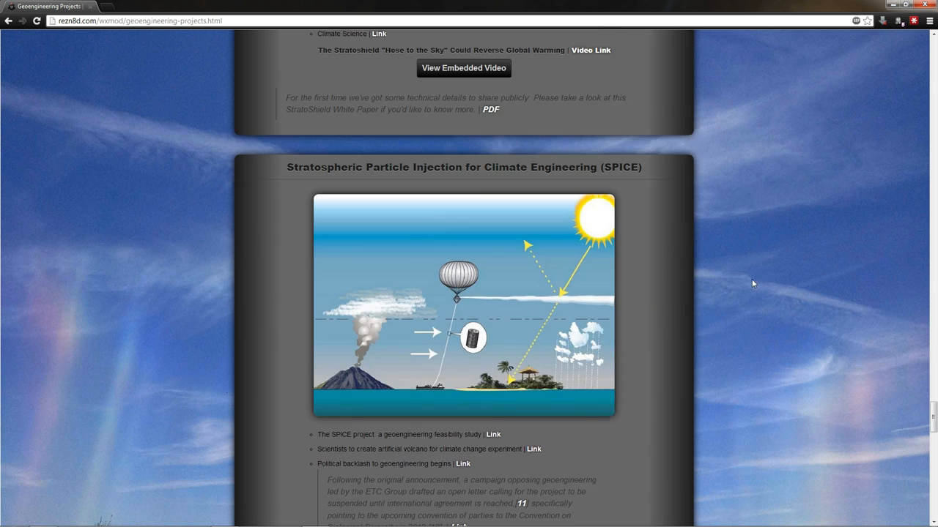
Scroll through the SPICE section down to its embedded video panel
{"action": "scroll", "scroll_direction": "down", "scroll_amount": 3}
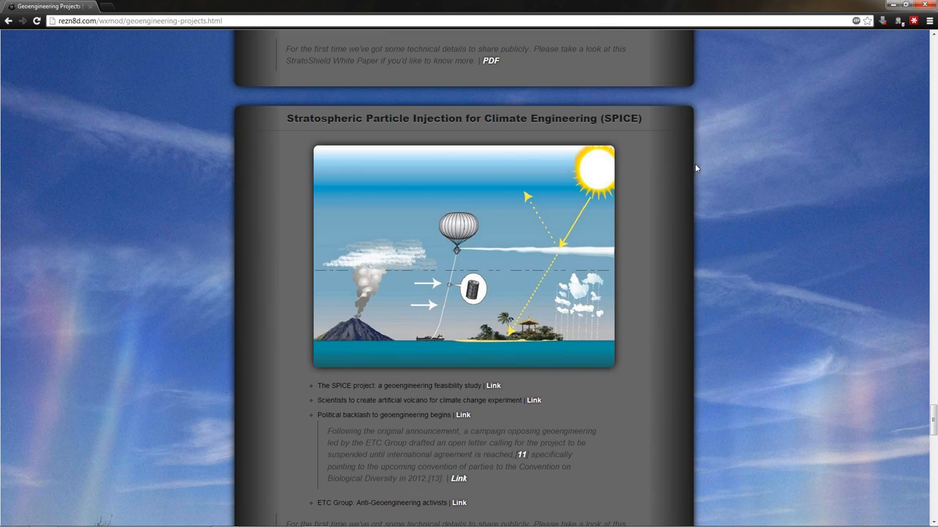
{"action": "mouse_move", "coordinate": [416, 133]}
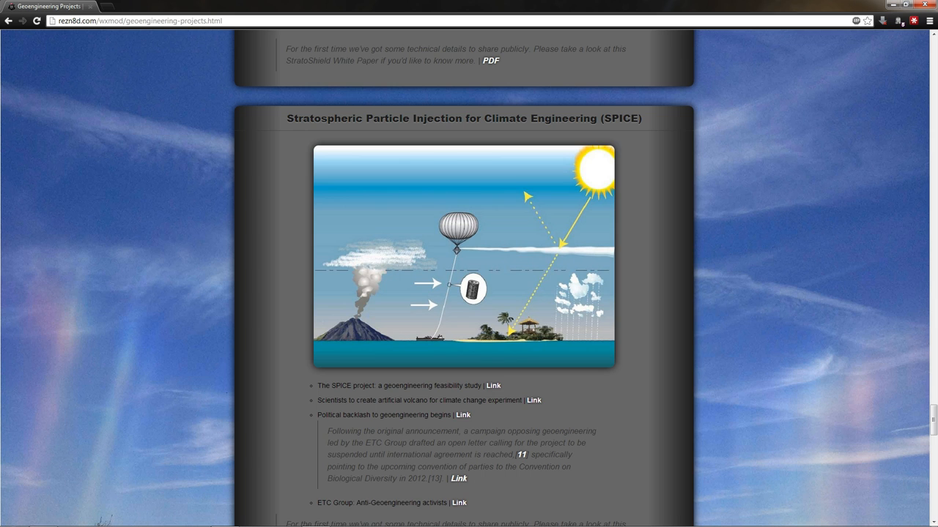
{"action": "scroll", "scroll_direction": "down", "scroll_amount": 3}
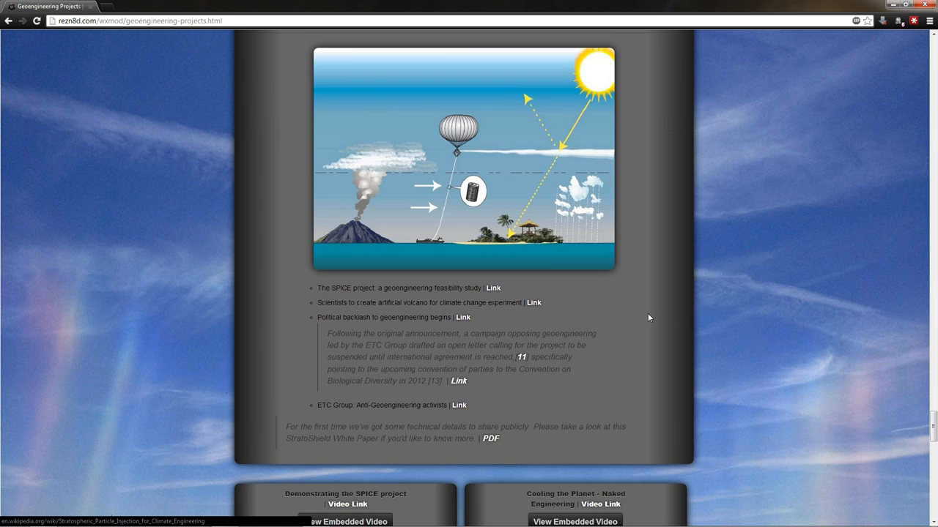
{"action": "mouse_move", "coordinate": [659, 328]}
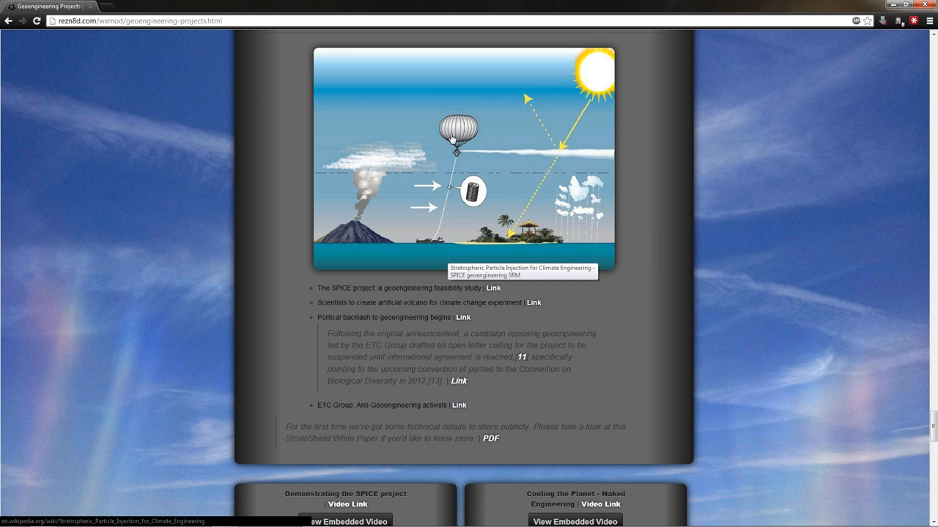
{"action": "mouse_move", "coordinate": [665, 180]}
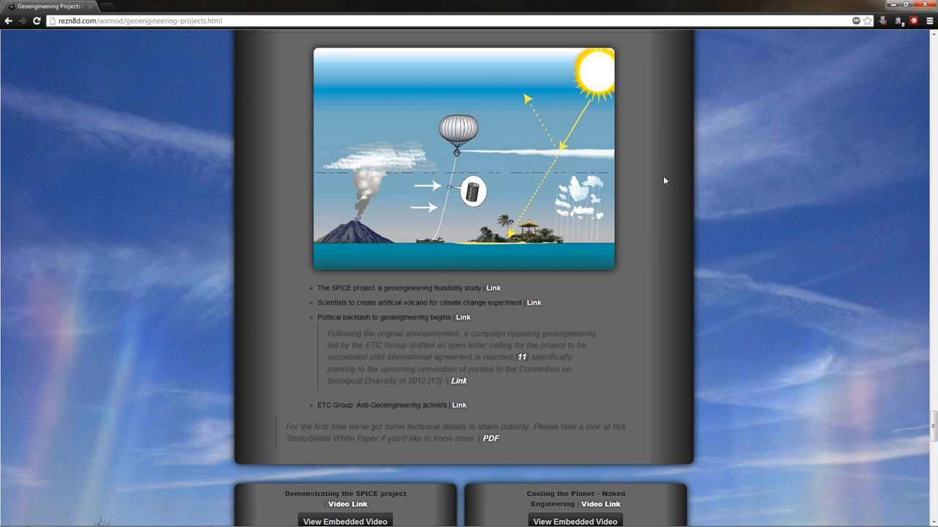
{"action": "mouse_move", "coordinate": [378, 234]}
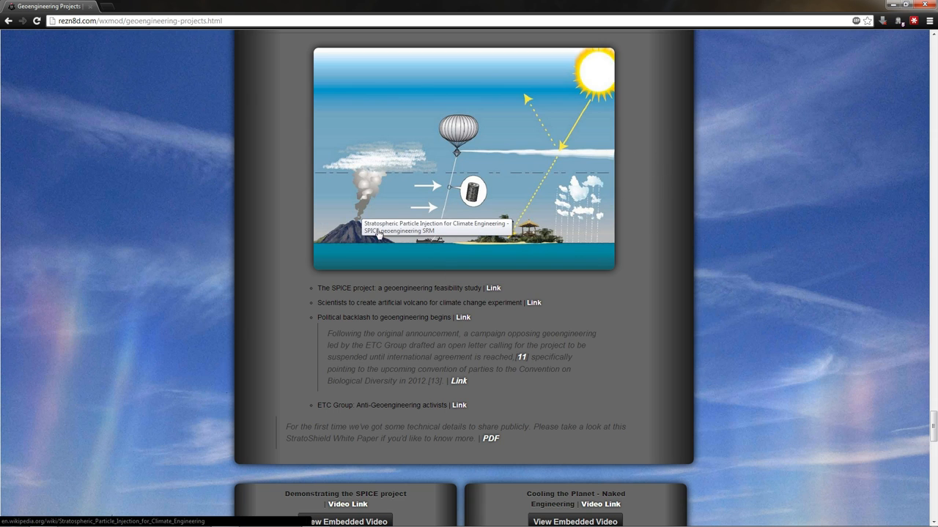
{"action": "mouse_move", "coordinate": [485, 276]}
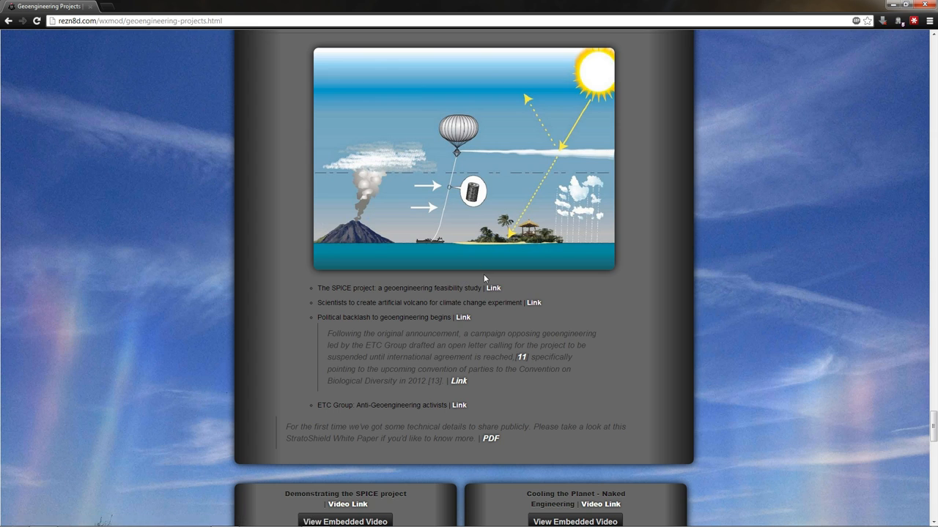
{"action": "mouse_move", "coordinate": [341, 398]}
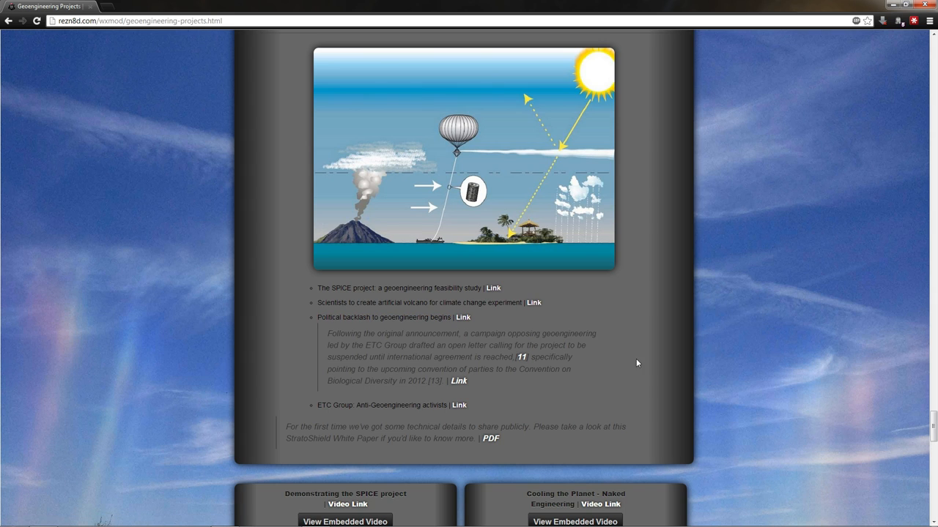
{"action": "mouse_move", "coordinate": [430, 149]}
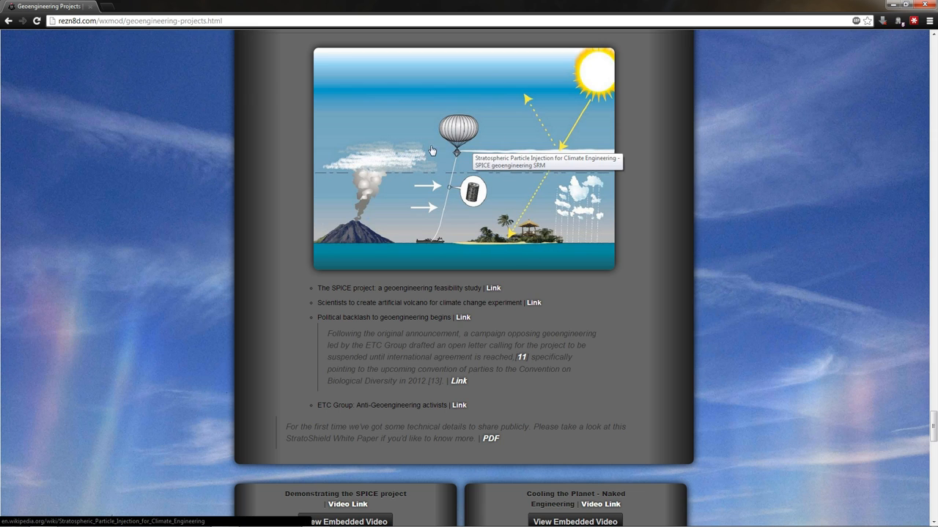
{"action": "mouse_move", "coordinate": [463, 167]}
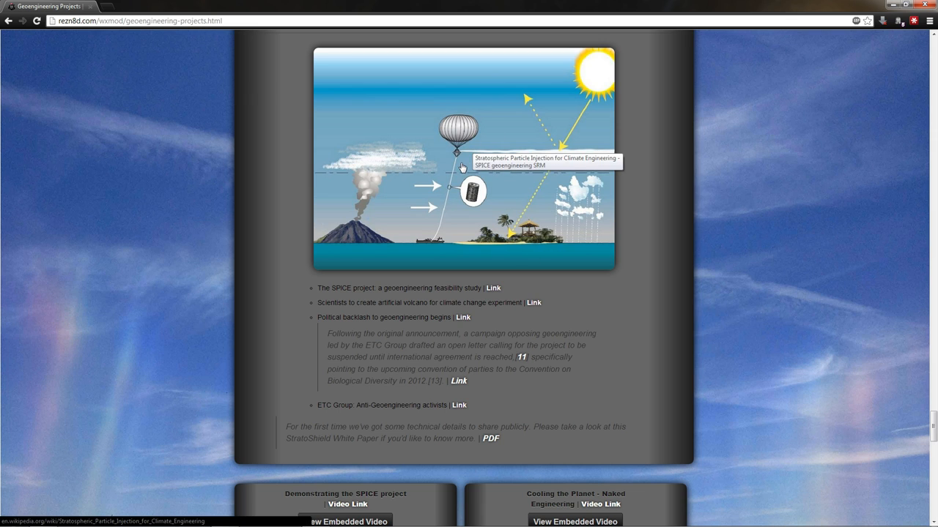
{"action": "mouse_move", "coordinate": [591, 345]}
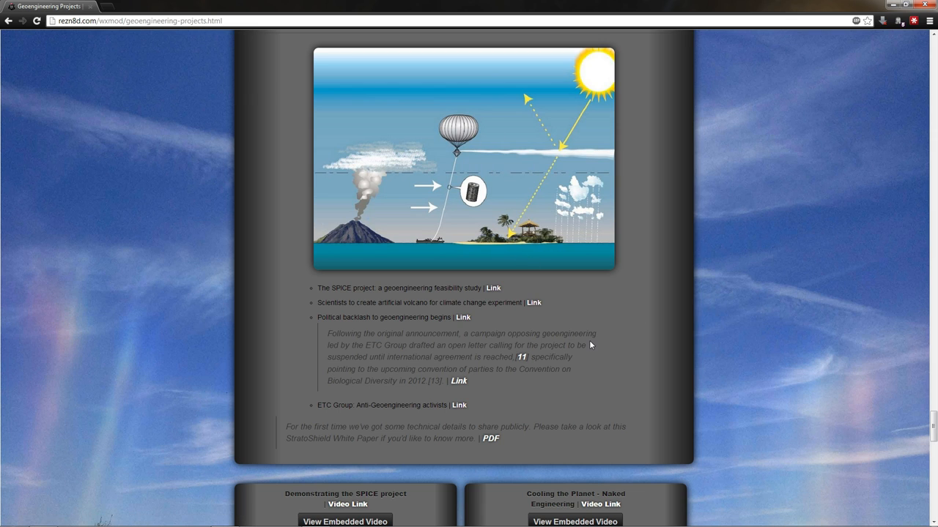
{"action": "scroll", "scroll_direction": "down", "scroll_amount": 3}
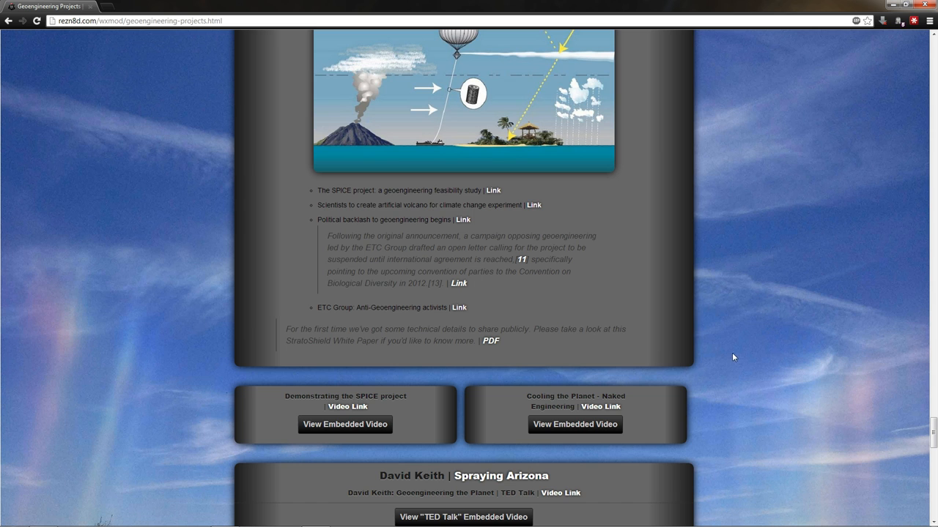
{"action": "scroll", "scroll_direction": "down", "scroll_amount": 3}
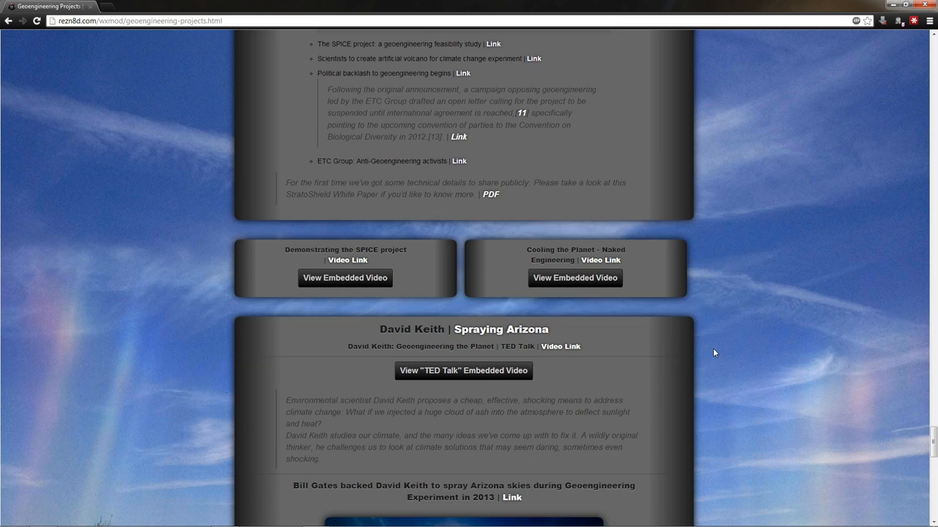
{"action": "scroll", "scroll_direction": "down", "scroll_amount": 3}
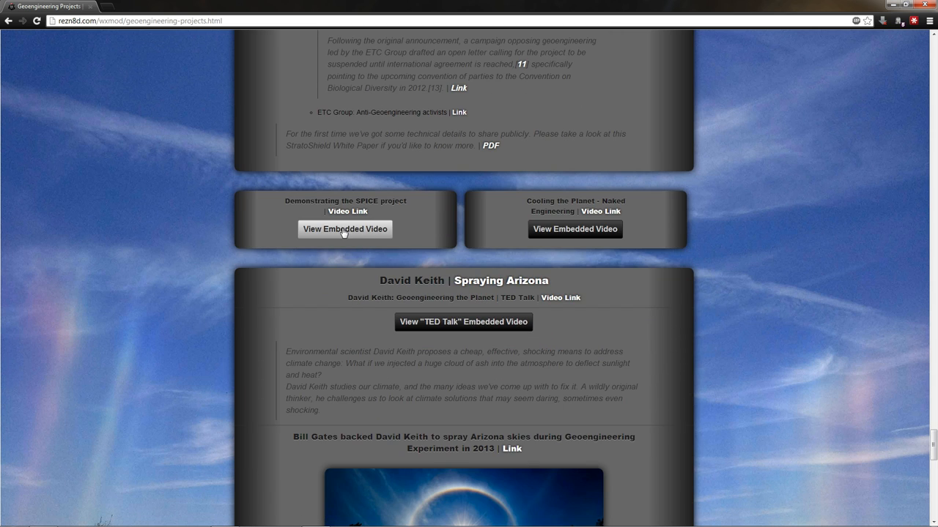
Show and hide the SPICE demonstration videos, then scroll to the David Keith | Spraying Arizona section
{"action": "left_click", "coordinate": [345, 229]}
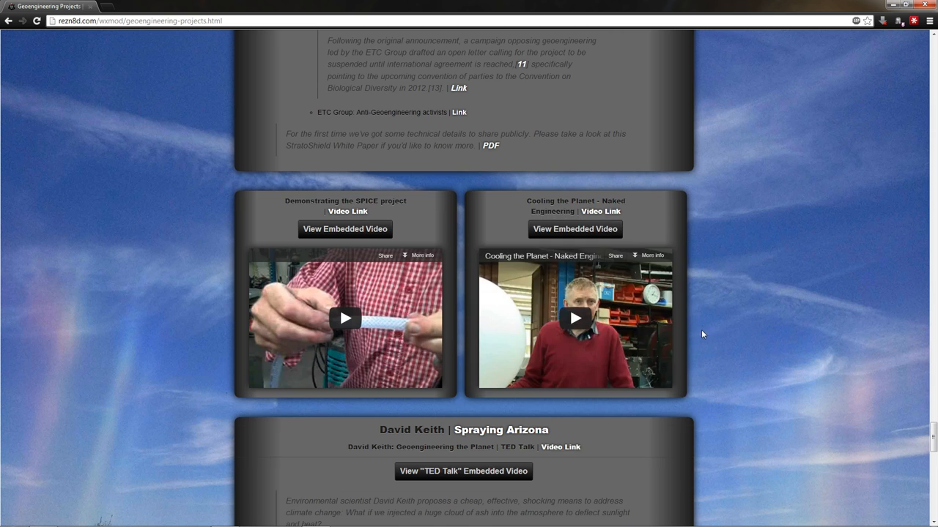
{"action": "mouse_move", "coordinate": [738, 302]}
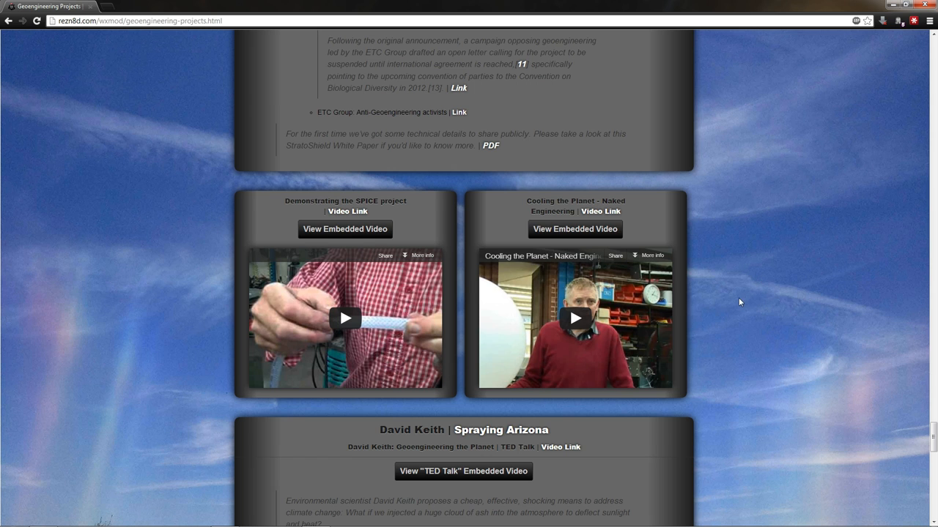
{"action": "scroll", "scroll_direction": "down", "scroll_amount": 3}
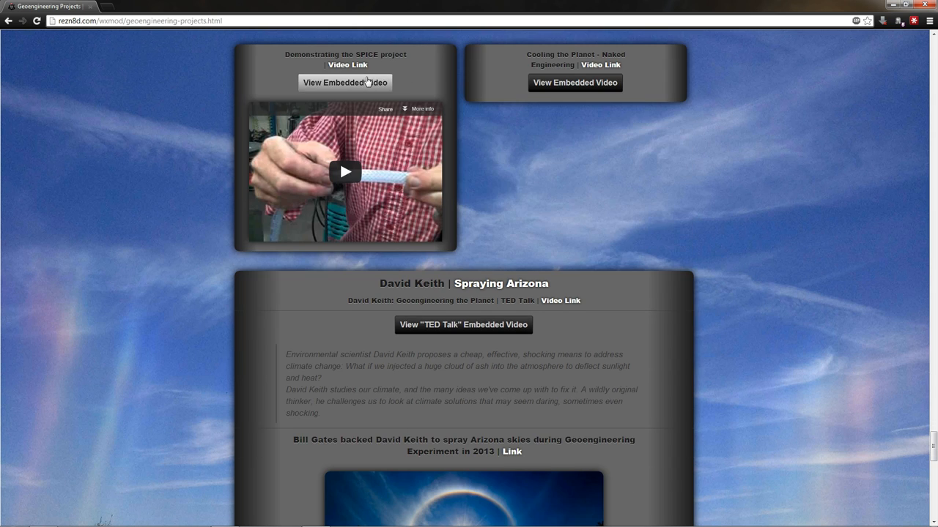
{"action": "left_click", "coordinate": [344, 82]}
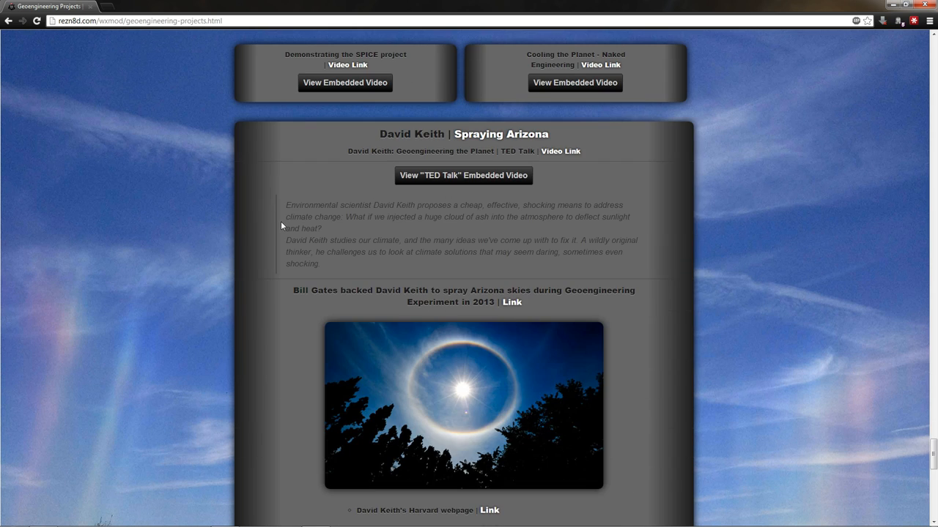
{"action": "scroll", "scroll_direction": "down", "scroll_amount": 3}
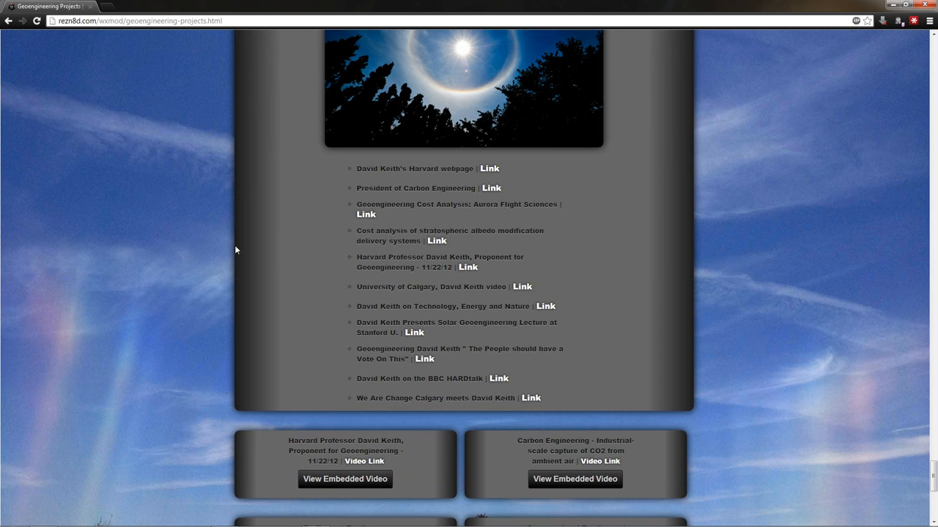
{"action": "scroll", "scroll_direction": "down", "scroll_amount": 3}
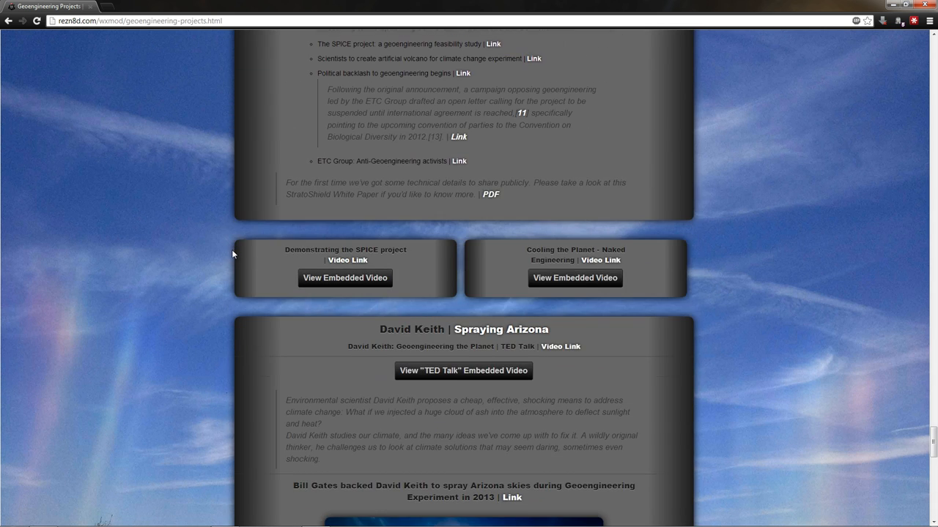
{"action": "scroll", "scroll_direction": "down", "scroll_amount": 3}
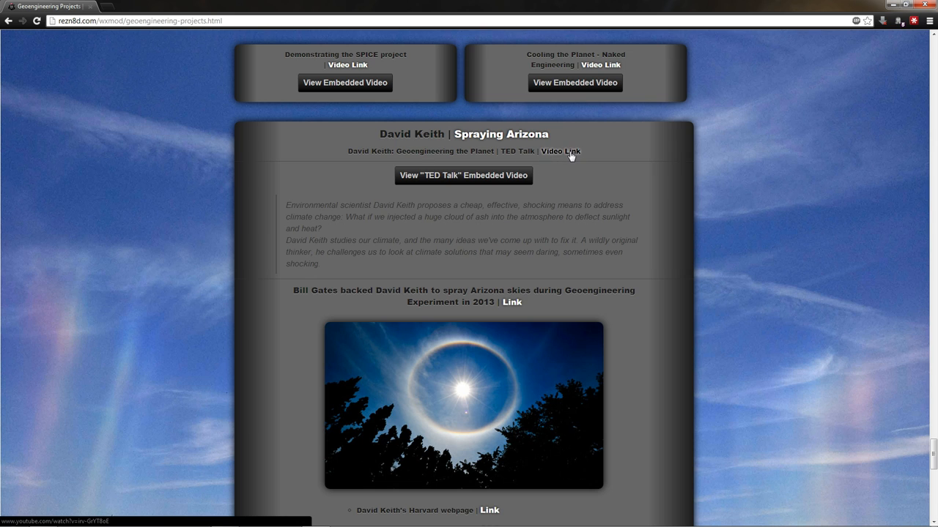
Show David Keith's TED Talk video and view his Harvard and Carbon Engineering links
{"action": "left_click", "coordinate": [463, 176]}
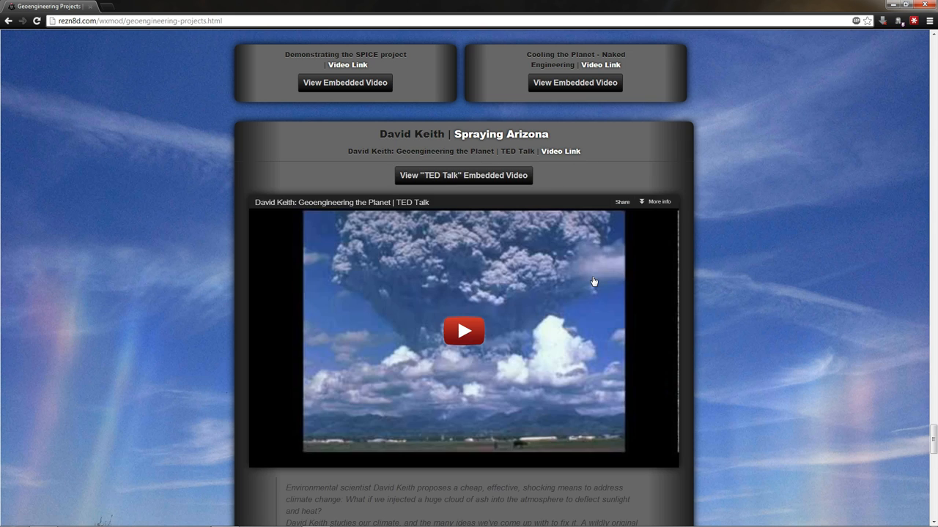
{"action": "scroll", "scroll_direction": "down", "scroll_amount": 3}
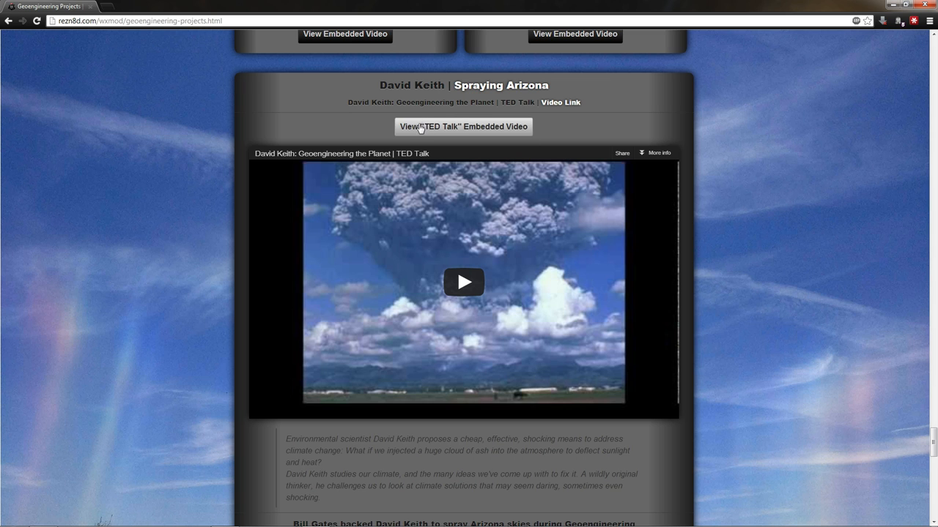
{"action": "scroll", "scroll_direction": "down", "scroll_amount": 3}
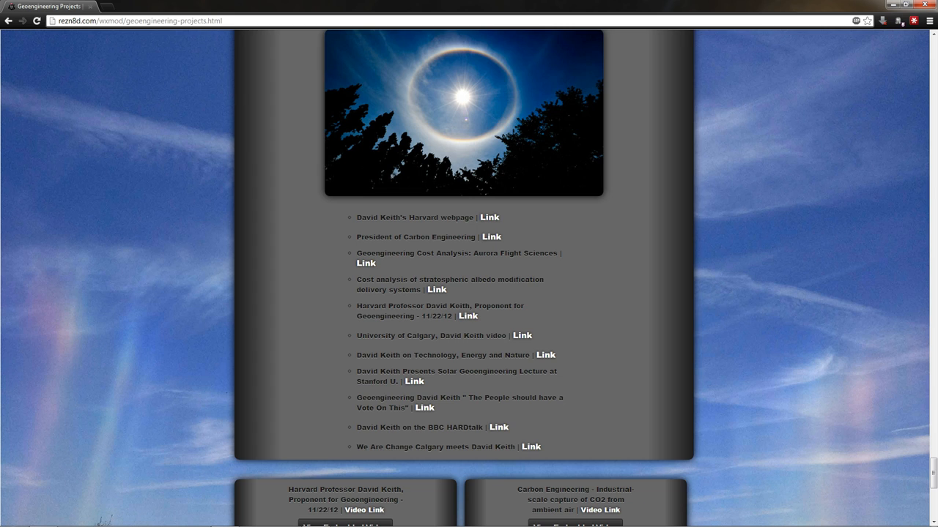
{"action": "mouse_move", "coordinate": [425, 407]}
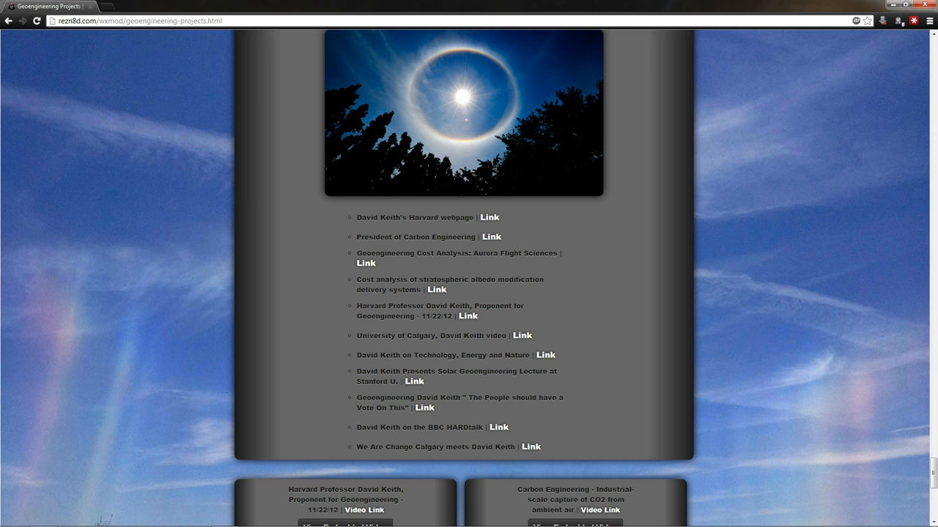
{"action": "mouse_move", "coordinate": [583, 430]}
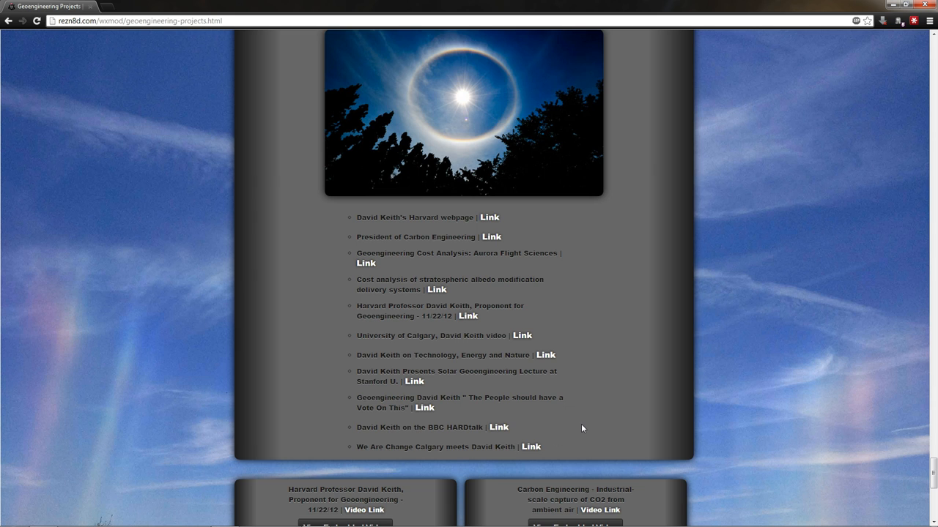
{"action": "scroll", "scroll_direction": "up", "scroll_amount": 3}
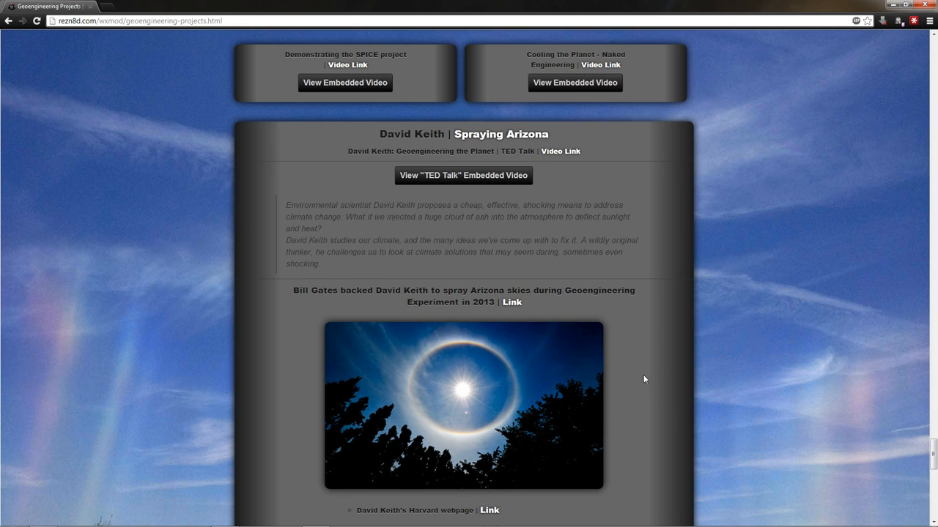
Open the Bill Gates–backed David Keith Arizona experiment article in a new tab
{"action": "scroll", "scroll_direction": "down", "scroll_amount": 3}
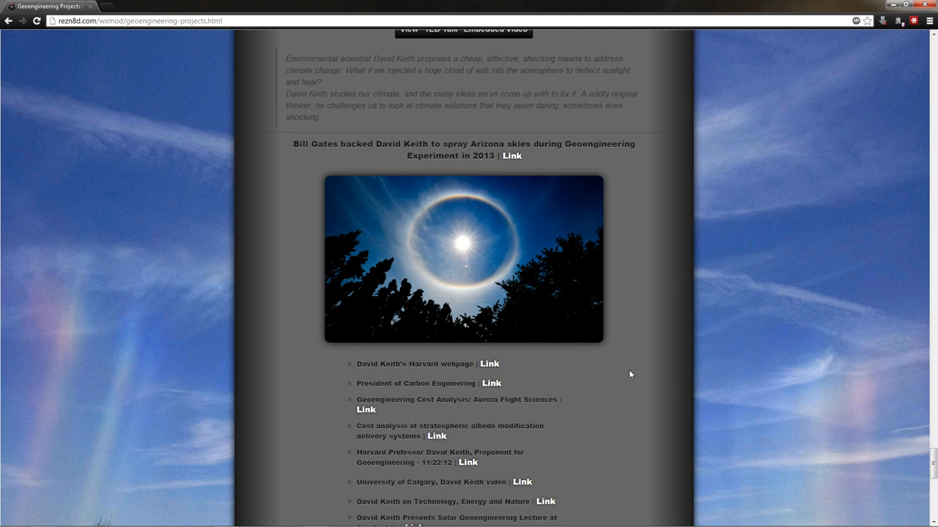
{"action": "scroll", "scroll_direction": "down", "scroll_amount": 3}
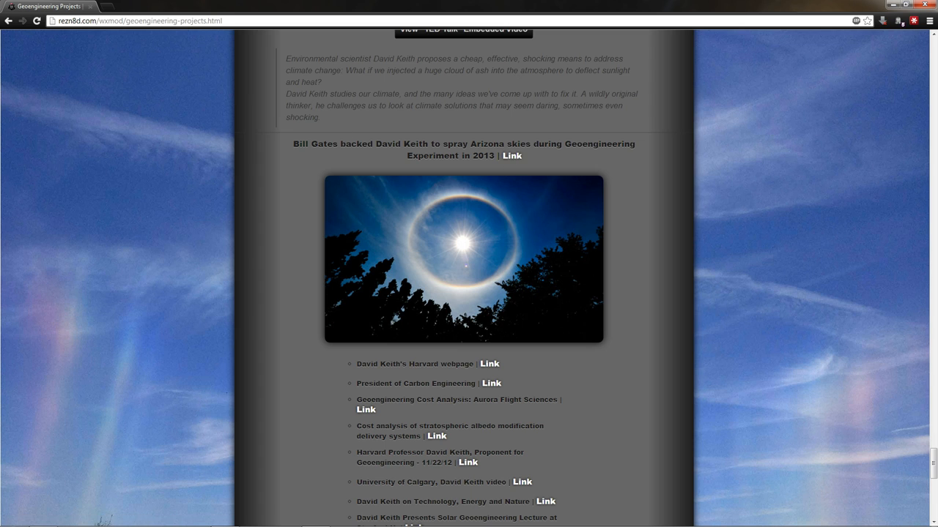
{"action": "scroll", "scroll_direction": "up", "scroll_amount": 3}
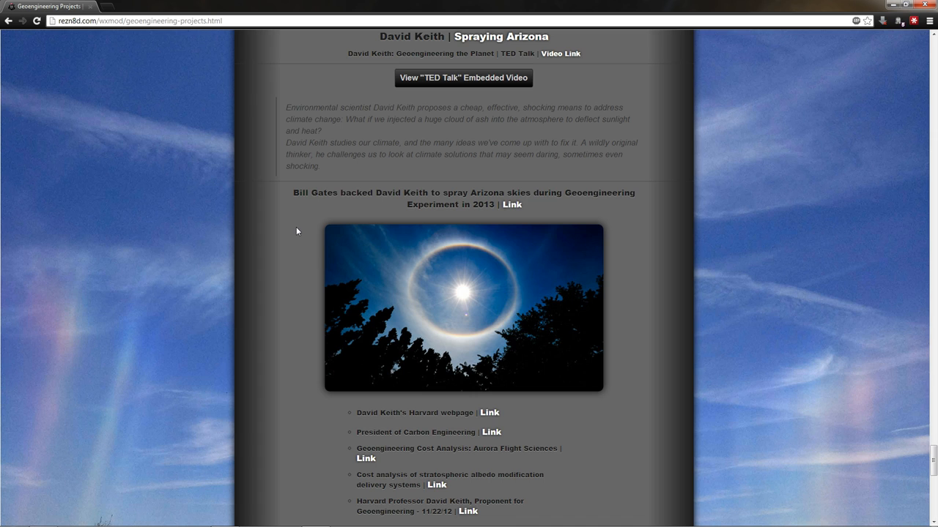
{"action": "mouse_move", "coordinate": [512, 205]}
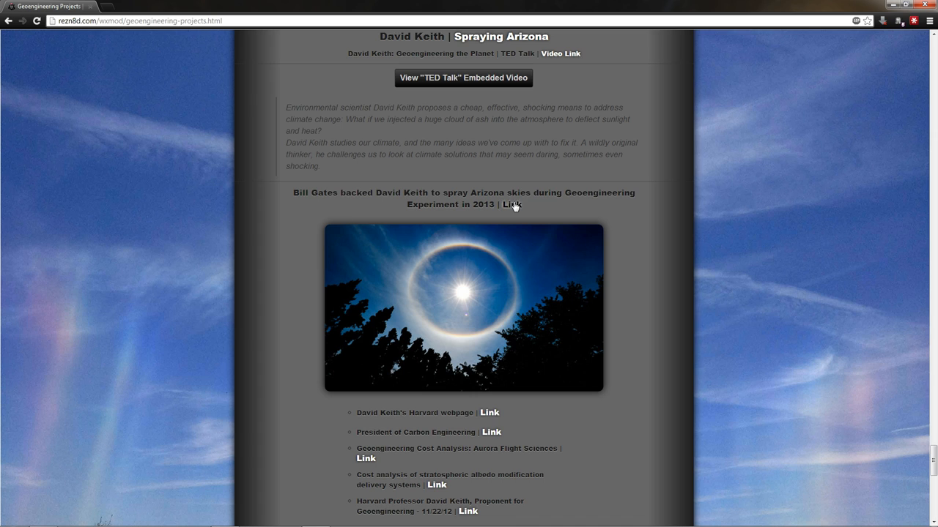
{"action": "left_click", "coordinate": [511, 205]}
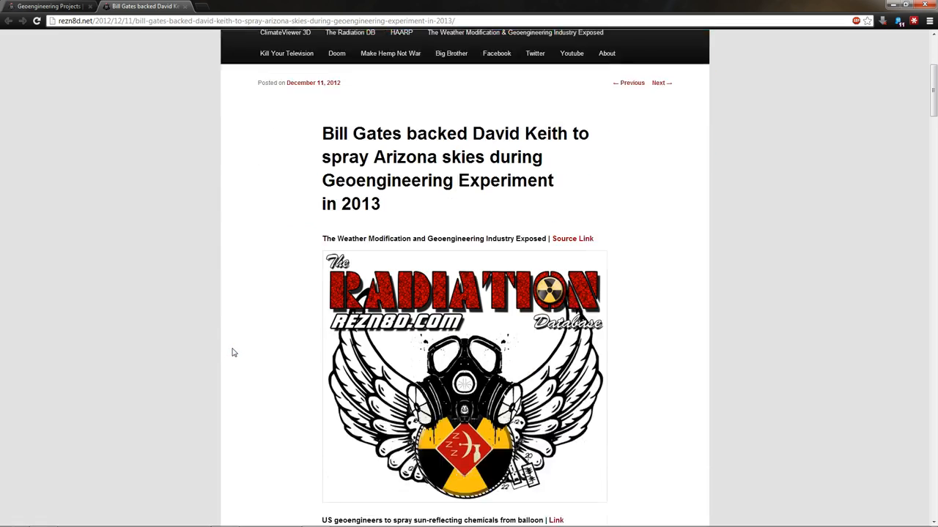
Read the Bill Gates article down to its climate-lobbying section, then close its tab
{"action": "scroll", "scroll_direction": "down", "scroll_amount": 3}
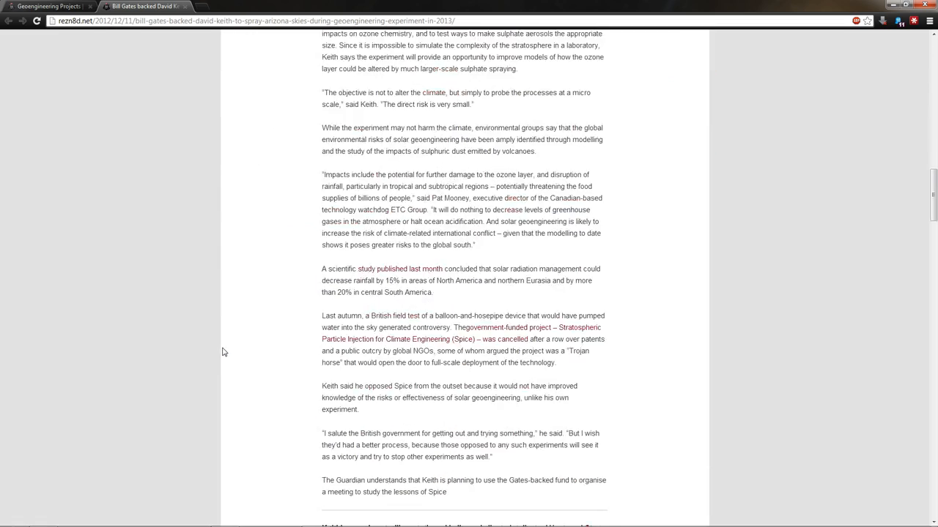
{"action": "scroll", "scroll_direction": "up", "scroll_amount": 3}
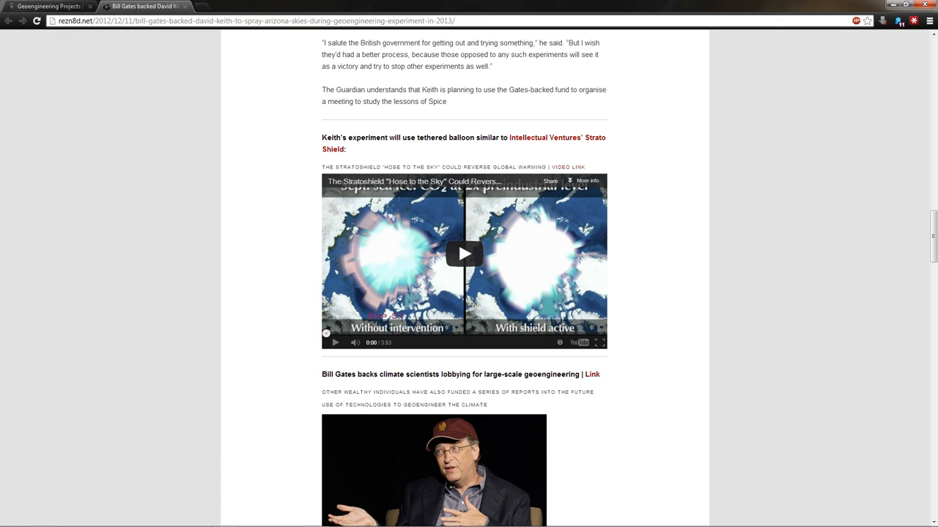
{"action": "mouse_move", "coordinate": [554, 139]}
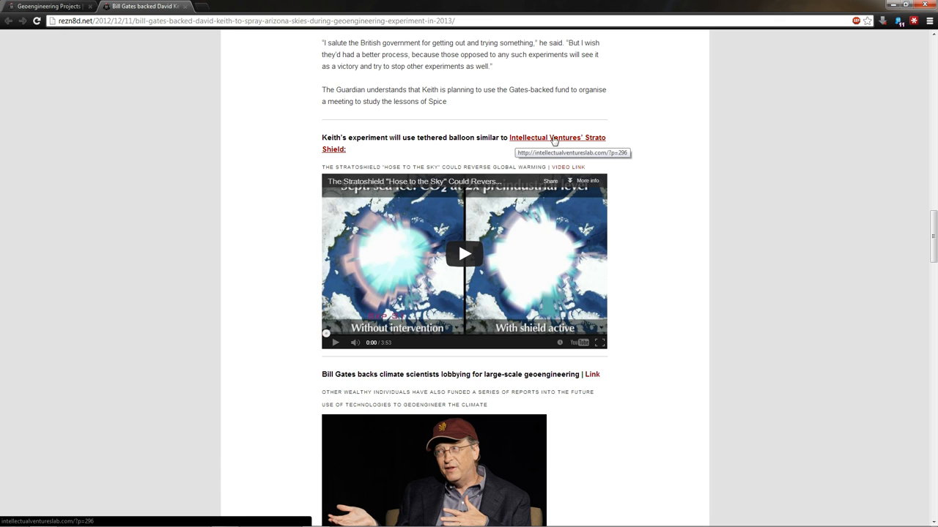
{"action": "scroll", "scroll_direction": "down", "scroll_amount": 3}
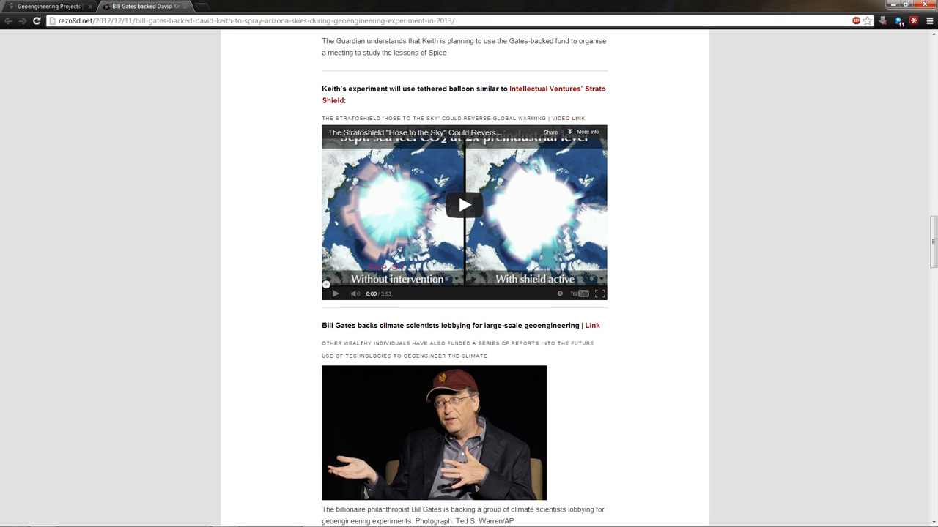
{"action": "scroll", "scroll_direction": "down", "scroll_amount": 3}
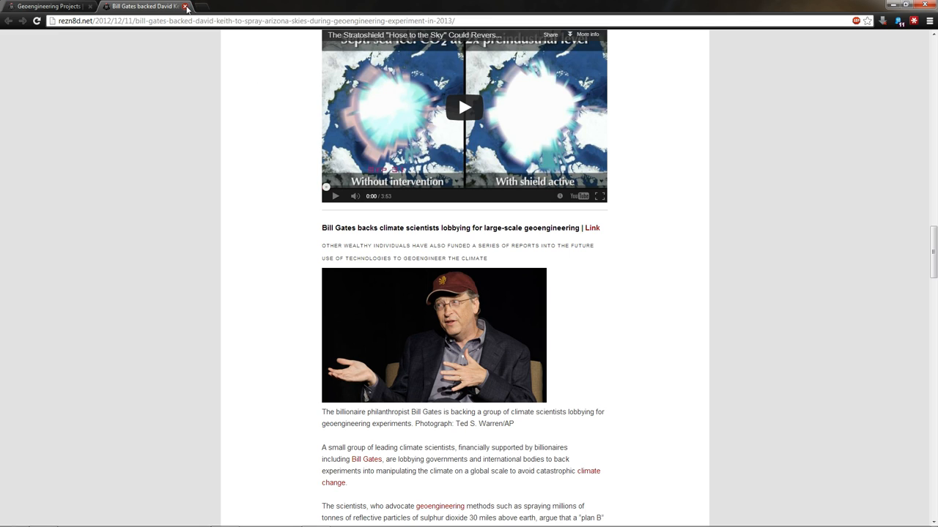
{"action": "left_click", "coordinate": [196, 6]}
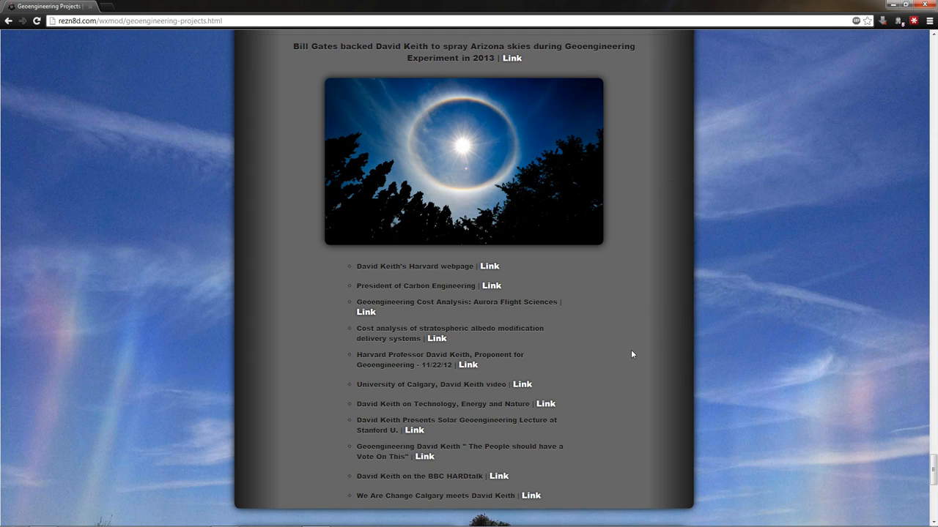
{"action": "mouse_move", "coordinate": [622, 357]}
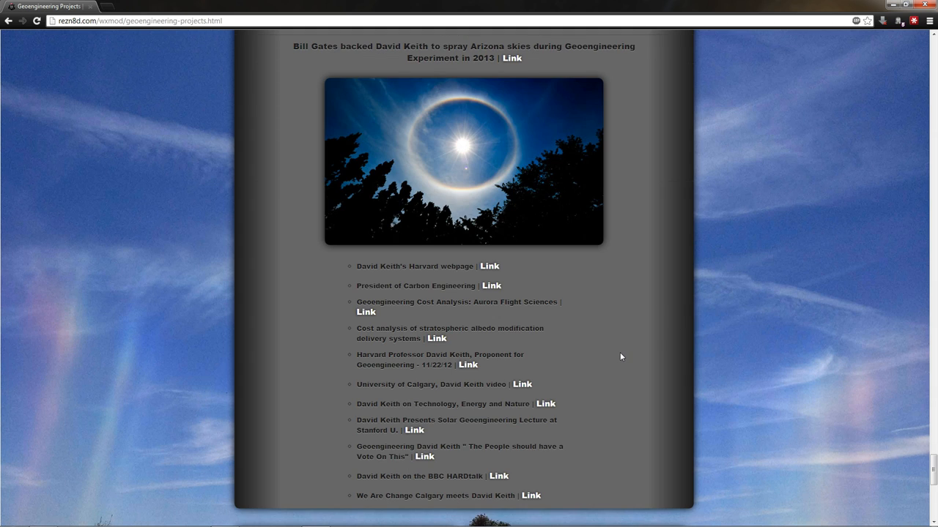
{"action": "mouse_move", "coordinate": [596, 196]}
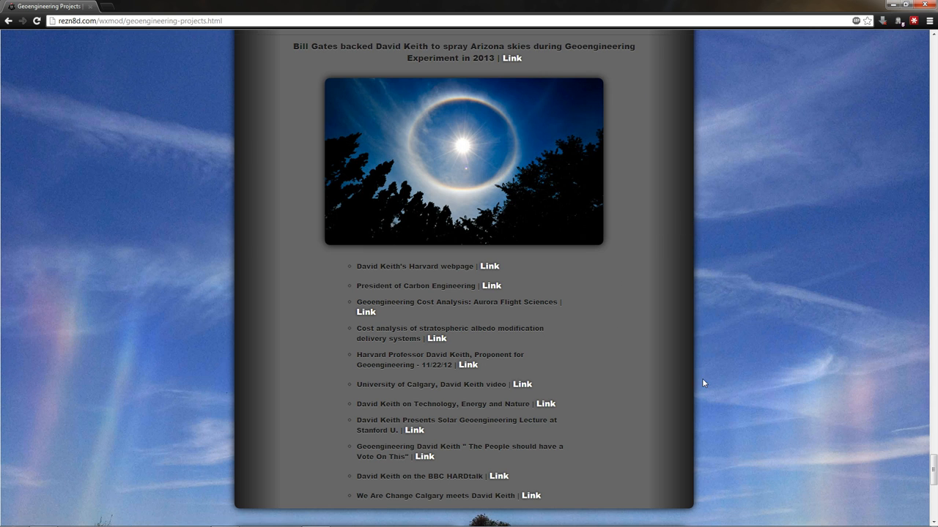
Scroll past the David Keith links to the View Embedded Video panels
{"action": "scroll", "scroll_direction": "down", "scroll_amount": 3}
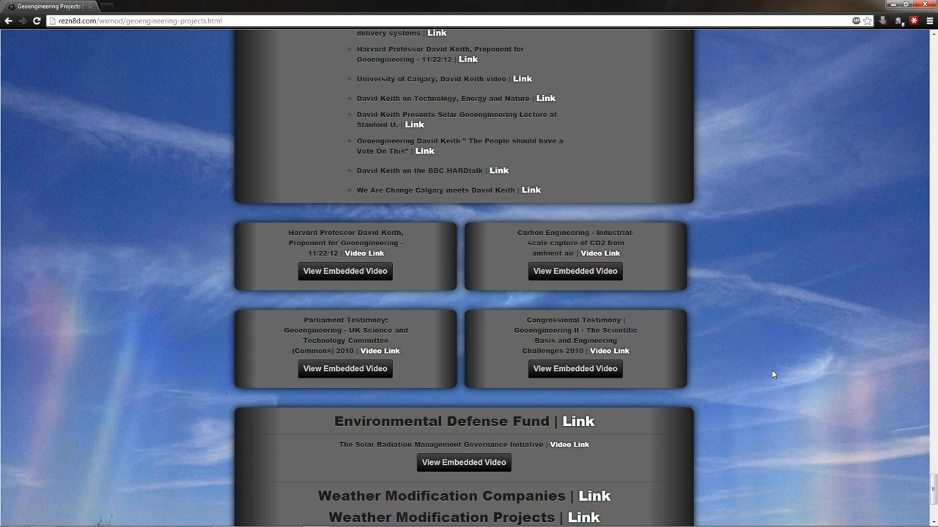
{"action": "mouse_move", "coordinate": [736, 361]}
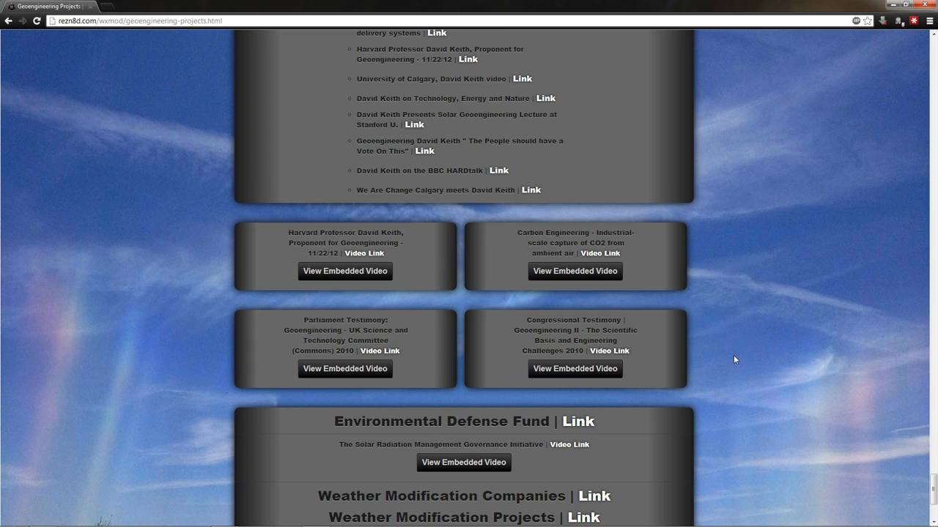
{"action": "mouse_move", "coordinate": [455, 305]}
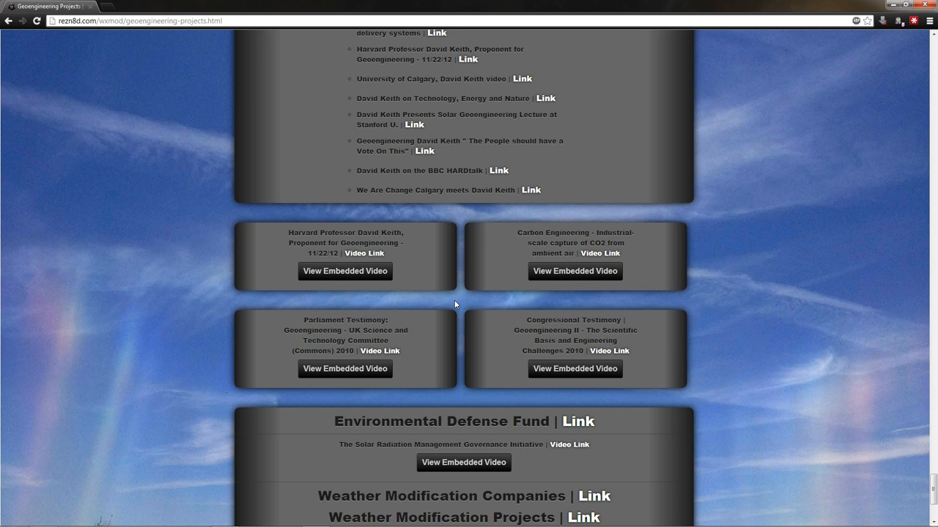
{"action": "mouse_move", "coordinate": [405, 275]}
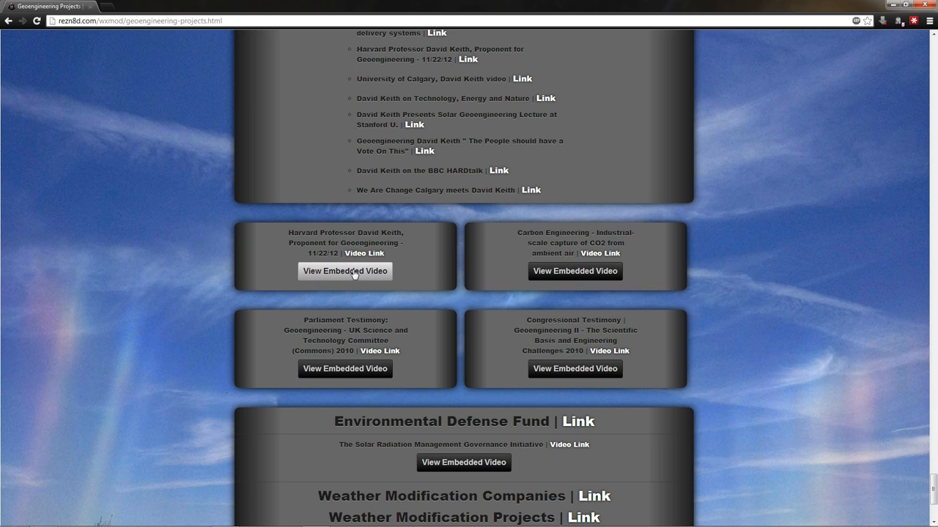
Show the UK Parliament and US Congressional testimony videos and scroll down below them
{"action": "left_click", "coordinate": [344, 369]}
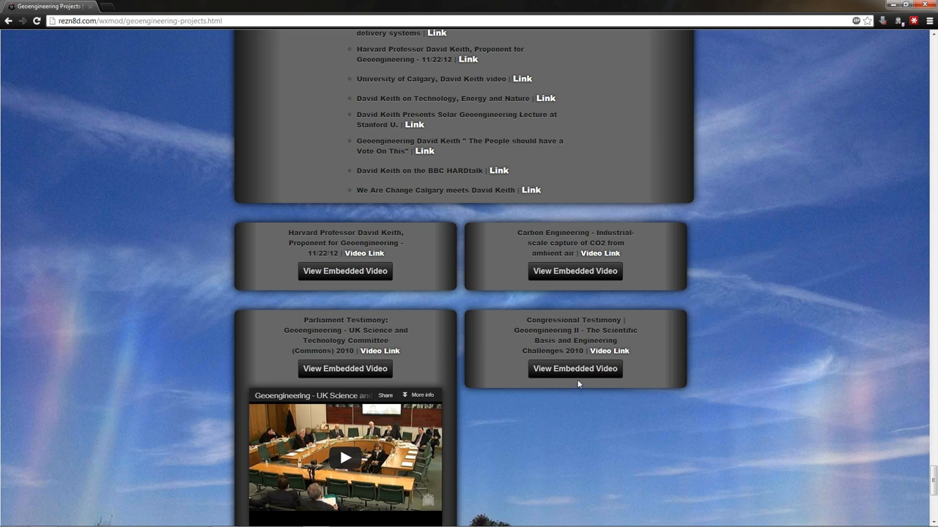
{"action": "left_click", "coordinate": [574, 370]}
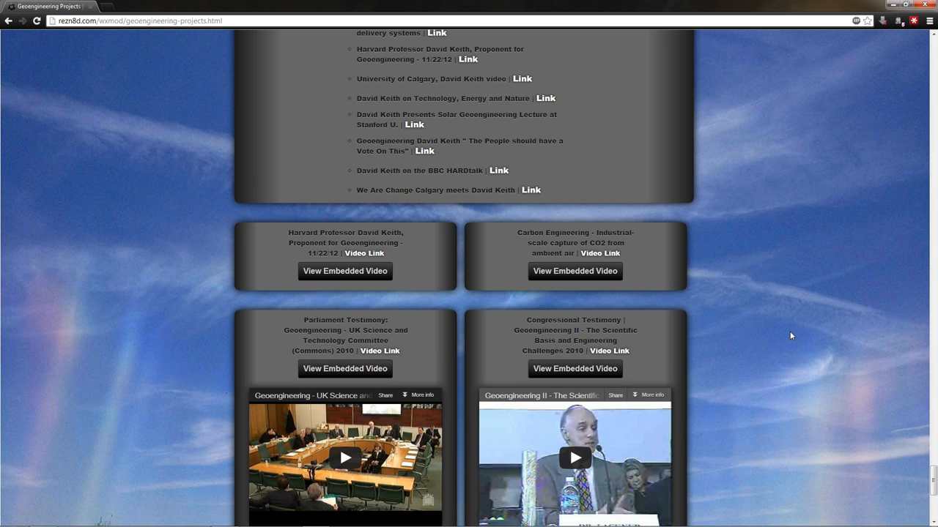
{"action": "scroll", "scroll_direction": "down", "scroll_amount": 3}
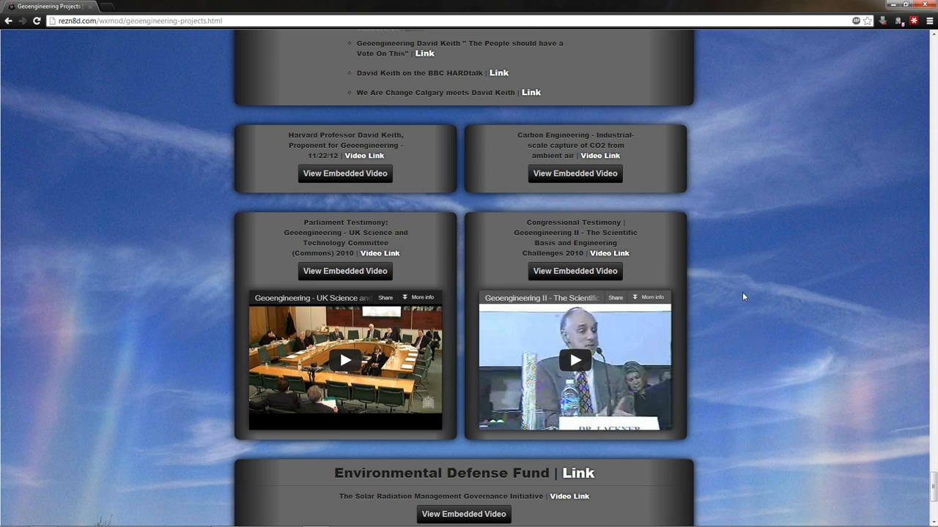
{"action": "mouse_move", "coordinate": [741, 287]}
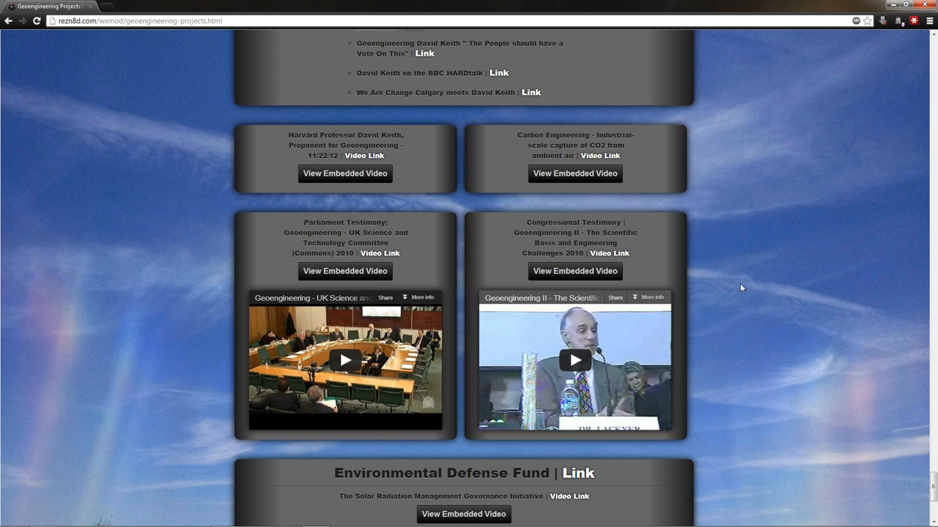
{"action": "mouse_move", "coordinate": [737, 290]}
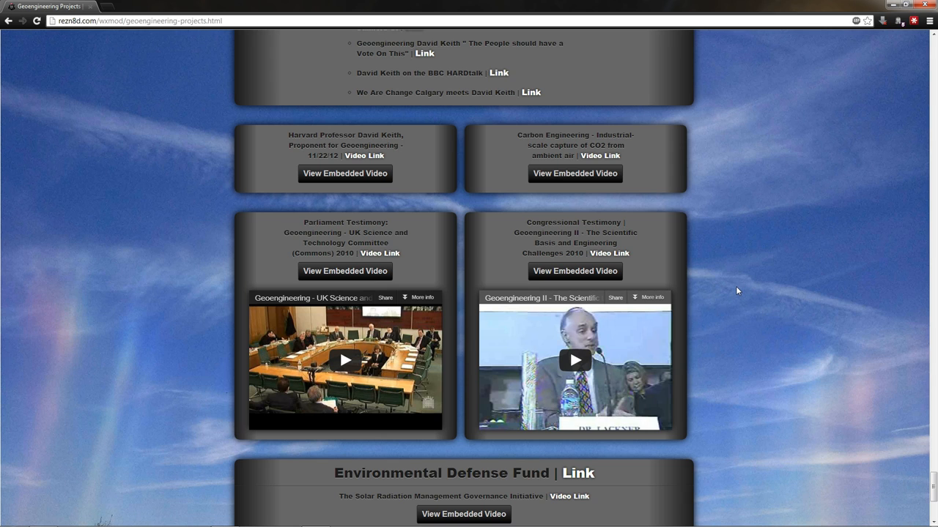
{"action": "mouse_move", "coordinate": [756, 389]}
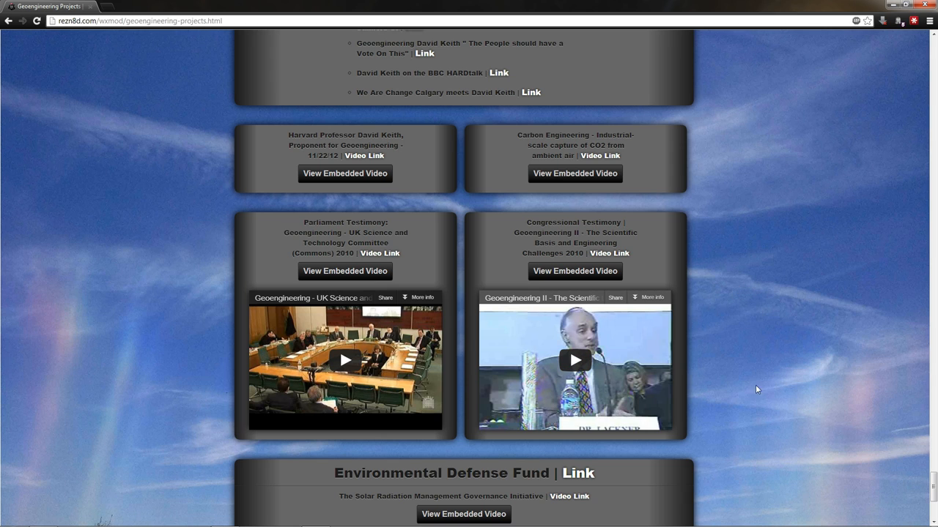
{"action": "mouse_move", "coordinate": [755, 366]}
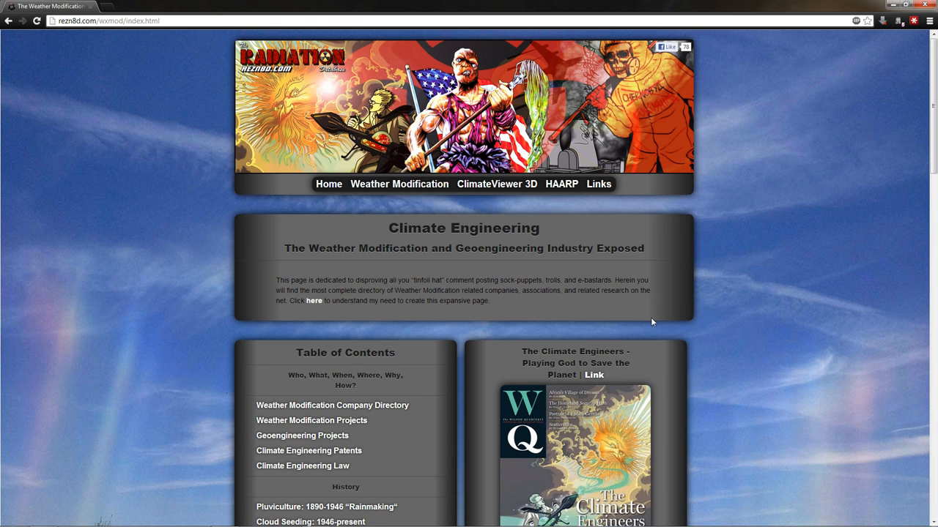
{"action": "scroll", "scroll_direction": "down", "scroll_amount": 3}
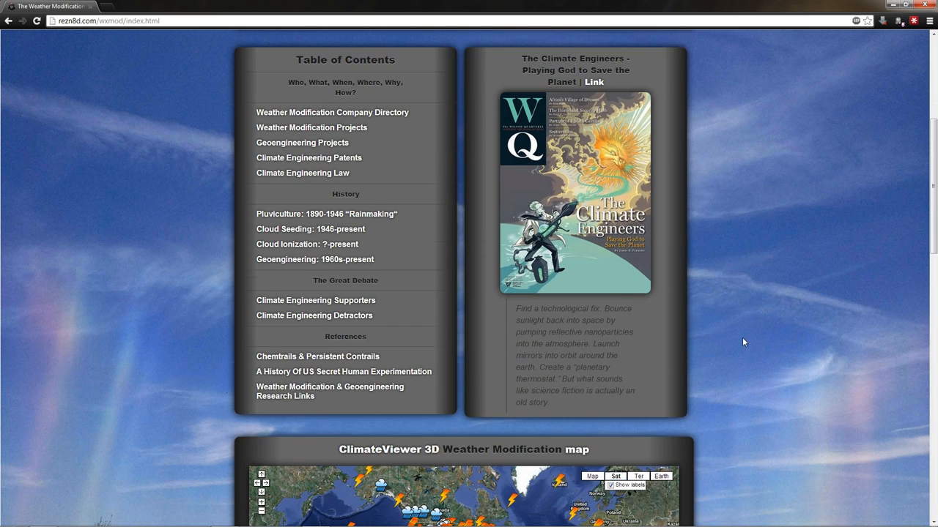
{"action": "scroll", "scroll_direction": "down", "scroll_amount": 3}
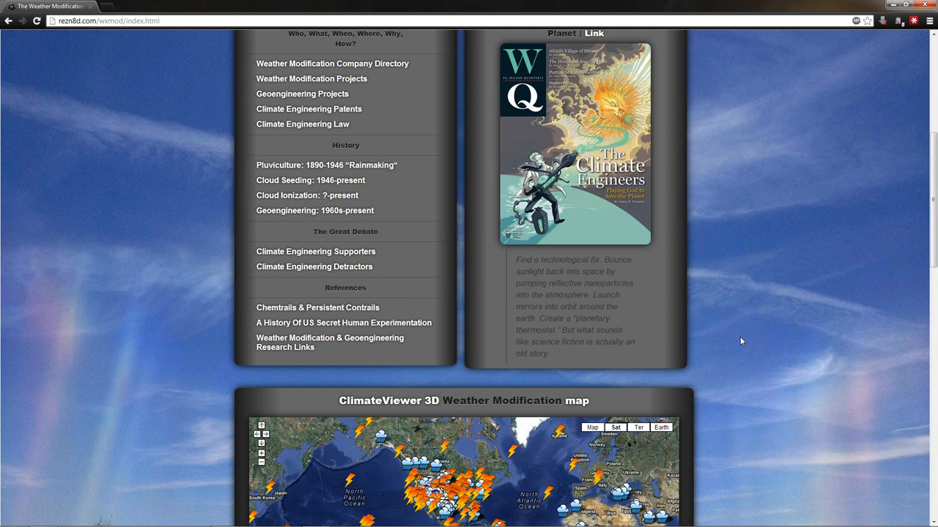
{"action": "scroll", "scroll_direction": "up", "scroll_amount": 3}
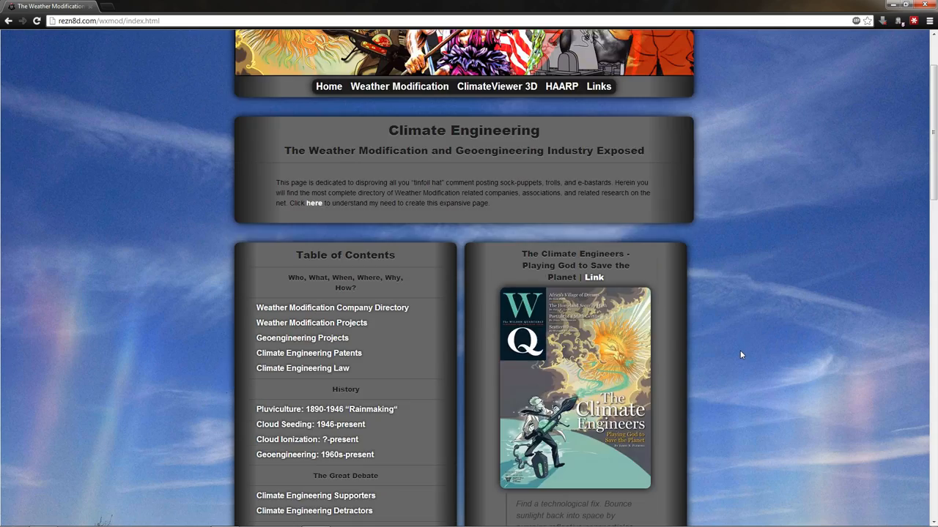